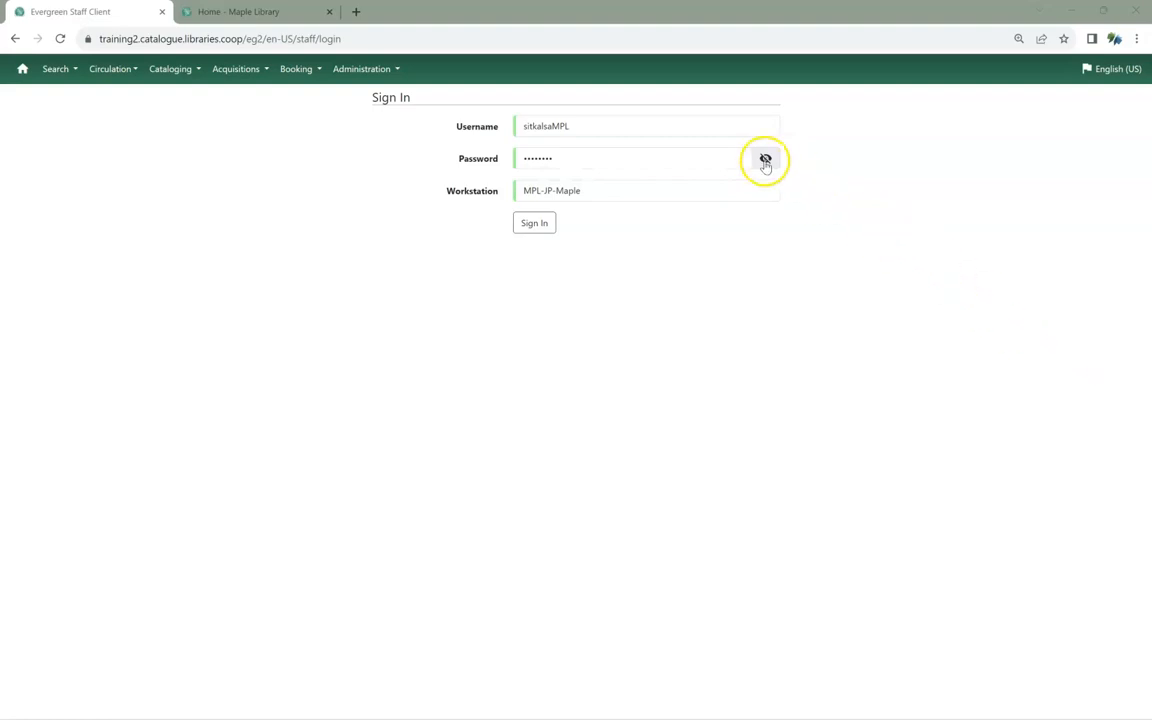
- Reveal the typed password in plain text using the eye icon beside the Password field
{"action": "left_click", "coordinate": [764, 160]}
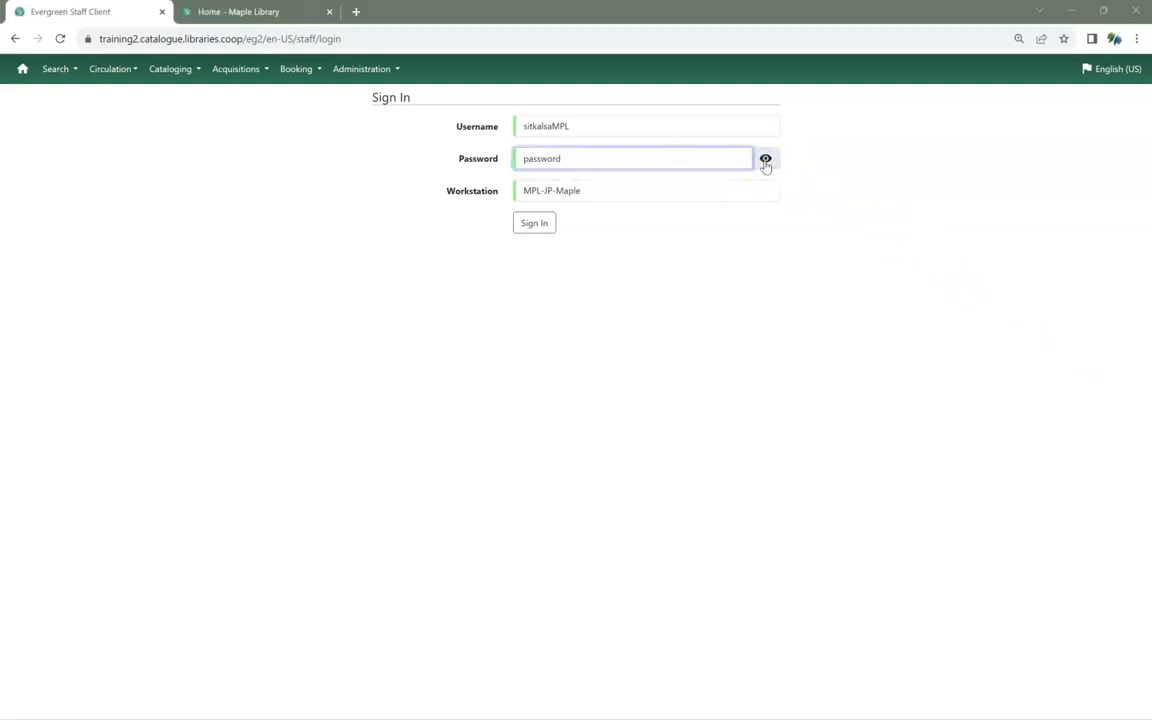
{"action": "left_click", "coordinate": [256, 12]}
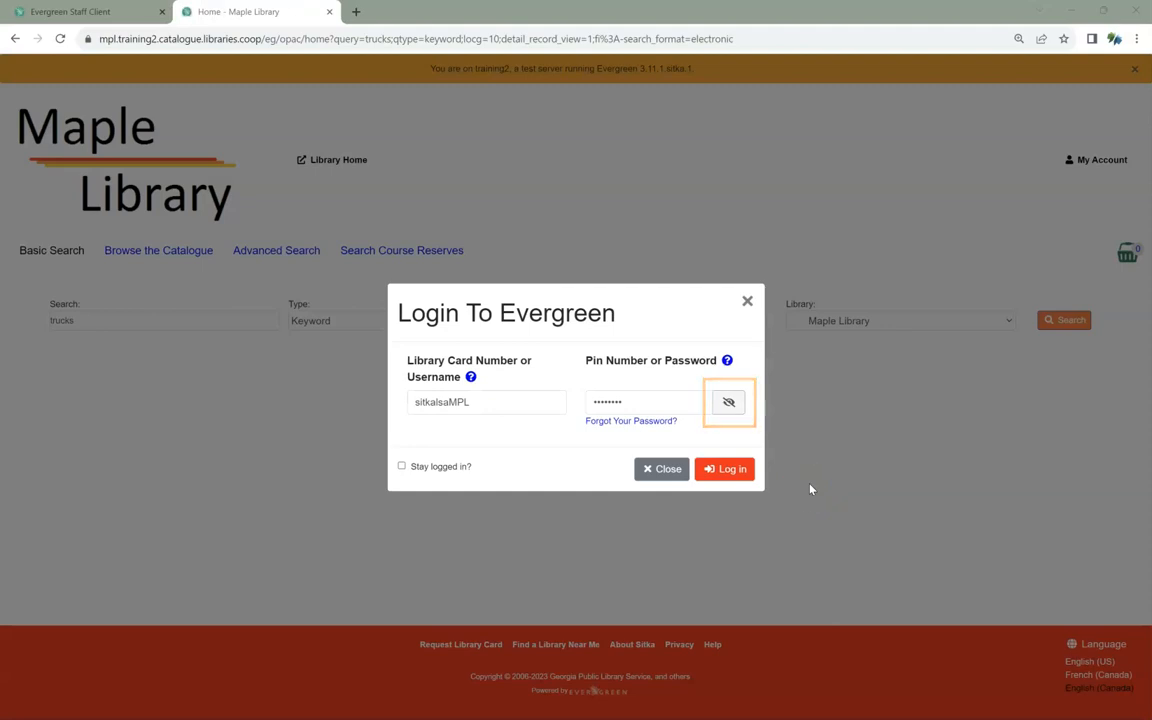
- Show the patron's PIN or password in plain text in the Login To Evergreen dialog
{"action": "left_click", "coordinate": [728, 402]}
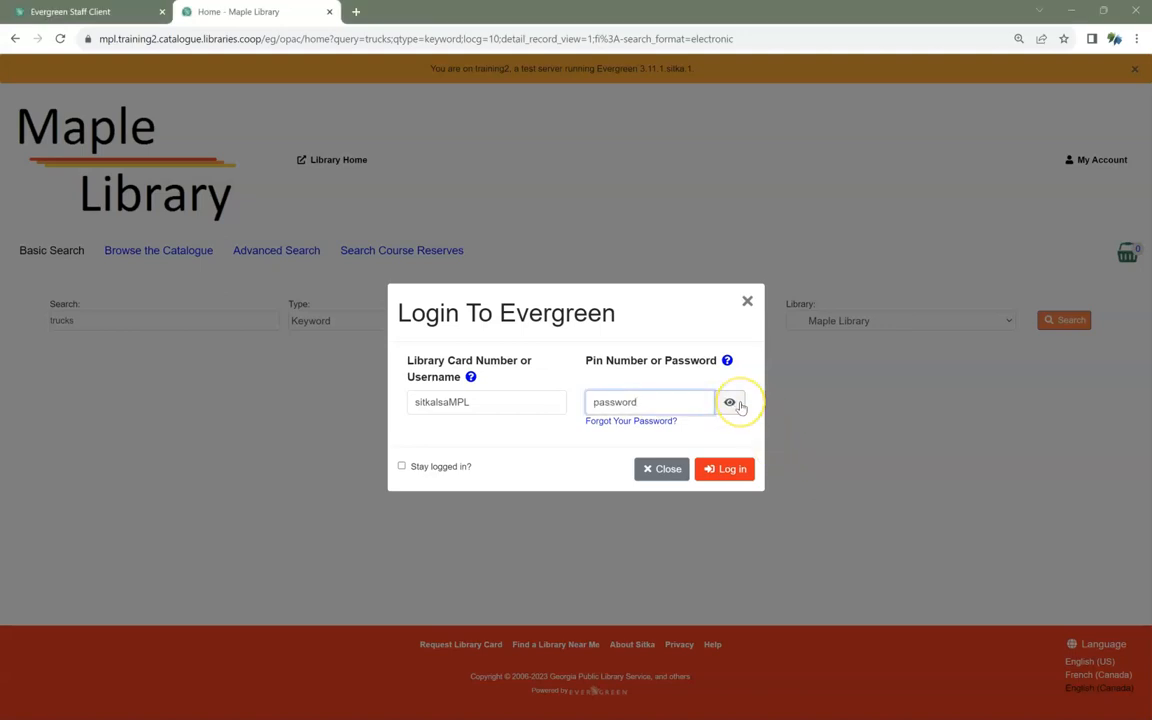
{"action": "left_click", "coordinate": [724, 468]}
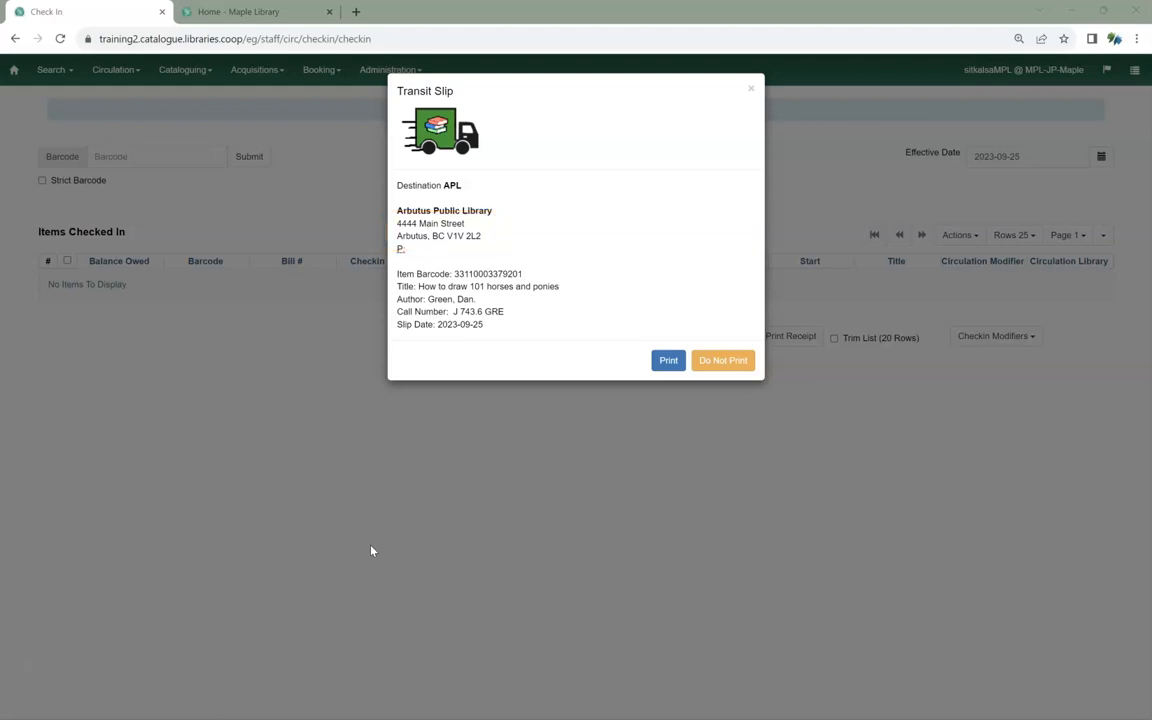
- Dismiss the Arbutus Public Library transit slip with Do Not Print
{"action": "left_click", "coordinate": [724, 360]}
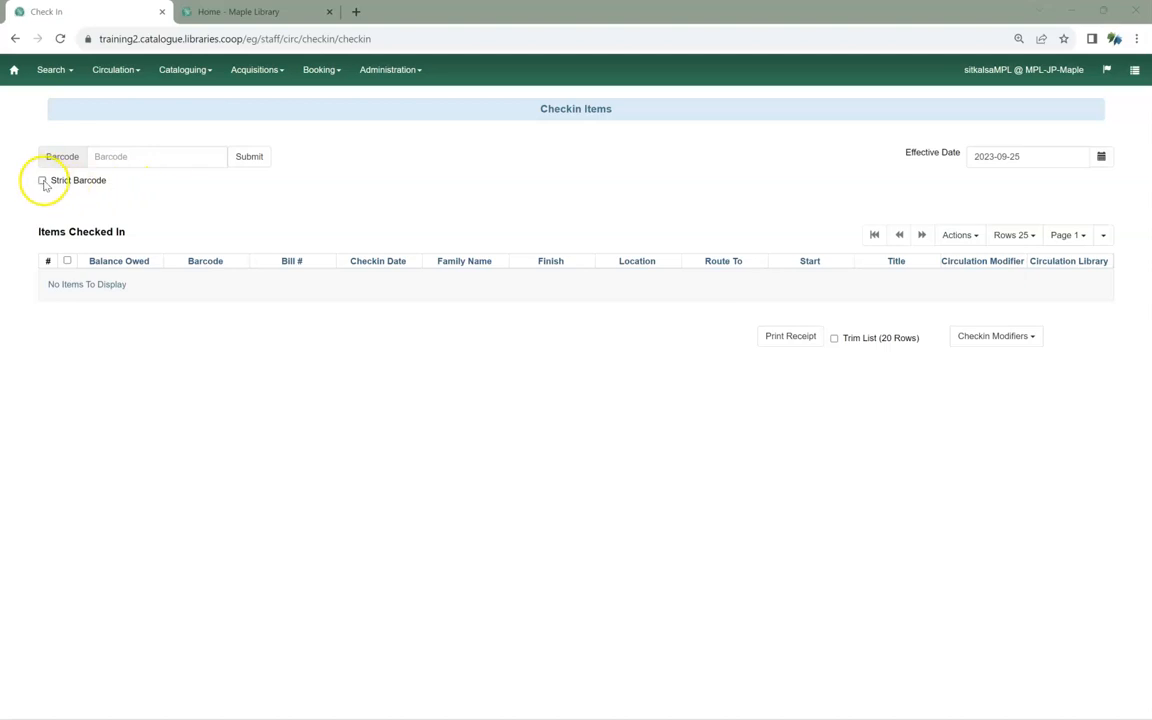
- Enable Strict Barcode and check in barcode MPL223344
{"action": "left_click", "coordinate": [42, 180]}
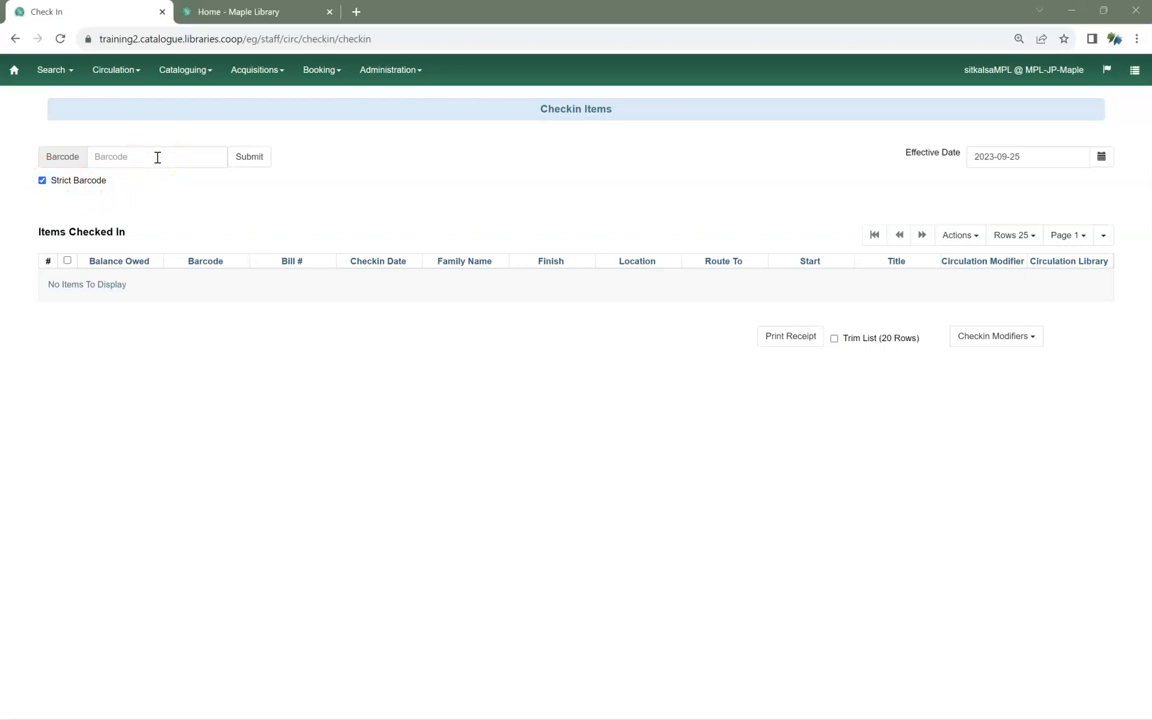
{"action": "type", "text": "MPL223344"}
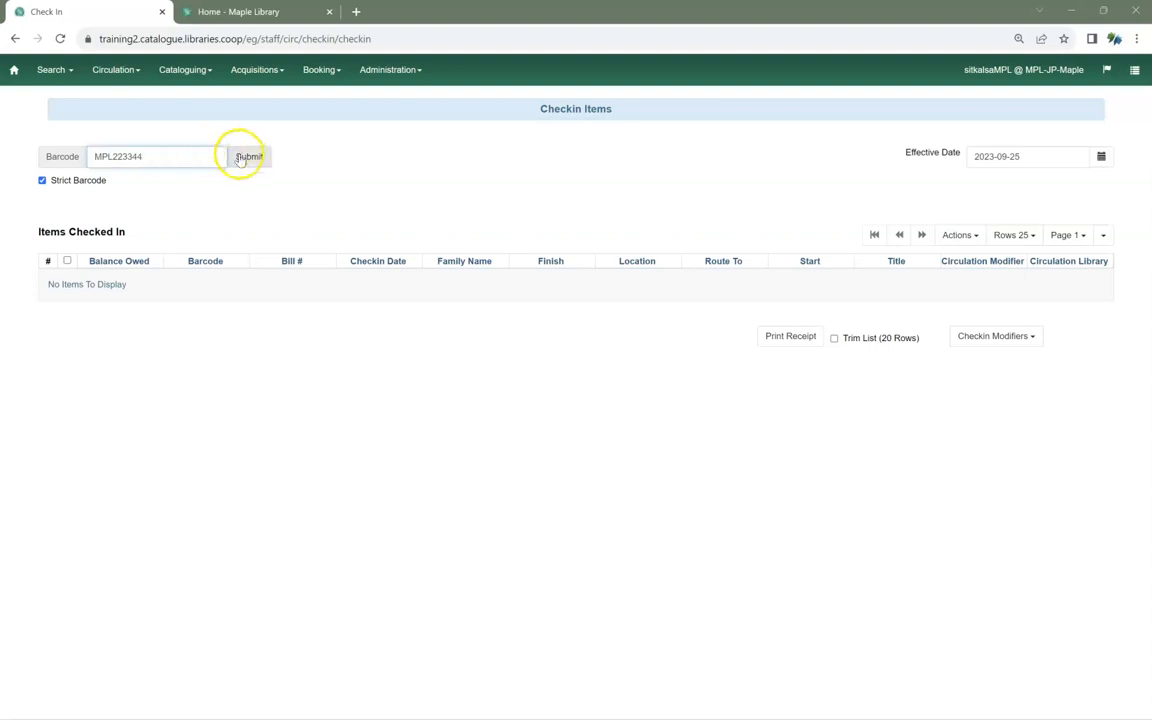
{"action": "left_click", "coordinate": [248, 156]}
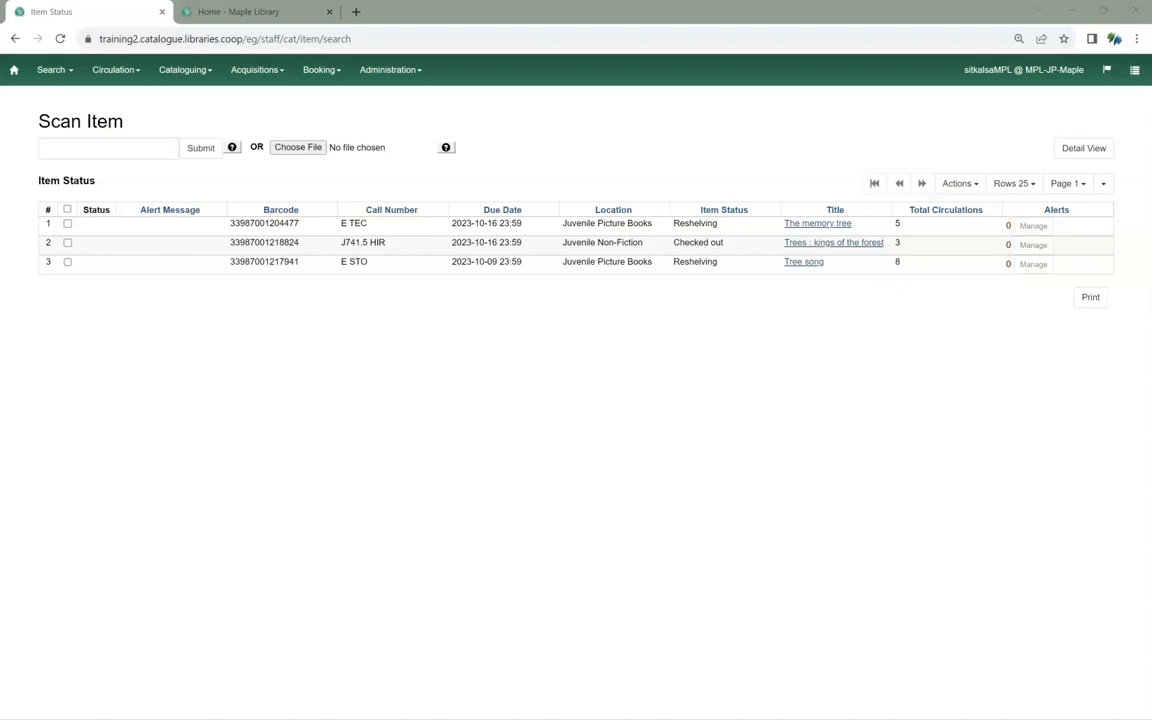
{"action": "mouse_move", "coordinate": [128, 568]}
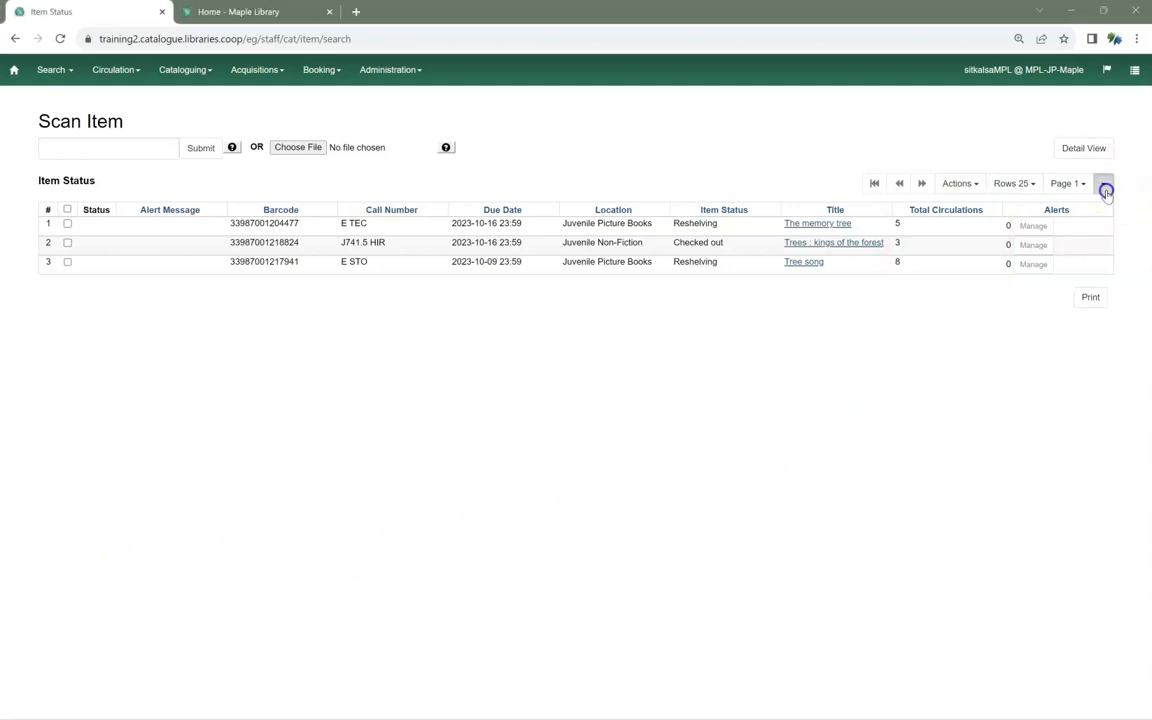
- Bring up the Item Status grid's column and export options from its settings dropdown
{"action": "left_click", "coordinate": [1112, 188]}
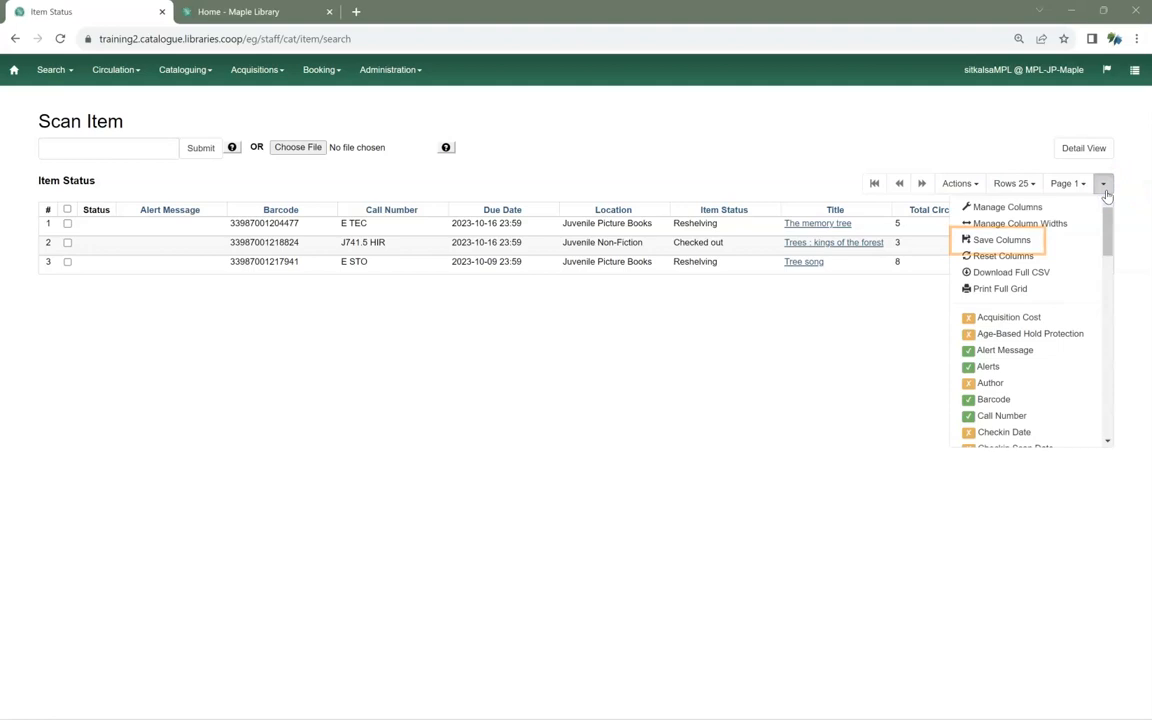
{"action": "mouse_move", "coordinate": [1000, 240]}
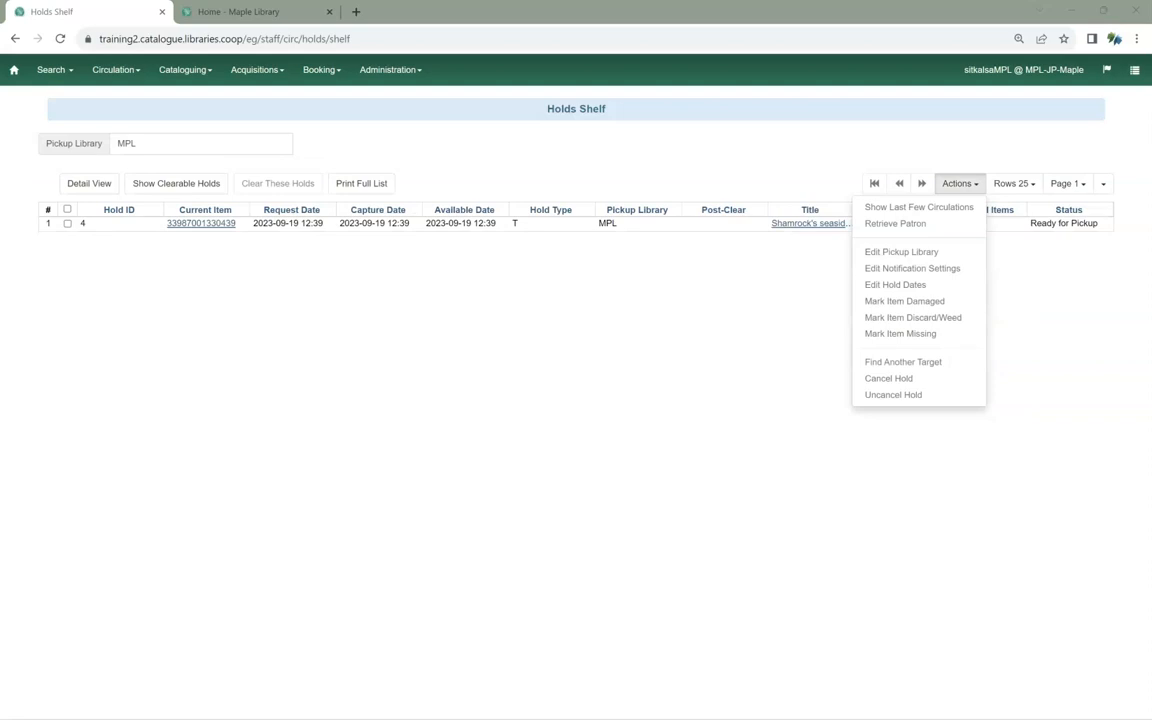
- Go to the patron's holds and start cancelling a hold with reason Staff forced
{"action": "left_click", "coordinate": [888, 378]}
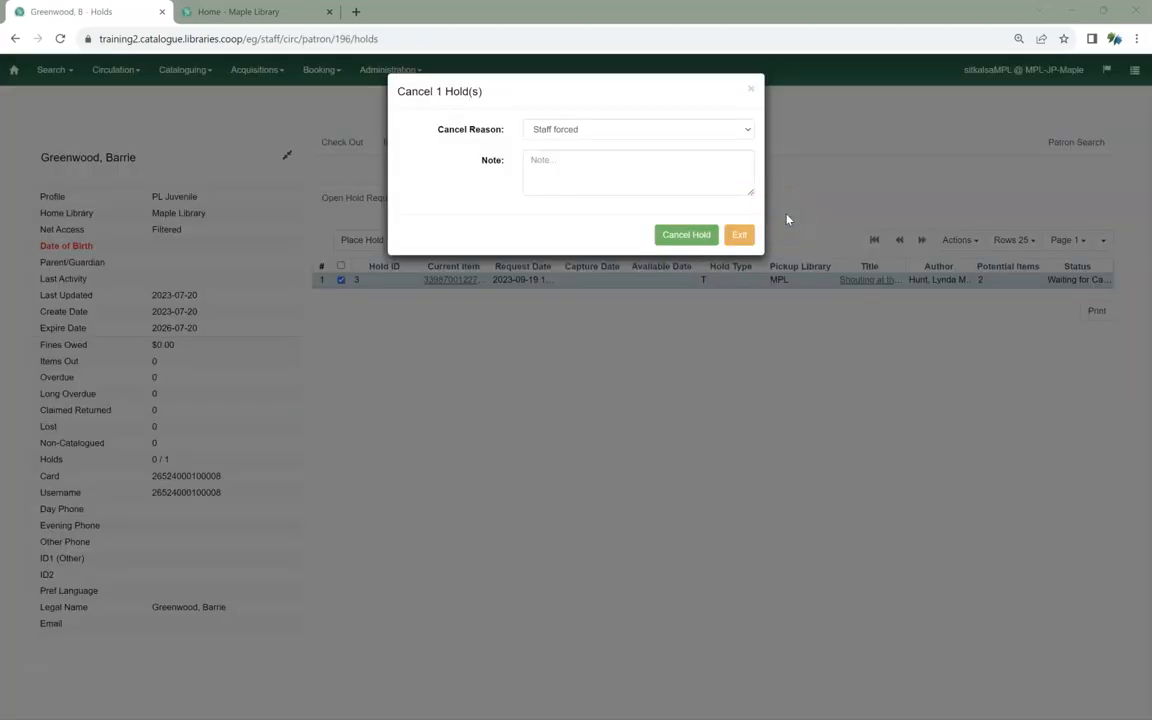
{"action": "mouse_move", "coordinate": [776, 188]}
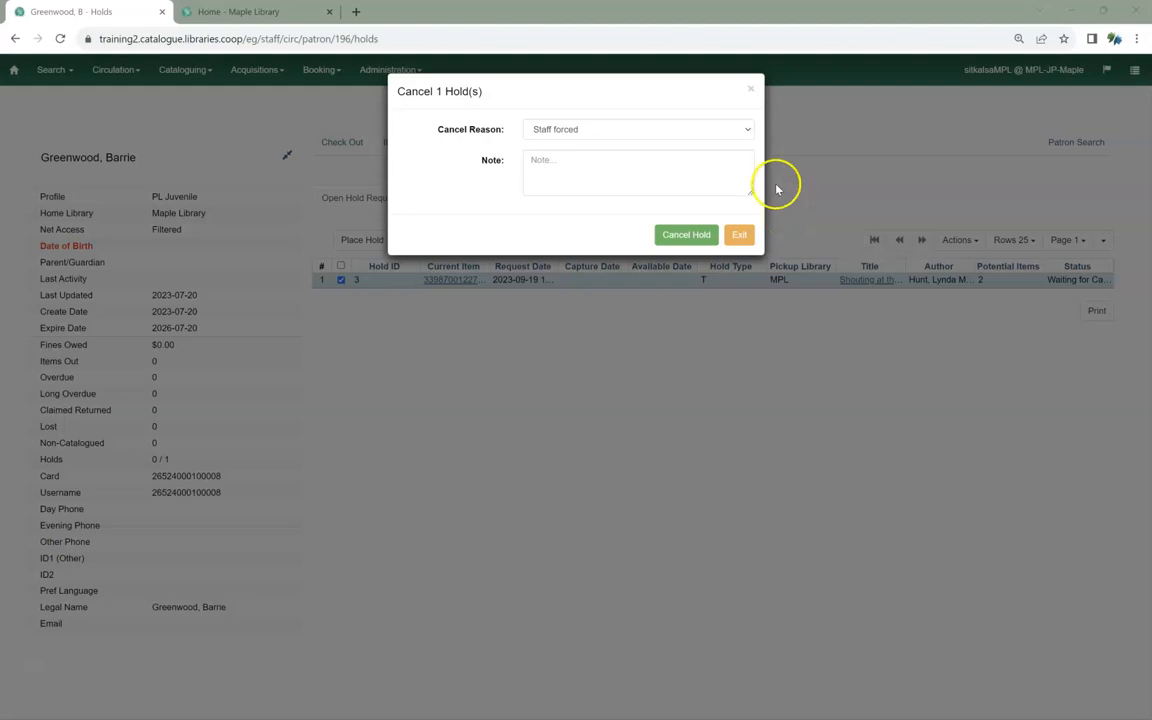
{"action": "left_click", "coordinate": [638, 128]}
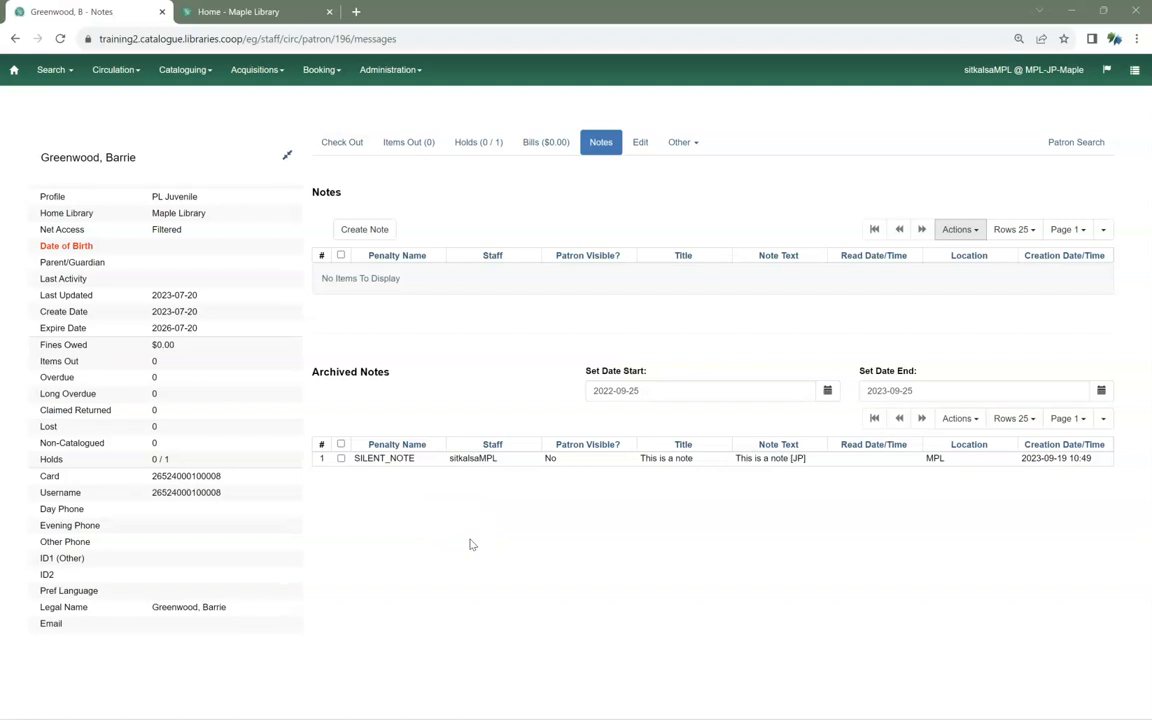
- Unarchive the archived SILENT_NOTE via Actions and confirm, restoring its blocks and penalties
{"action": "left_click", "coordinate": [340, 458]}
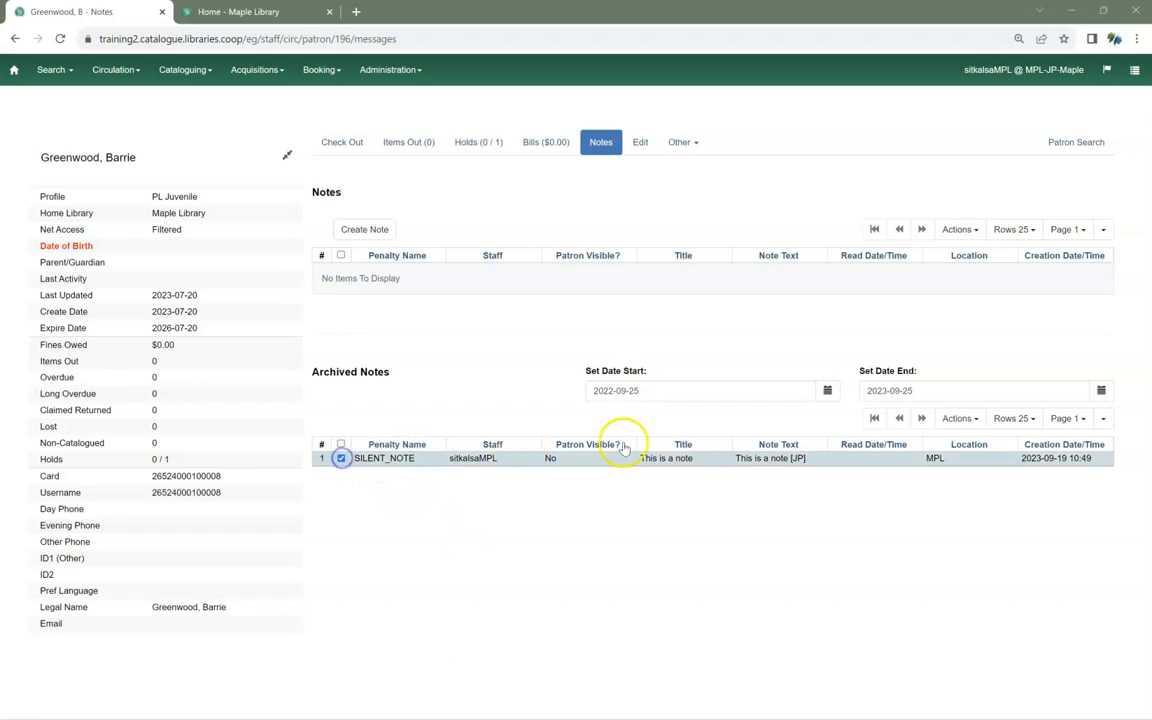
{"action": "left_click", "coordinate": [956, 418]}
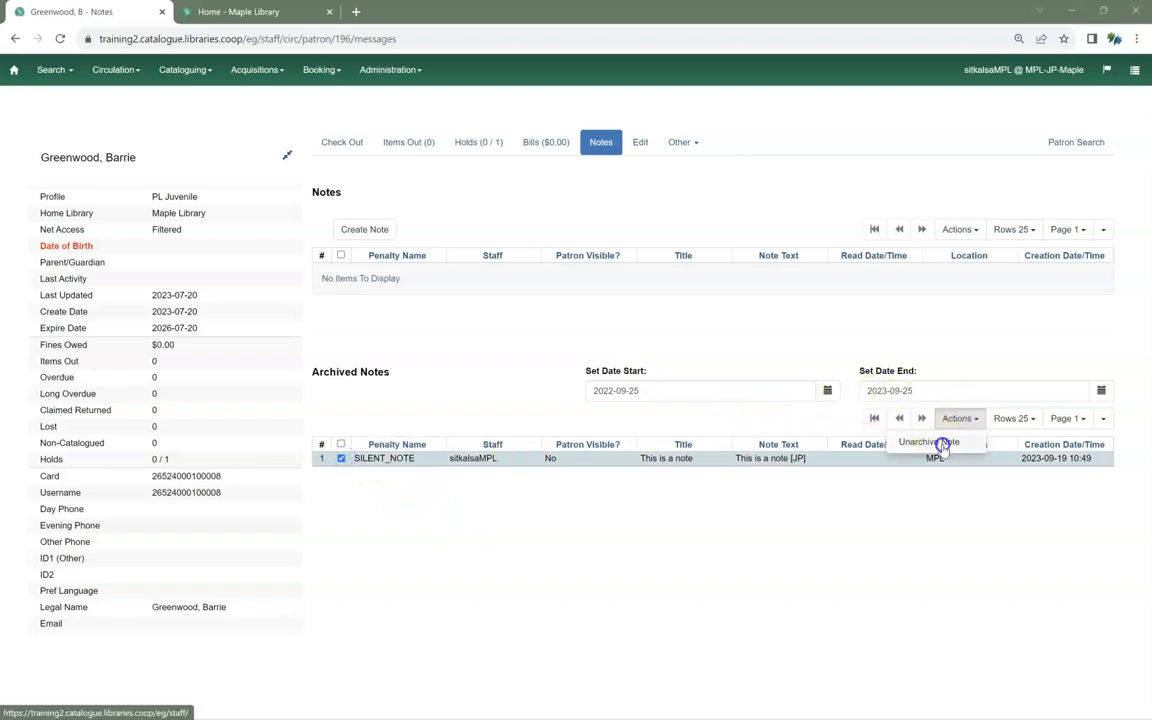
{"action": "left_click", "coordinate": [934, 442]}
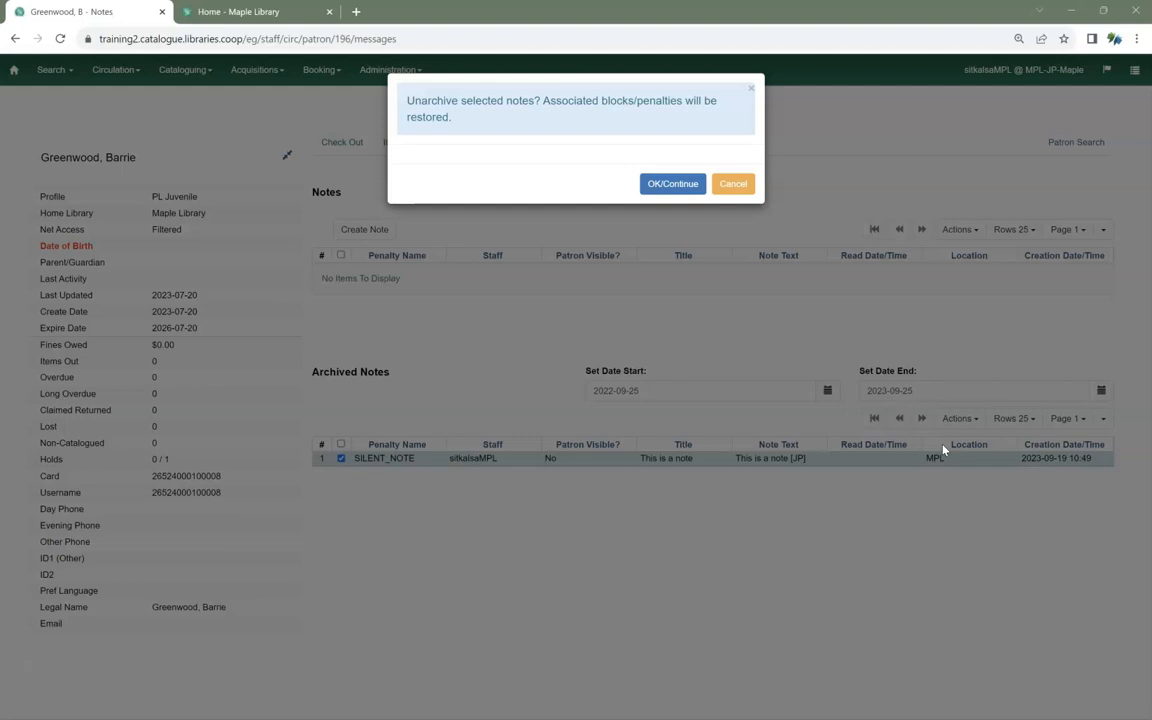
{"action": "left_click", "coordinate": [672, 184]}
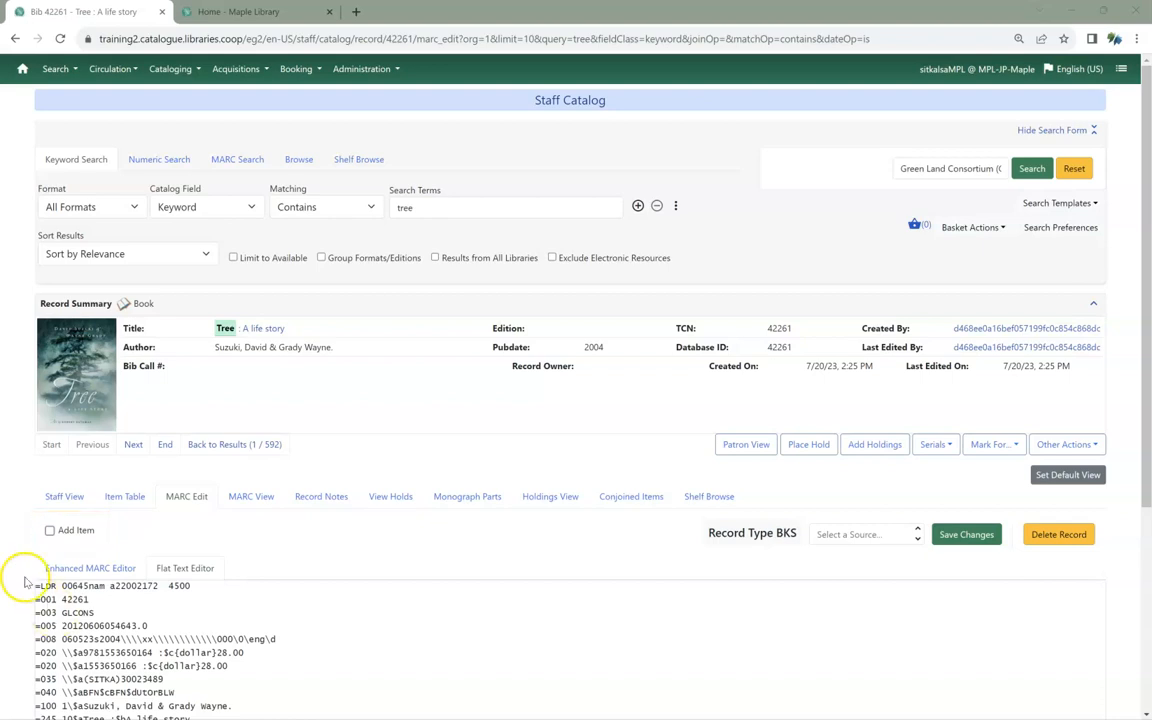
- Save the Tree record with Add Item ticked, creating call number 585.2 Suz and barcode MPL123456789
{"action": "left_click", "coordinate": [48, 532]}
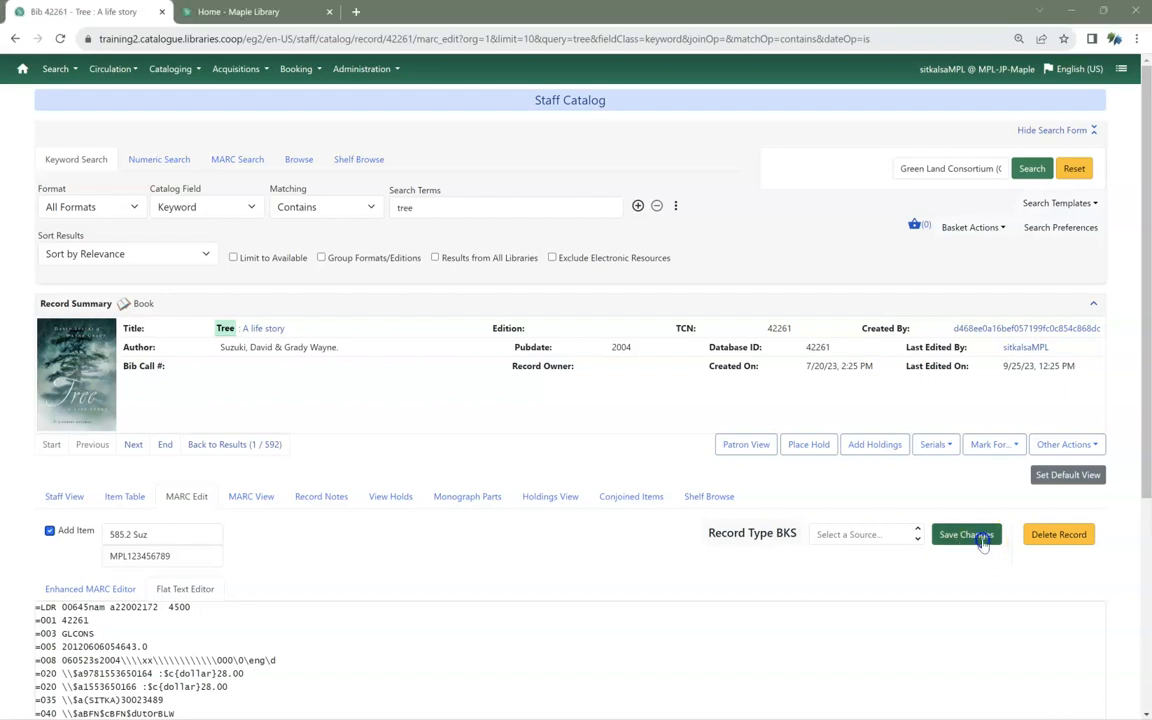
{"action": "left_click", "coordinate": [966, 534]}
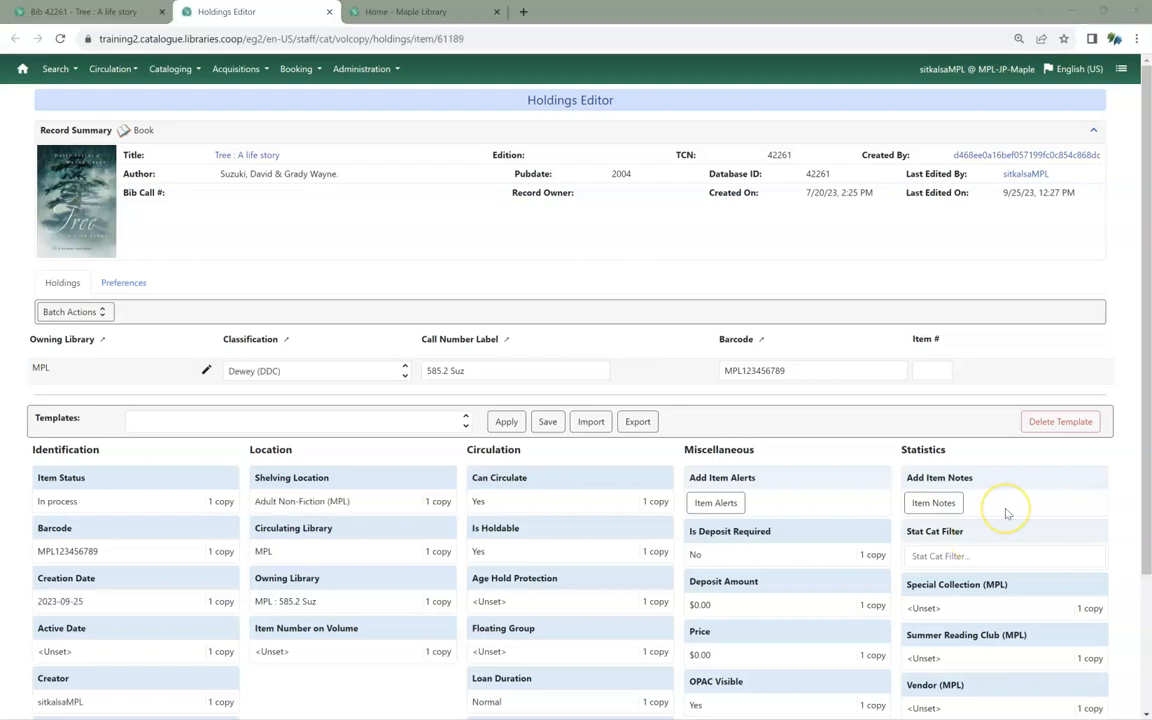
{"action": "mouse_move", "coordinate": [996, 512]}
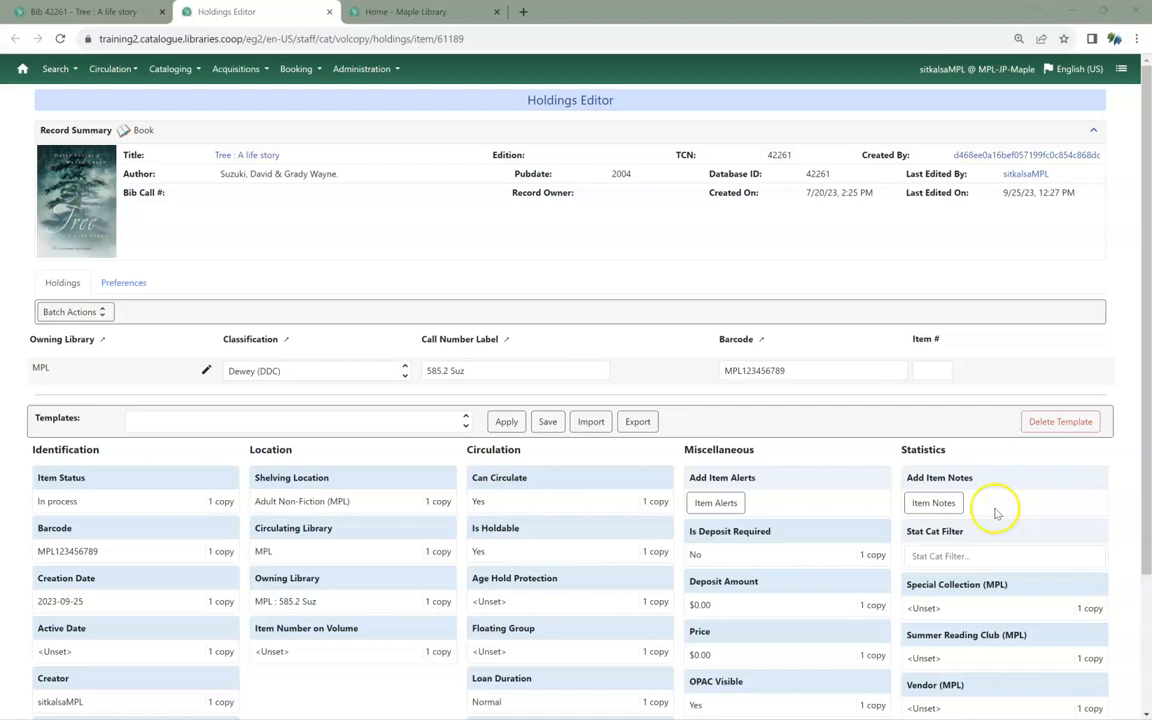
- Open Item Notes under Statistics to manage the existing note for MPL123456789
{"action": "left_click", "coordinate": [932, 504]}
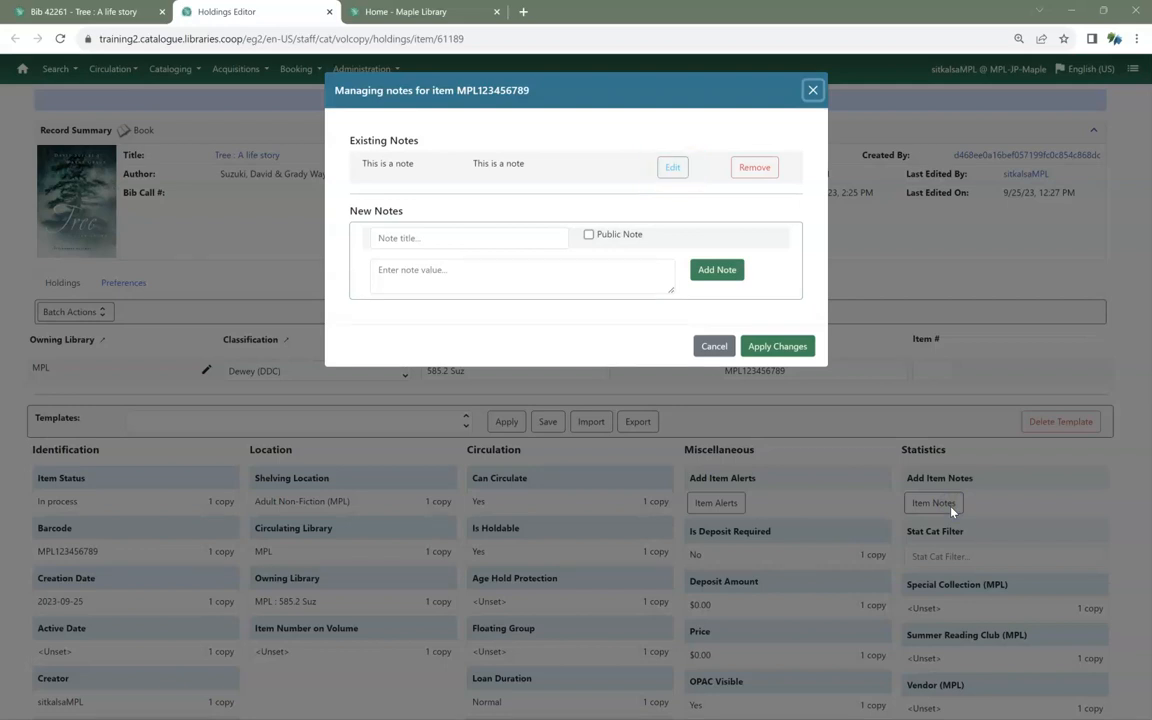
{"action": "left_click", "coordinate": [712, 346]}
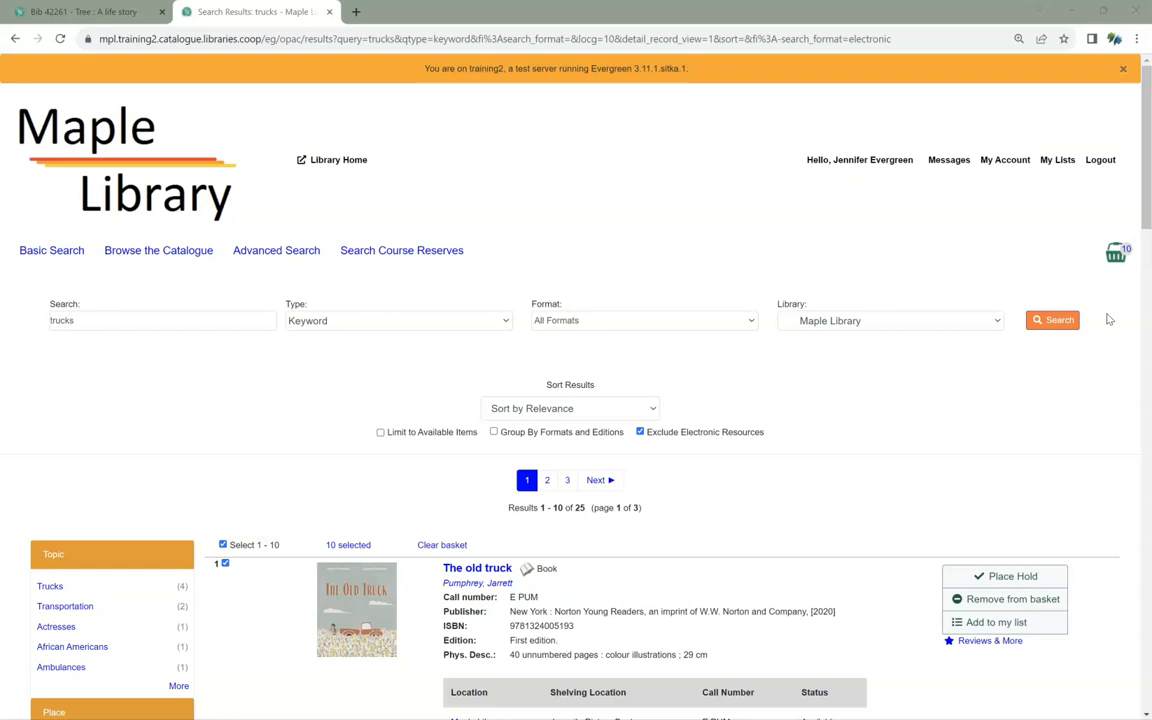
- Choose Email Title Details from the basket and send the 10 titles by email
{"action": "left_click", "coordinate": [1120, 252]}
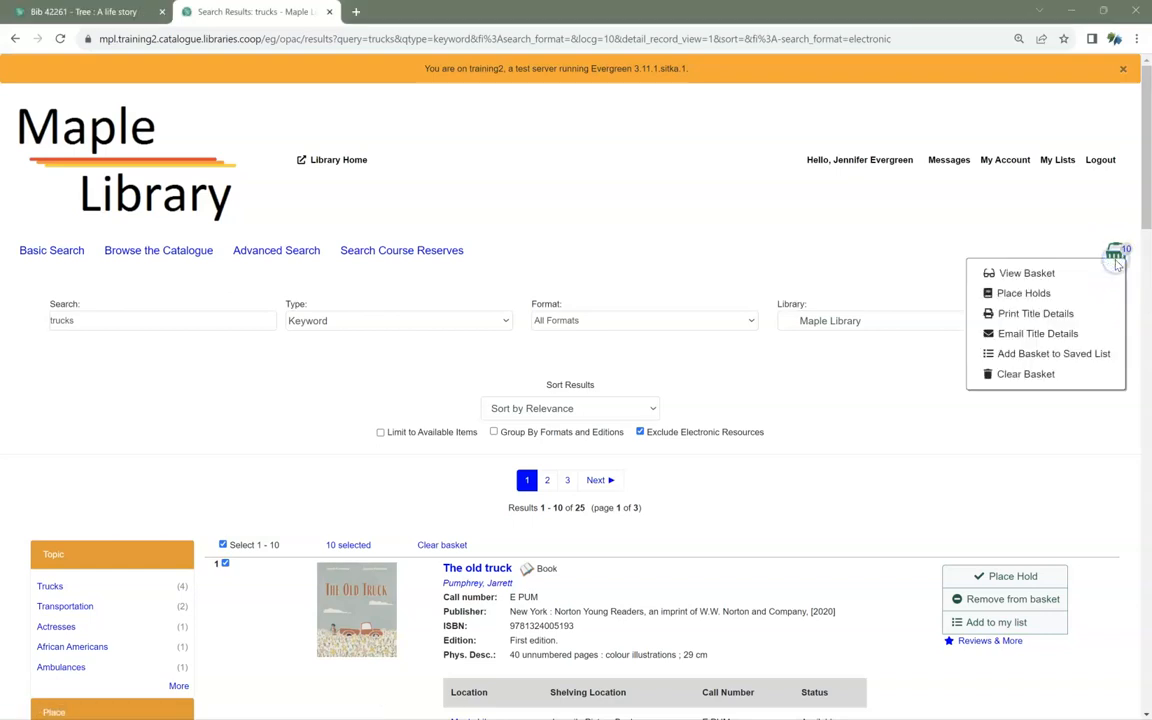
{"action": "mouse_move", "coordinate": [1050, 338]}
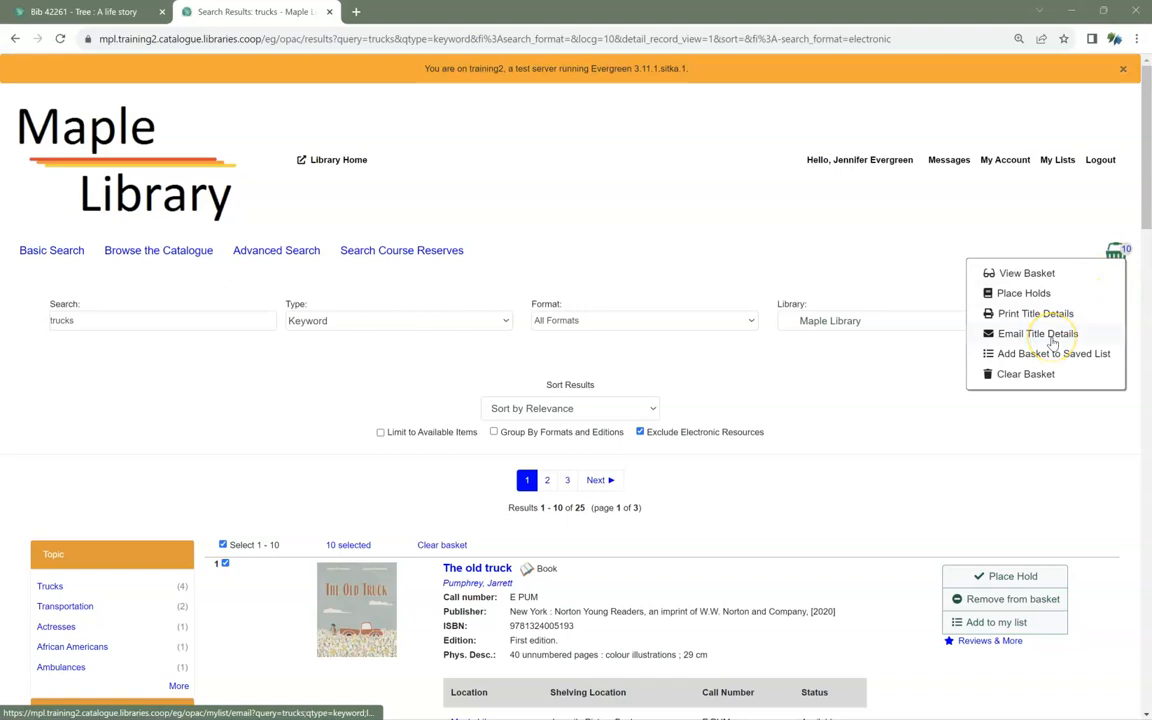
{"action": "left_click", "coordinate": [1028, 332]}
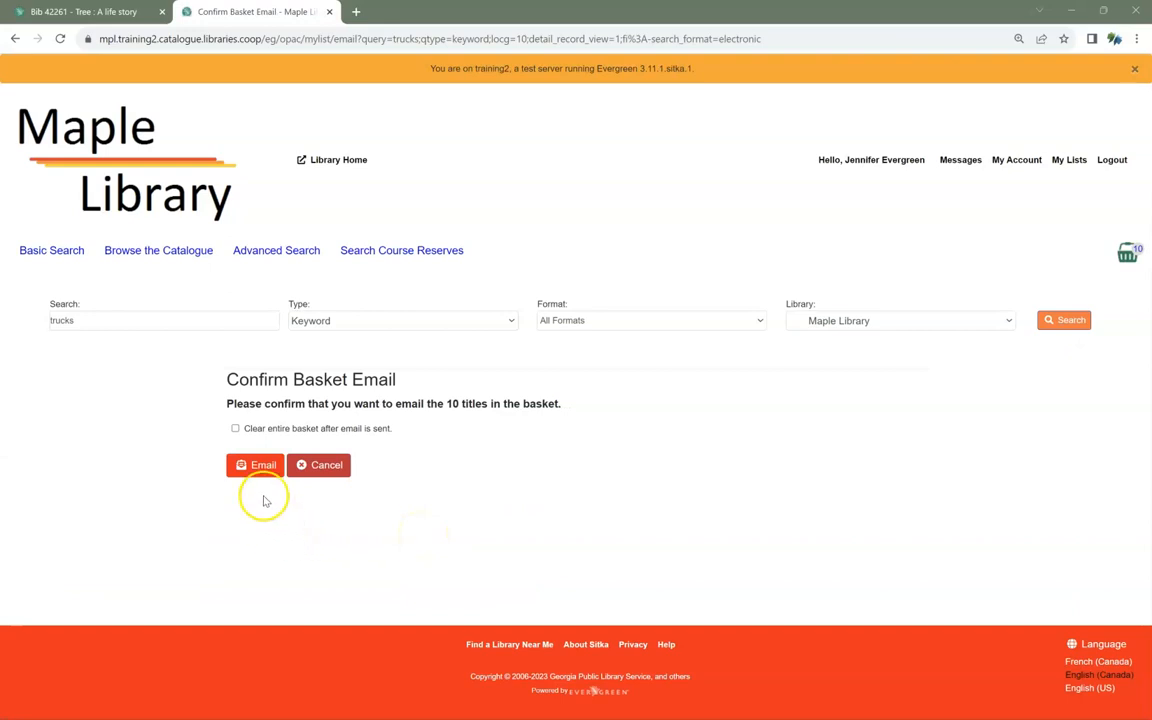
{"action": "left_click", "coordinate": [256, 464]}
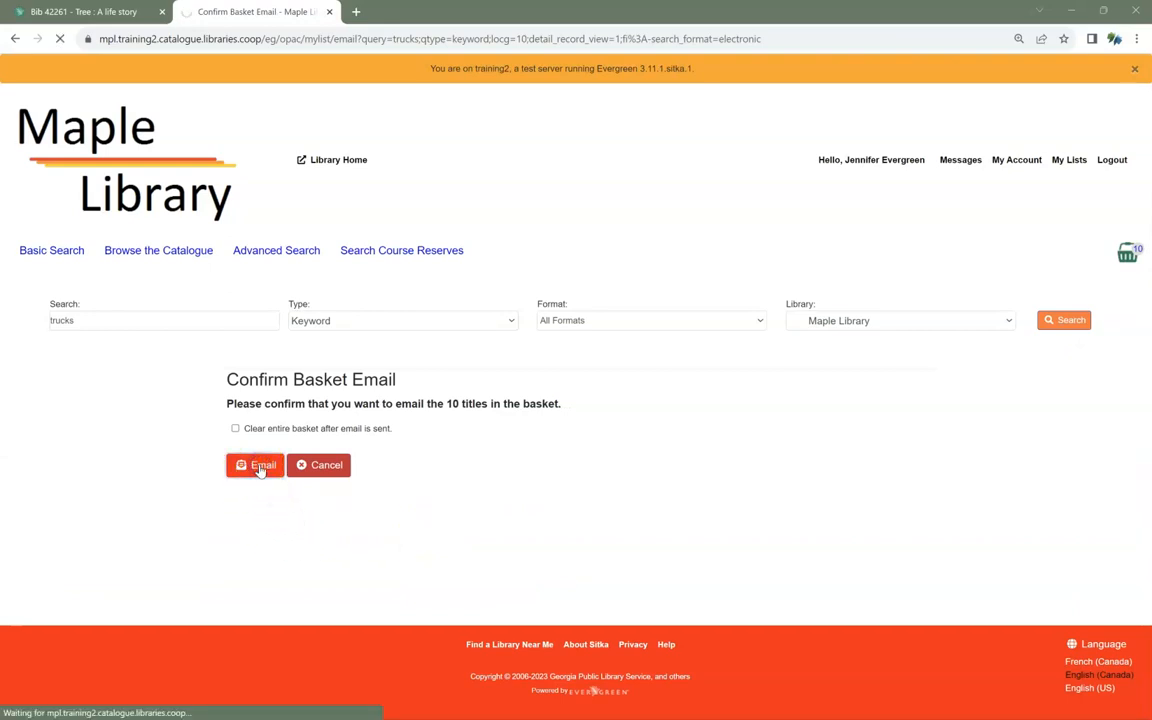
{"action": "left_click", "coordinate": [256, 464]}
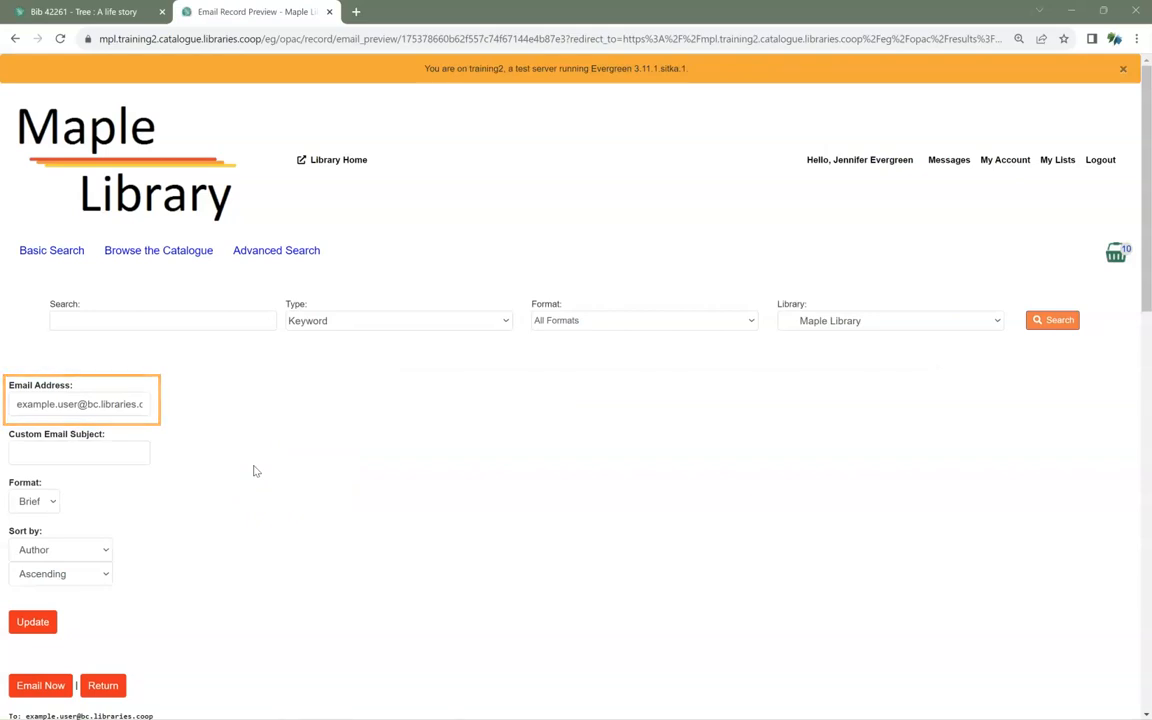
- Set the email preview format to Full, keep sorting by Author, and update the preview
{"action": "left_click", "coordinate": [78, 454]}
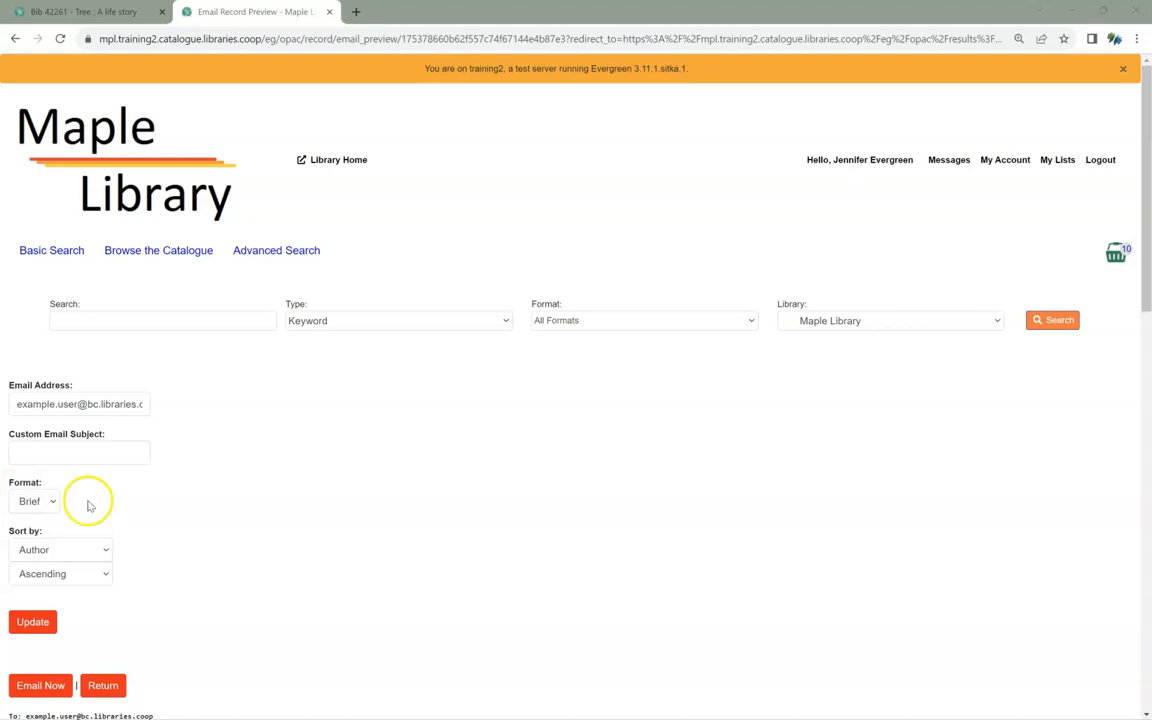
{"action": "left_click", "coordinate": [32, 500]}
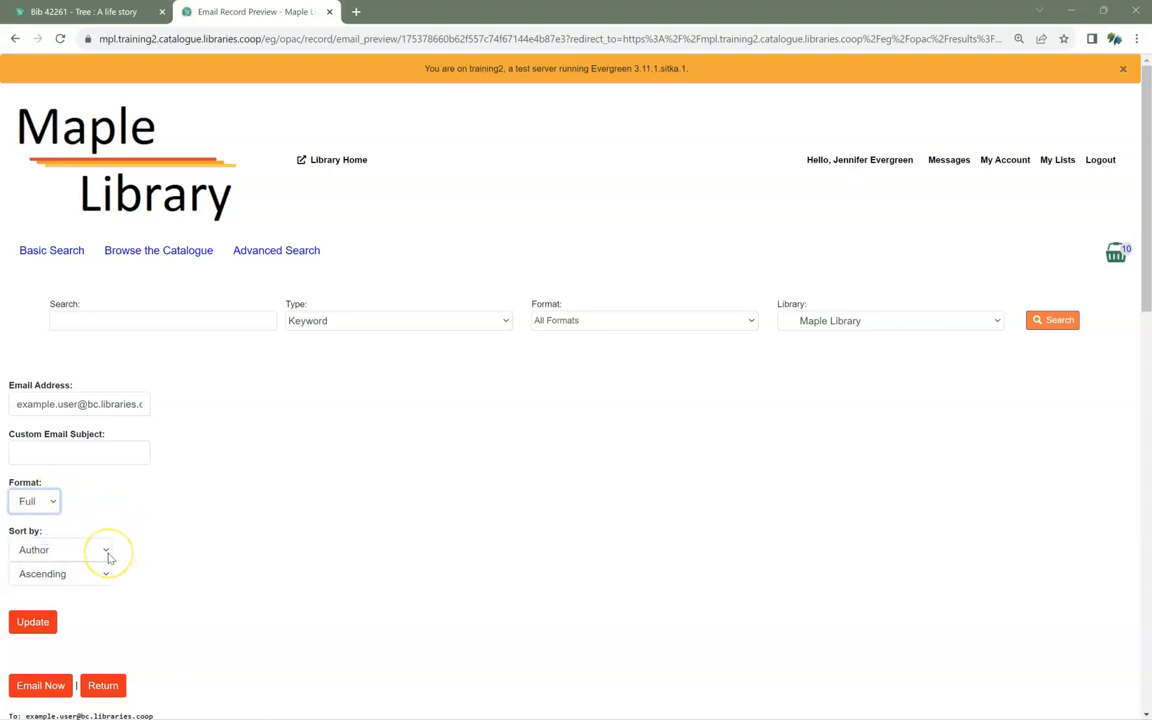
{"action": "left_click", "coordinate": [64, 548]}
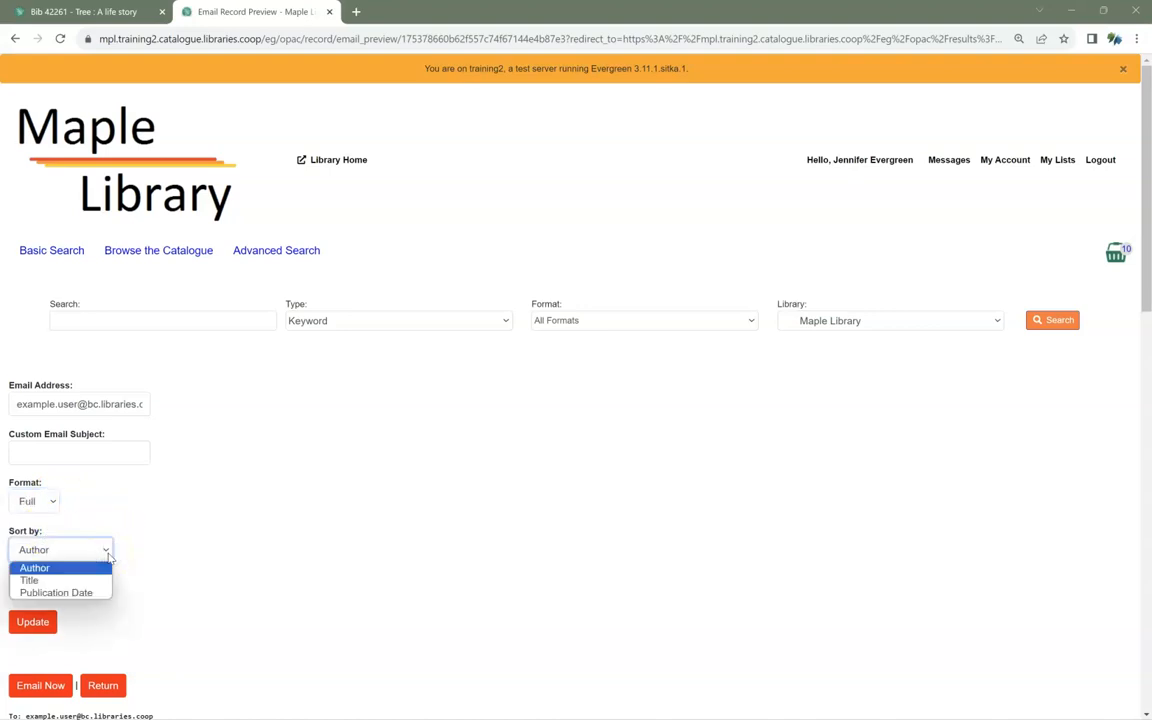
{"action": "left_click", "coordinate": [34, 568]}
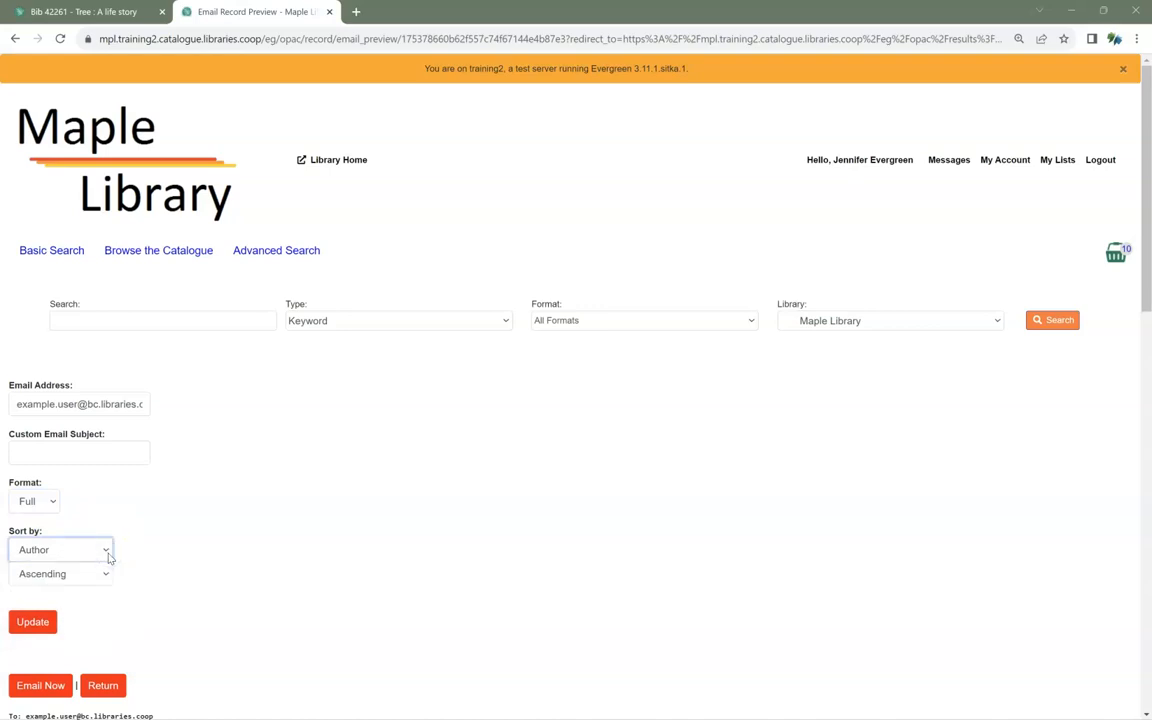
{"action": "left_click", "coordinate": [32, 622]}
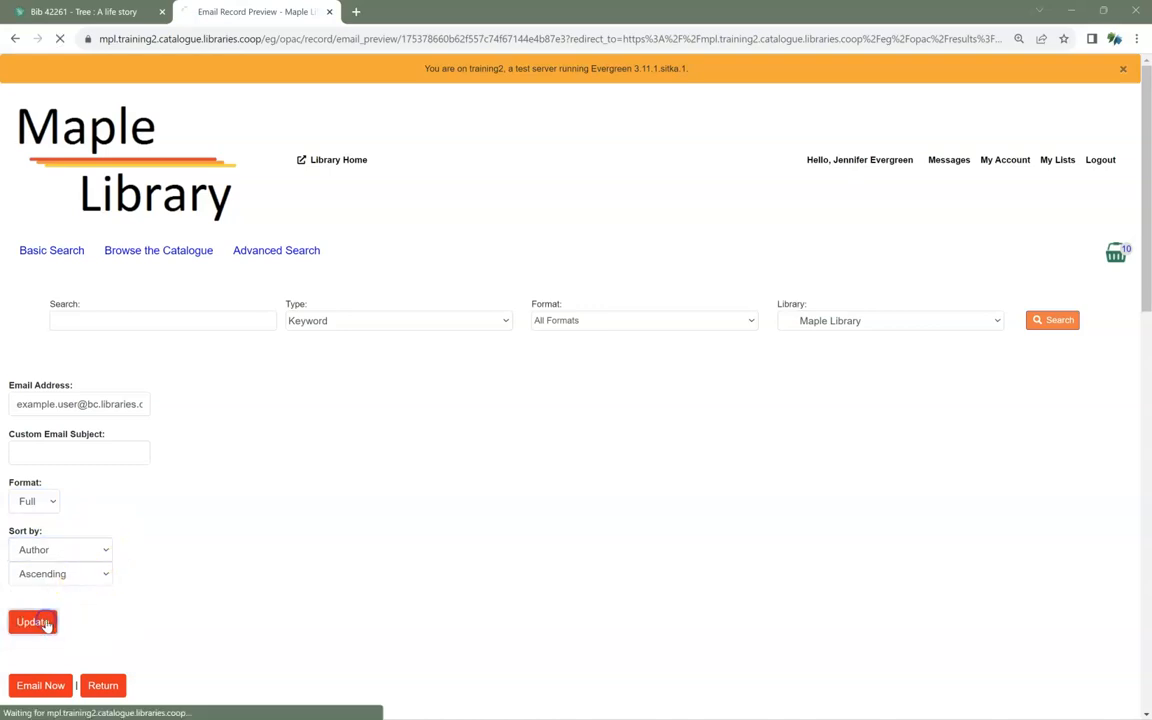
{"action": "left_click", "coordinate": [32, 622]}
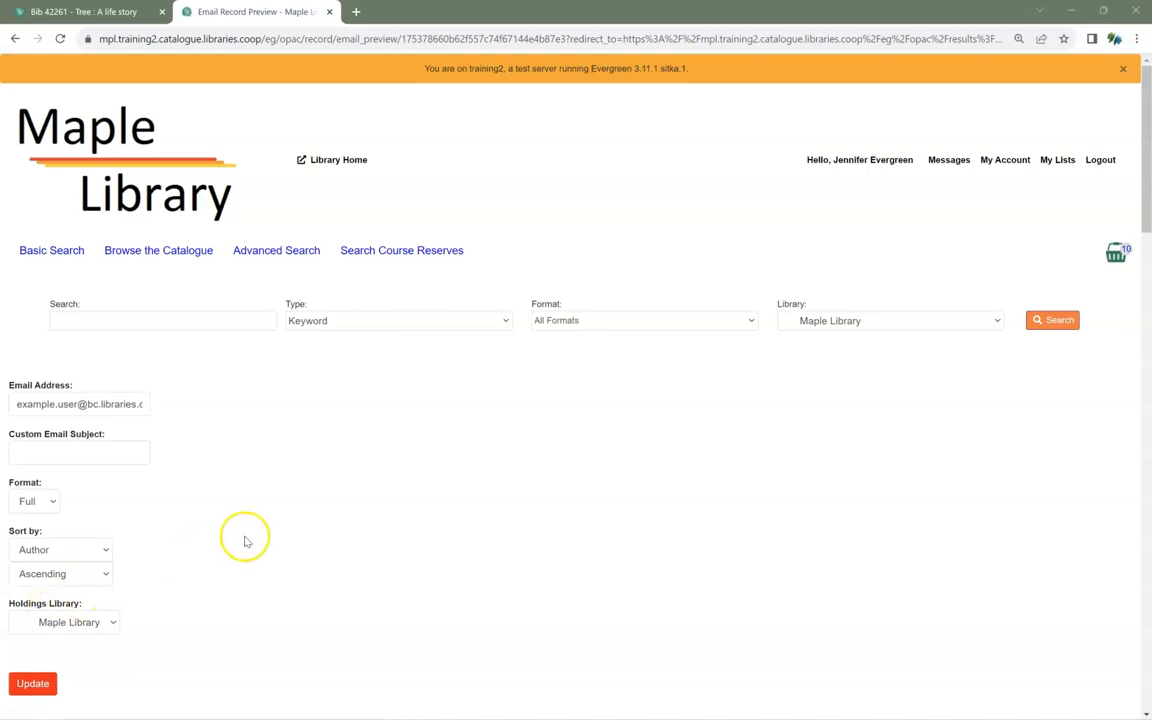
{"action": "scroll", "scroll_direction": "down", "scroll_amount": 3}
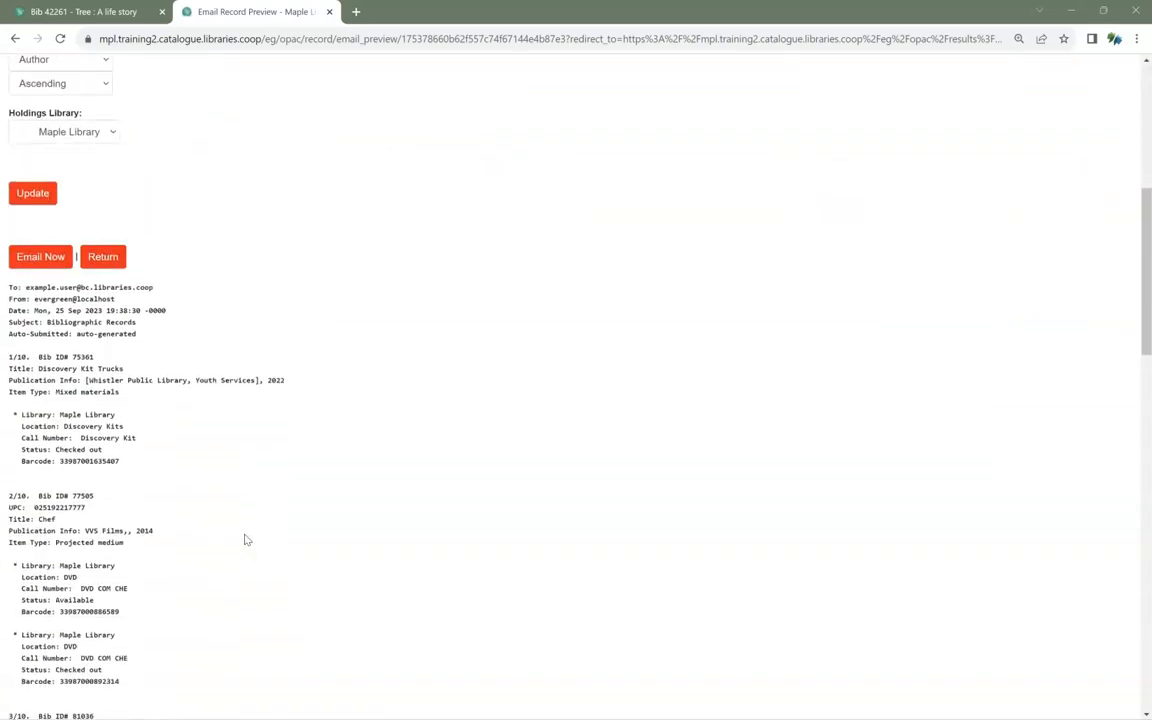
{"action": "mouse_move", "coordinate": [230, 500]}
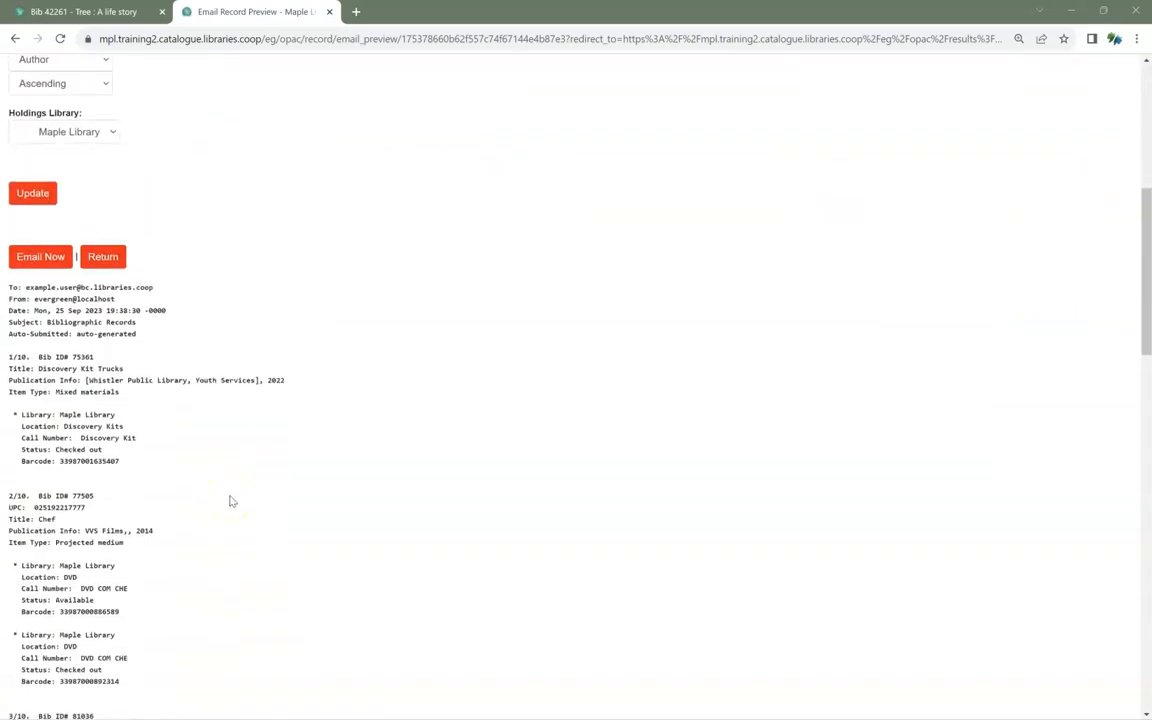
- Send the previewed records by email with Email Now
{"action": "left_click", "coordinate": [40, 256]}
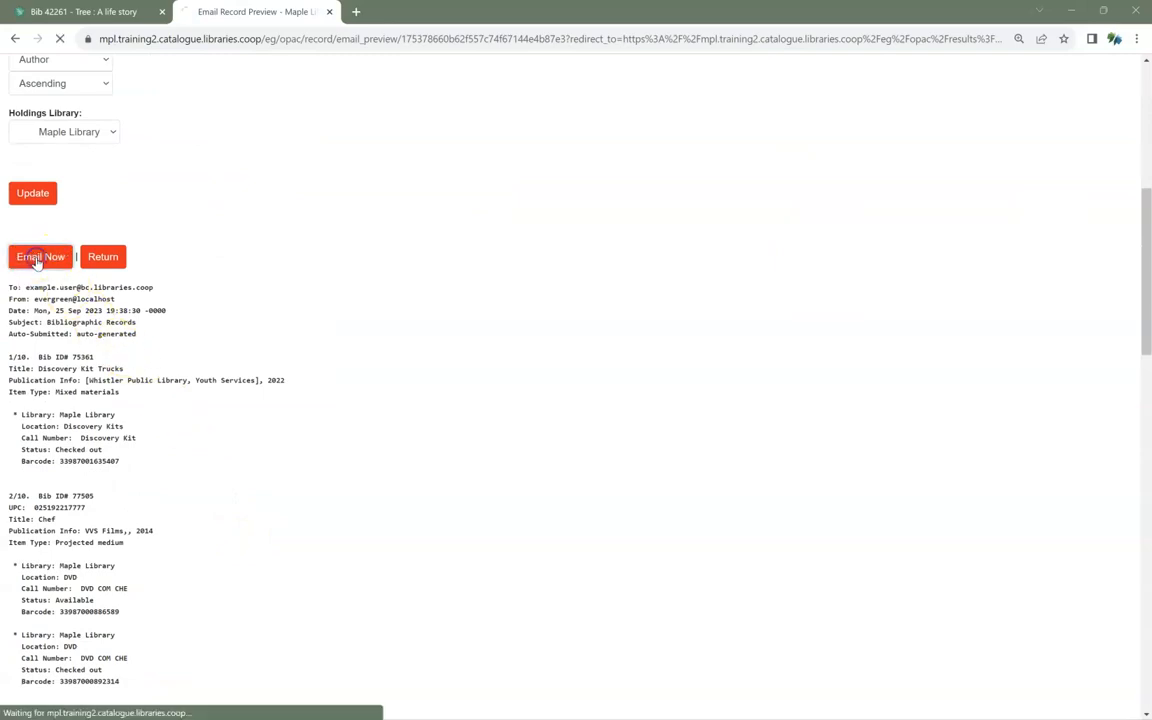
{"action": "left_click", "coordinate": [40, 256]}
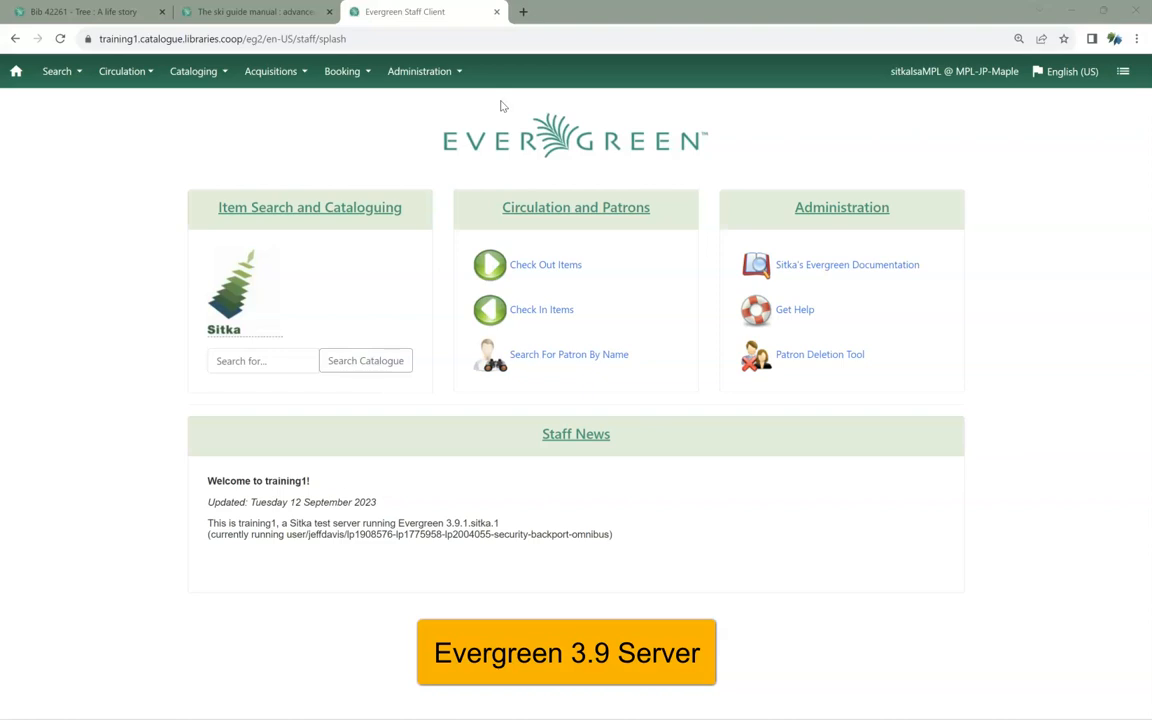
- Reach the Statistical Categories Editor via Local Administration
{"action": "left_click", "coordinate": [420, 72]}
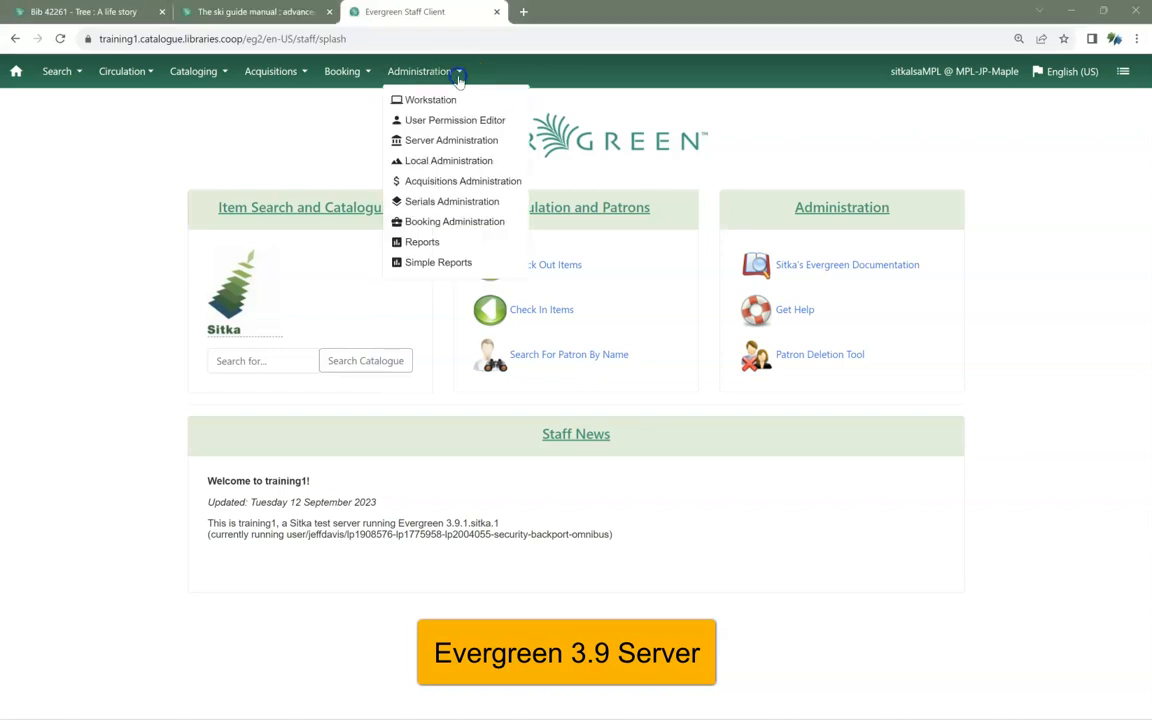
{"action": "left_click", "coordinate": [448, 160]}
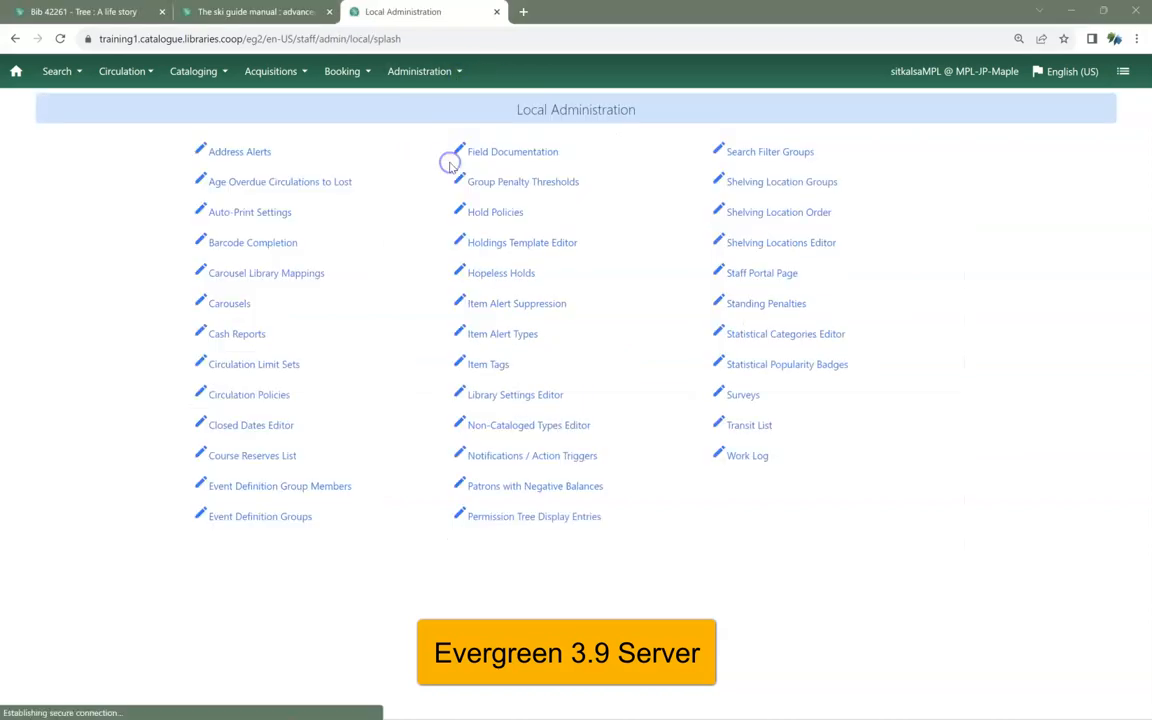
{"action": "mouse_move", "coordinate": [748, 340]}
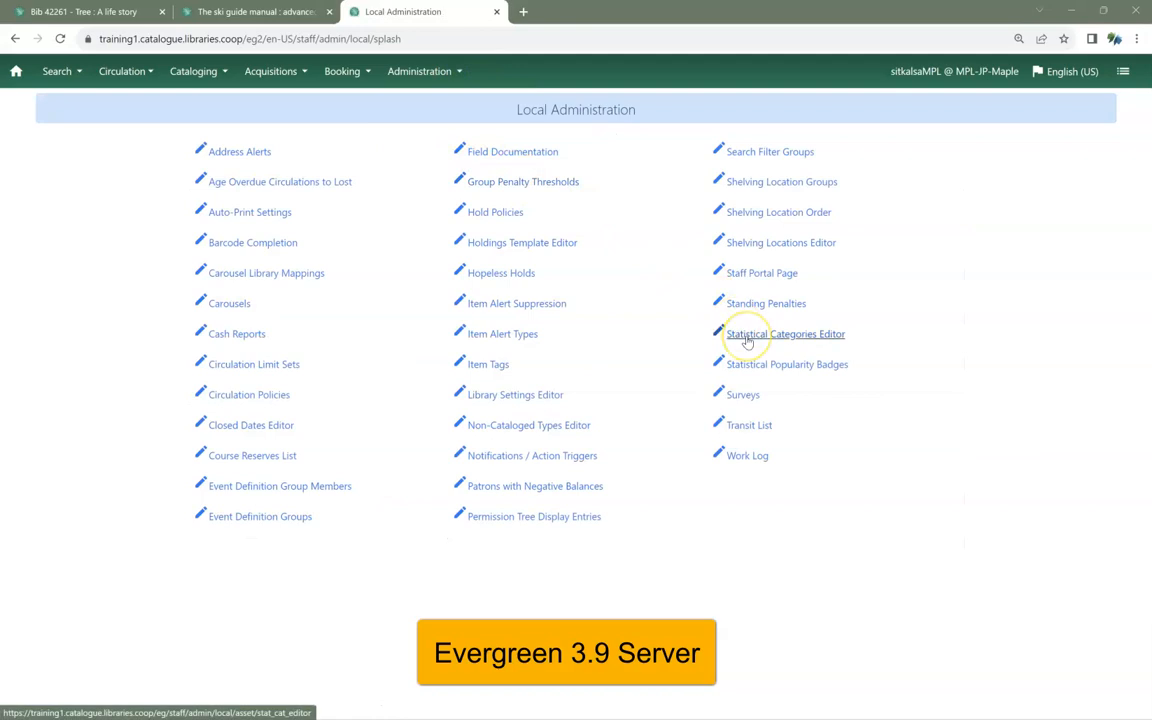
{"action": "left_click", "coordinate": [788, 332]}
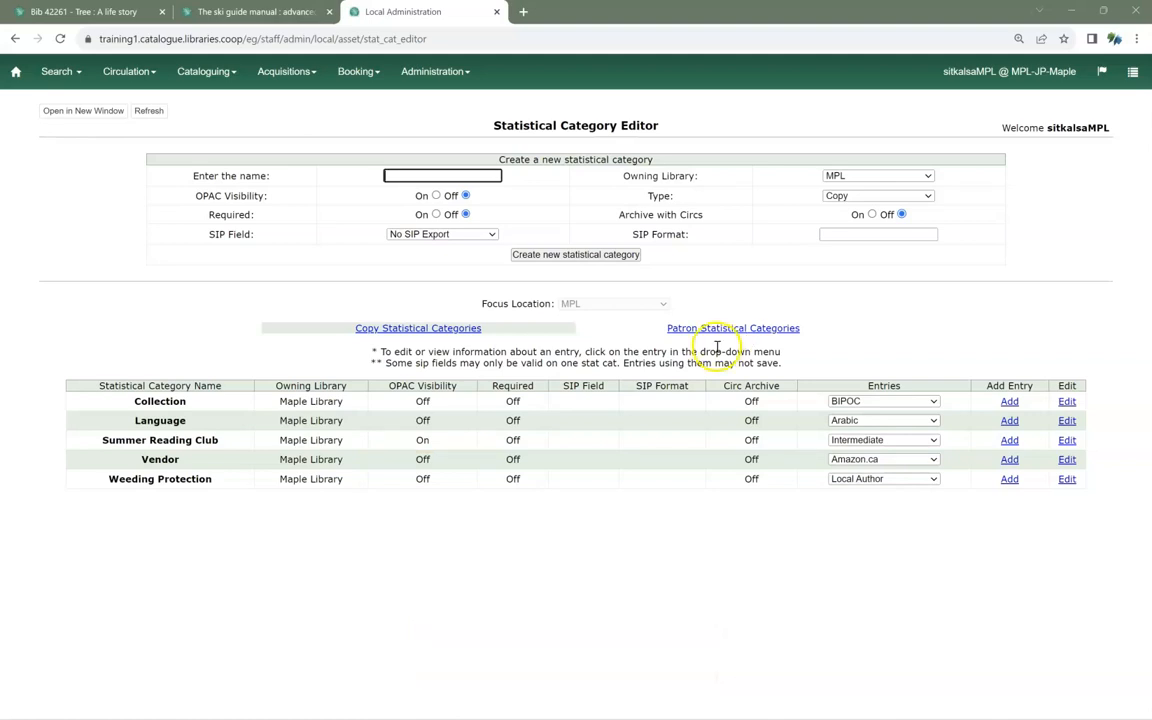
- Edit and resave the Summer Reading Club category, dismissing the success message
{"action": "left_click", "coordinate": [1062, 440]}
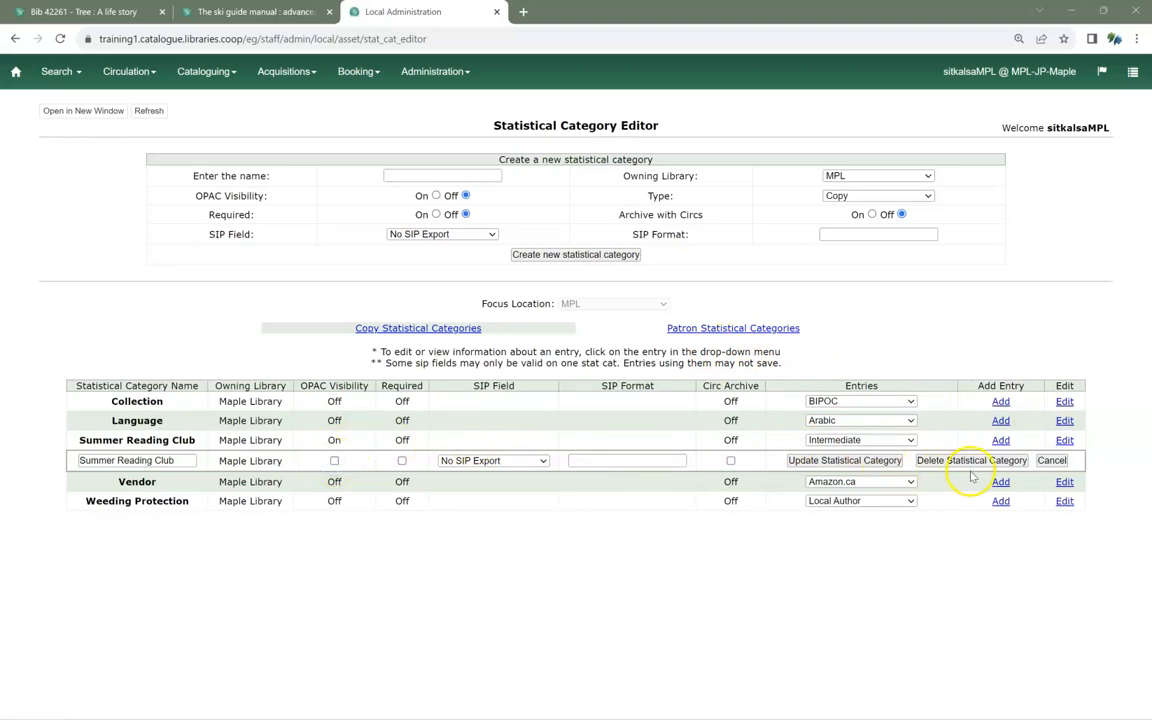
{"action": "left_click", "coordinate": [844, 460]}
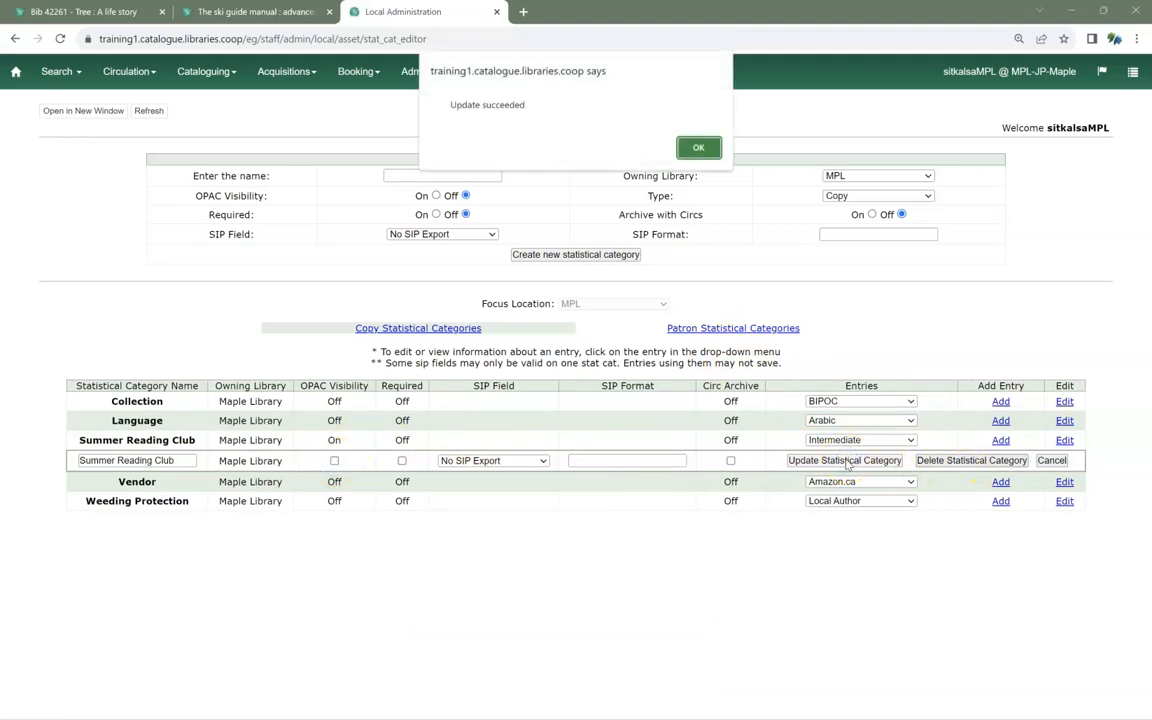
{"action": "left_click", "coordinate": [700, 148]}
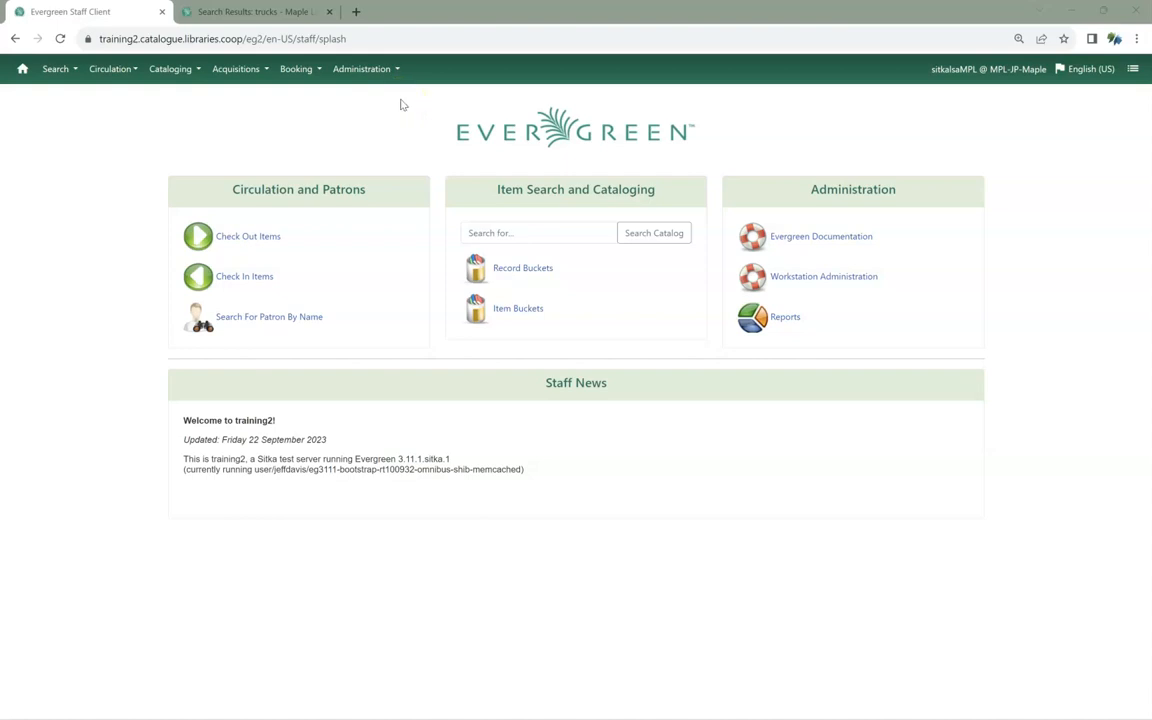
- Reach Organizational Units in Server Administration and expand the tree to Maple Library
{"action": "left_click", "coordinate": [362, 68]}
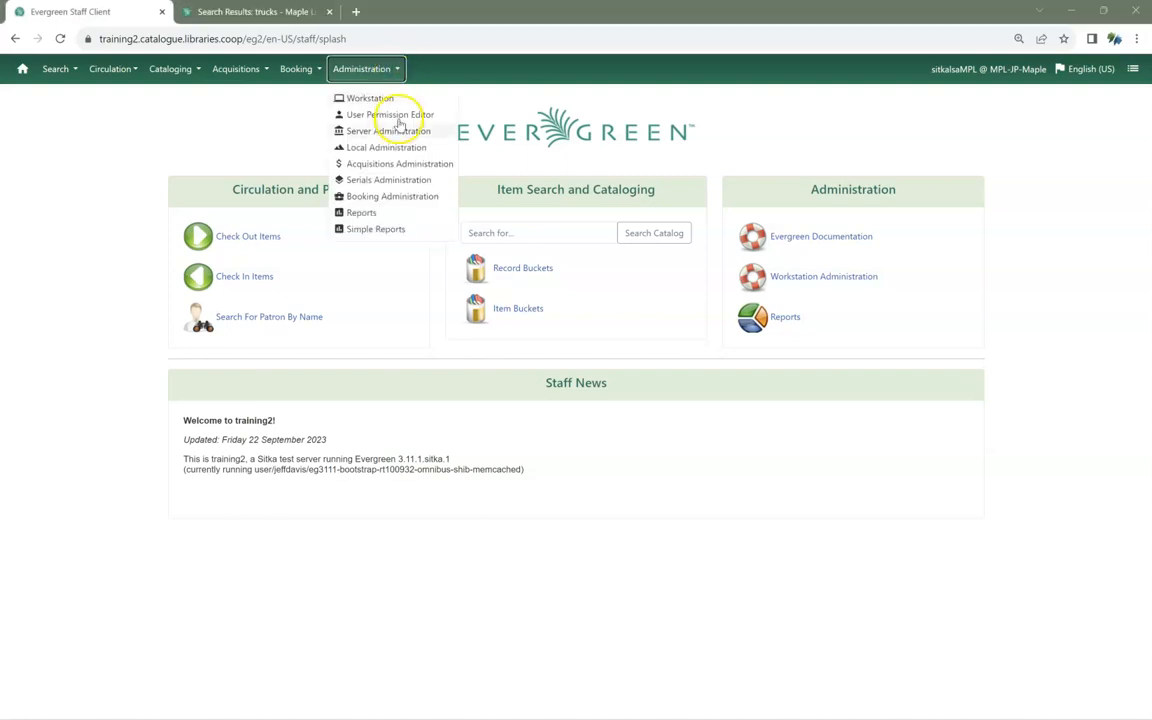
{"action": "left_click", "coordinate": [374, 132]}
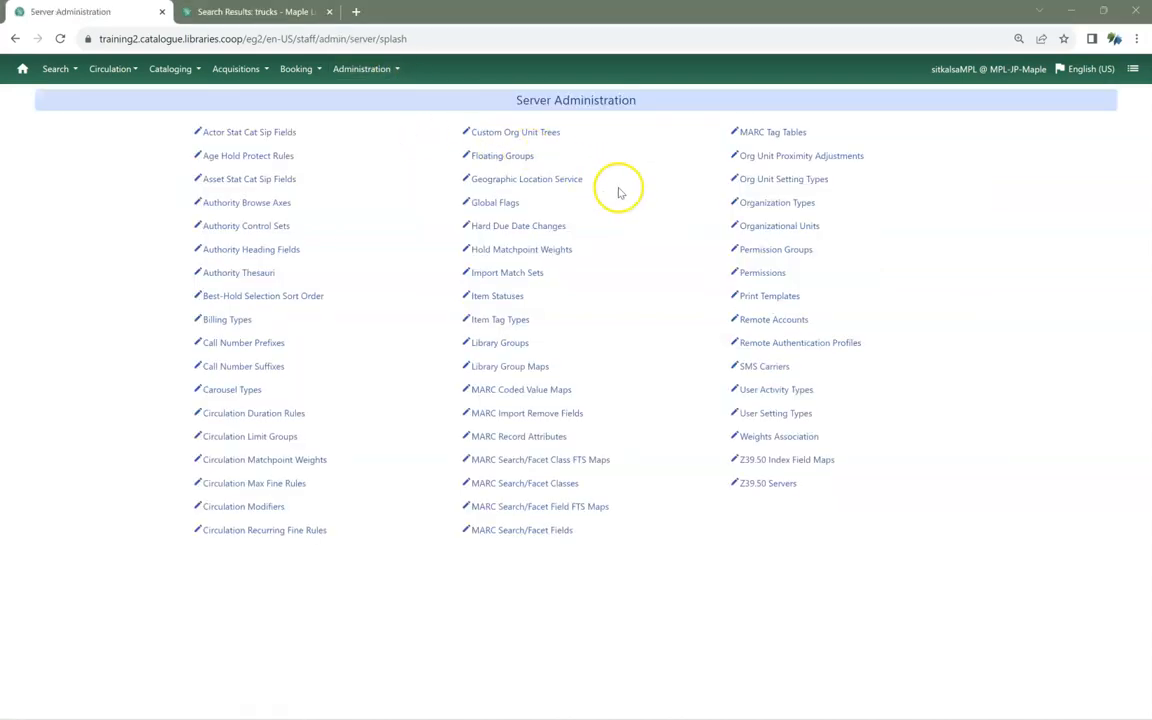
{"action": "left_click", "coordinate": [780, 224]}
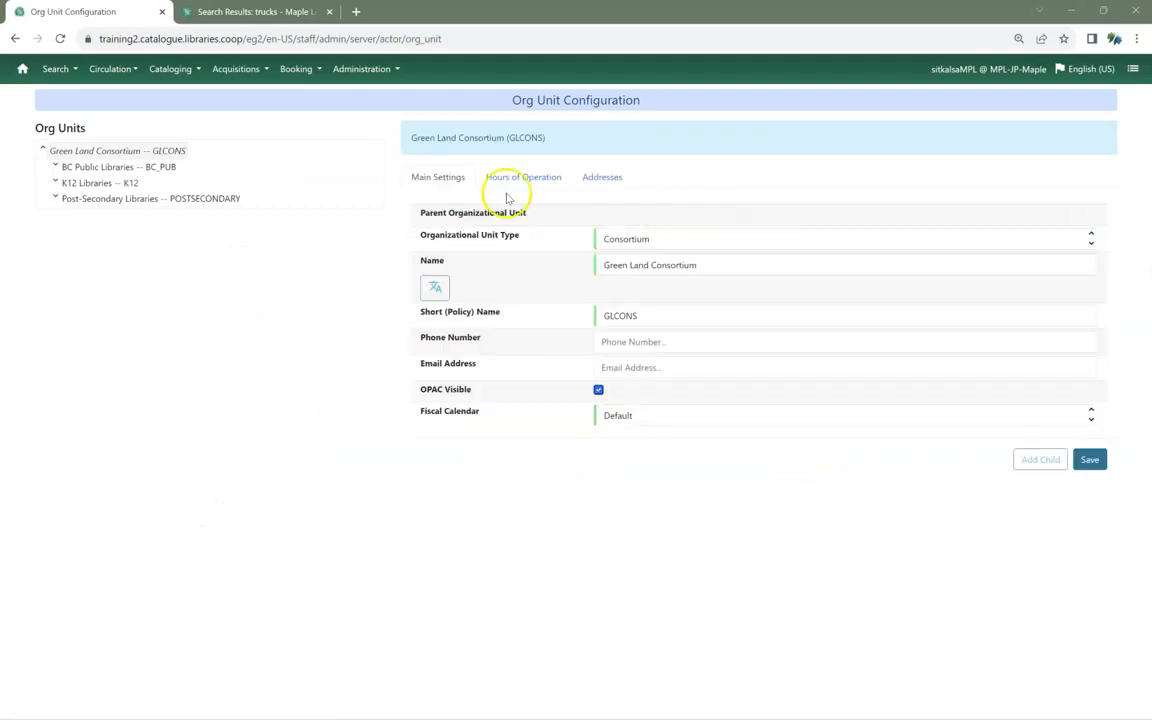
{"action": "left_click", "coordinate": [56, 168]}
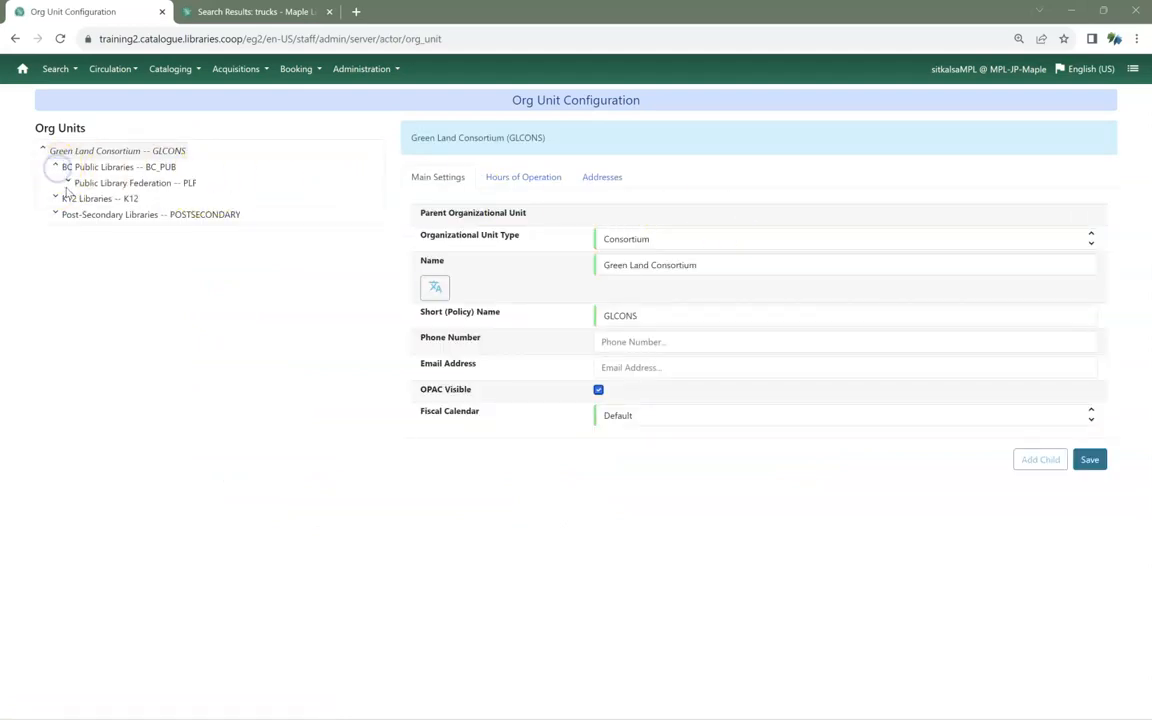
{"action": "left_click", "coordinate": [108, 228]}
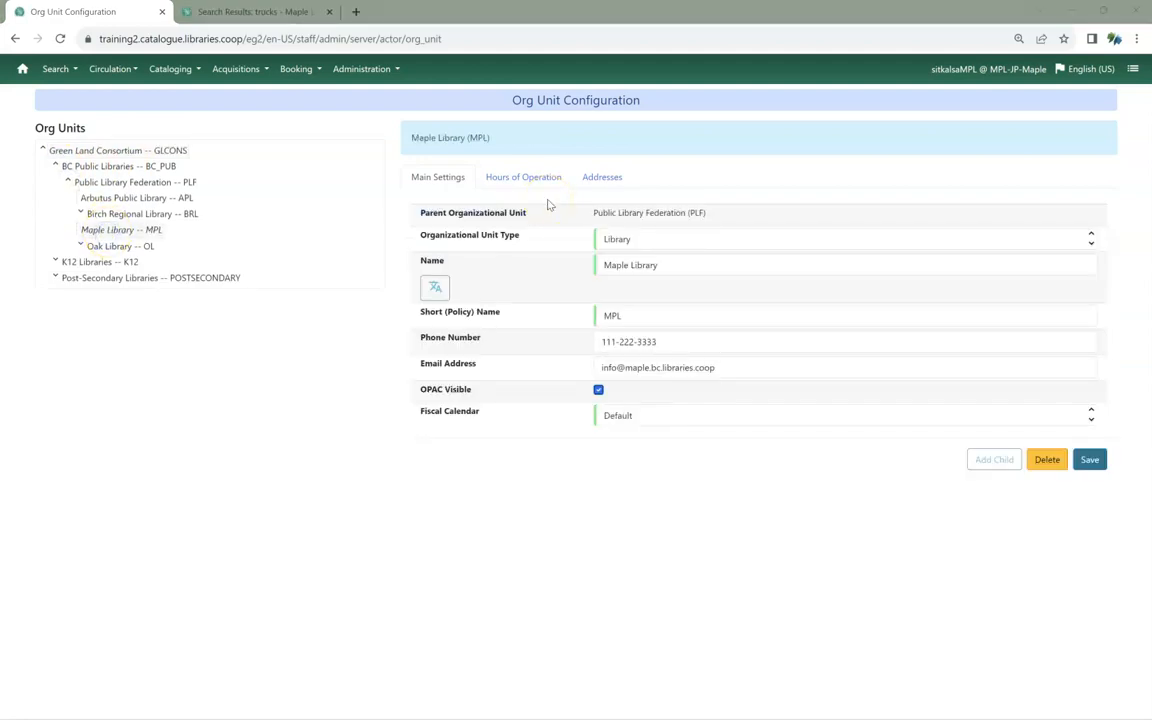
- Add the Wednesday hours note 'Closed from 1:00pm to 2:00pm' and apply the changes
{"action": "left_click", "coordinate": [524, 176]}
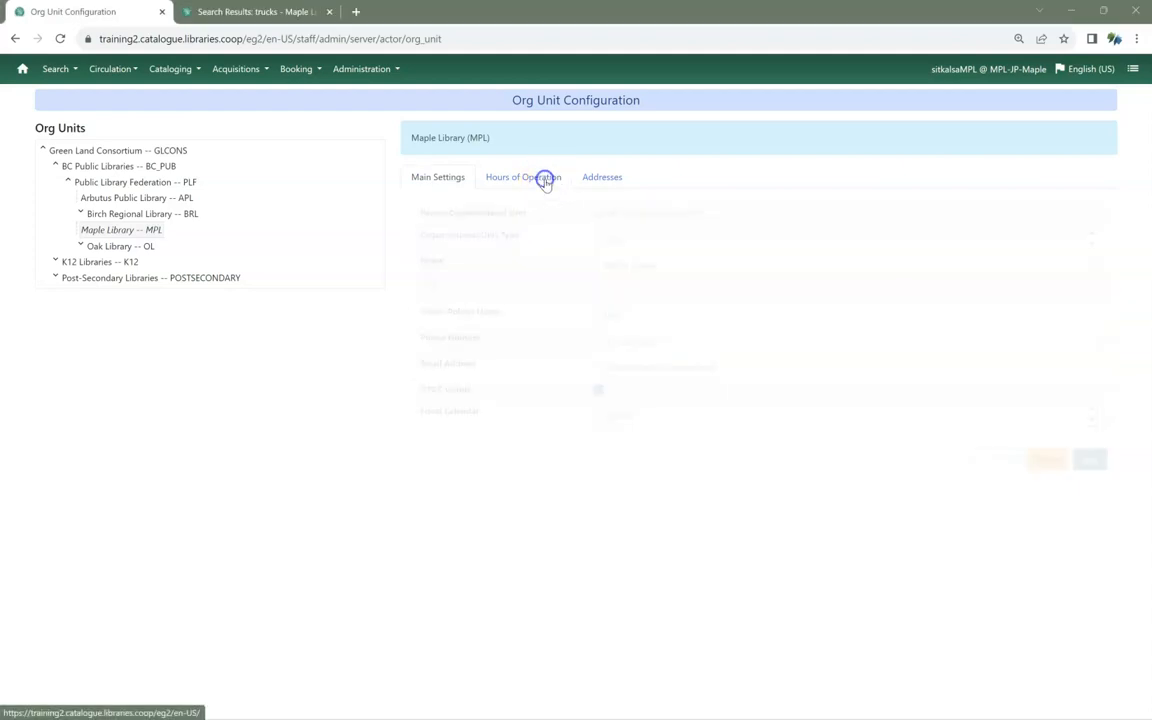
{"action": "left_click", "coordinate": [524, 176]}
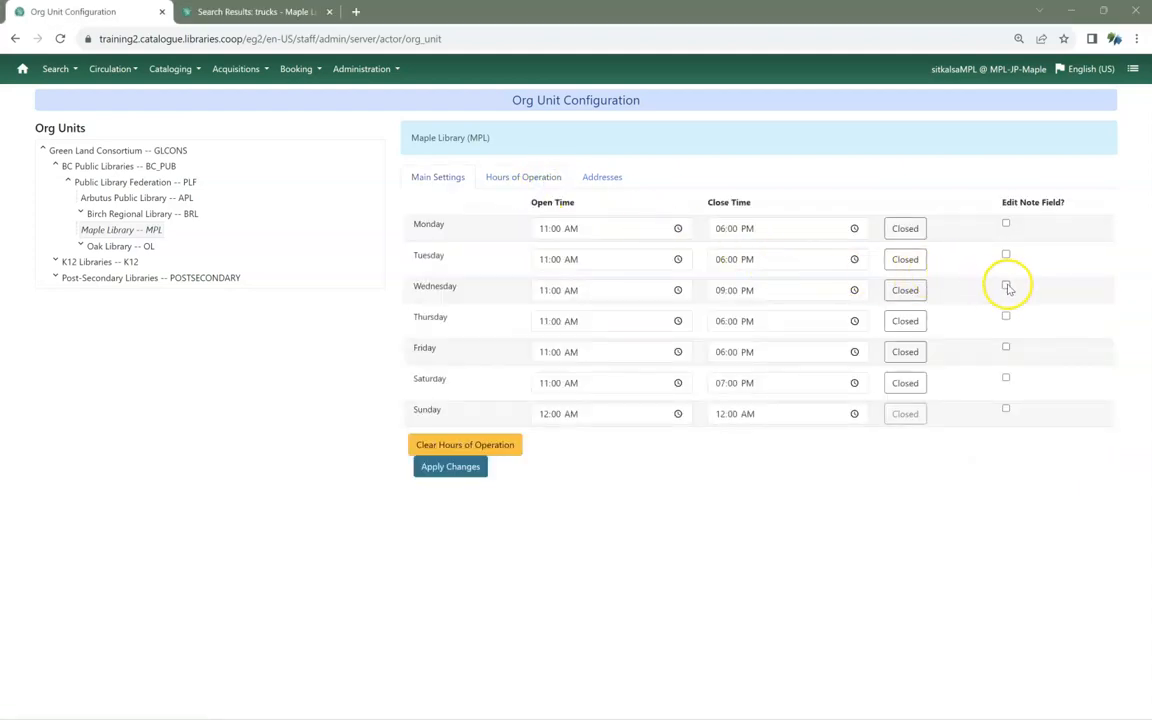
{"action": "left_click", "coordinate": [1004, 284]}
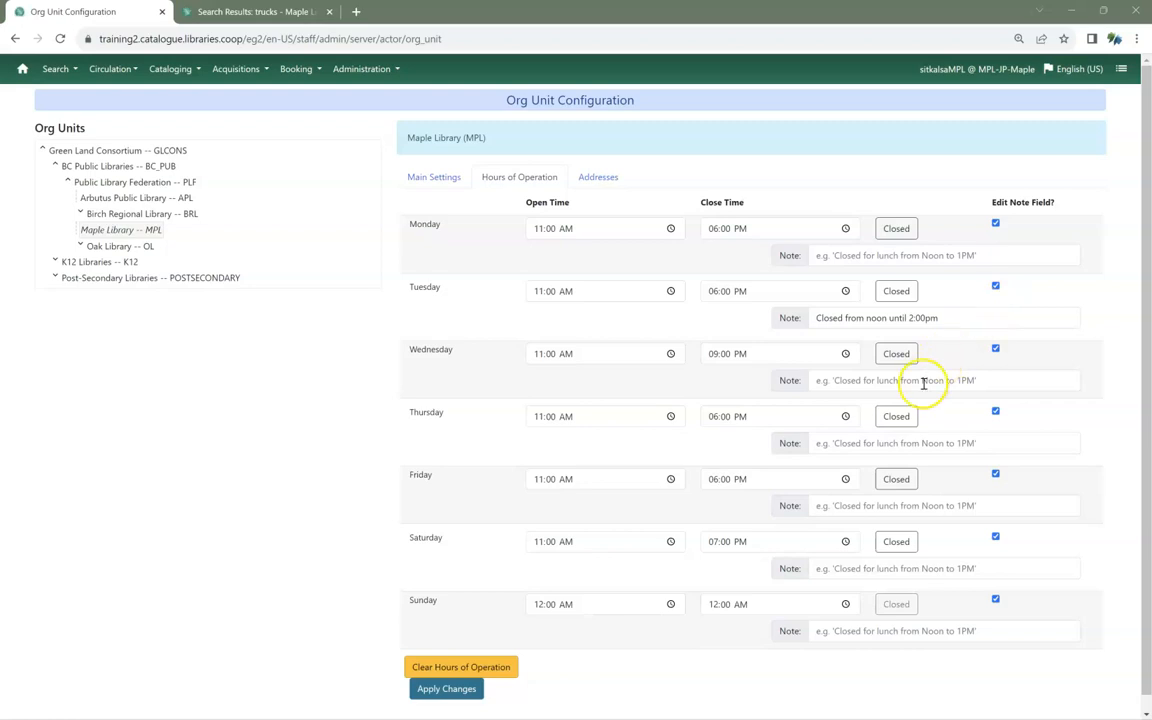
{"action": "type", "text": "Closed from 1:00pm to 2:00pm"}
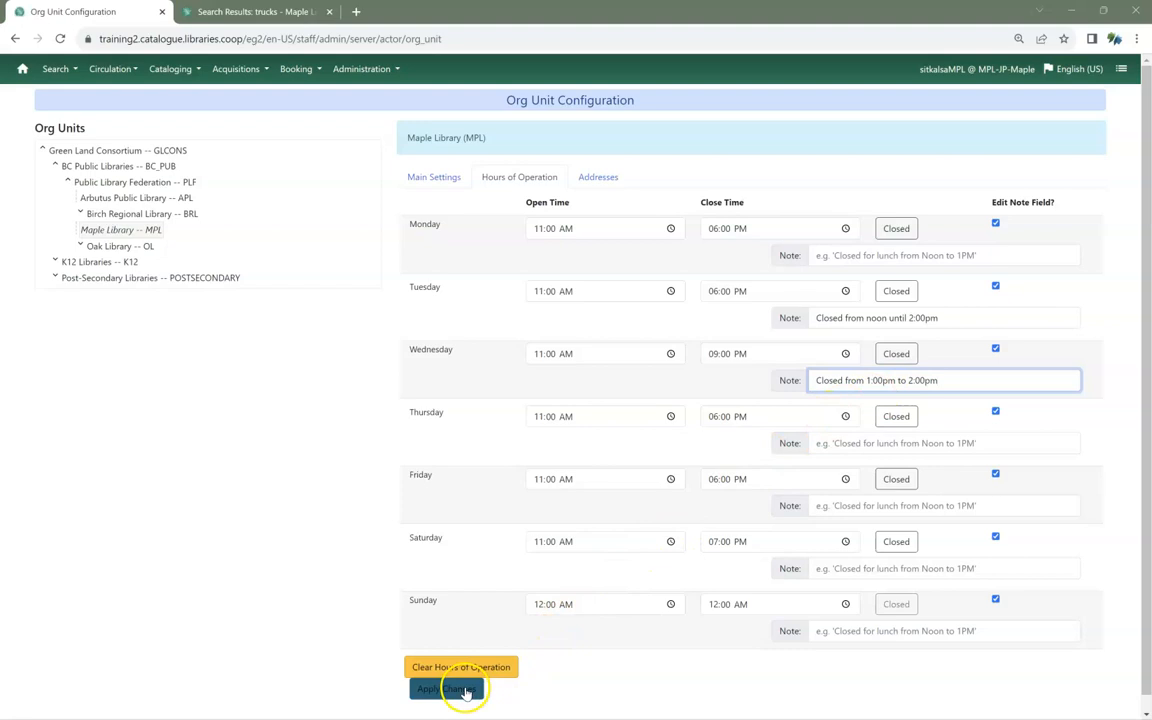
{"action": "left_click", "coordinate": [444, 688]}
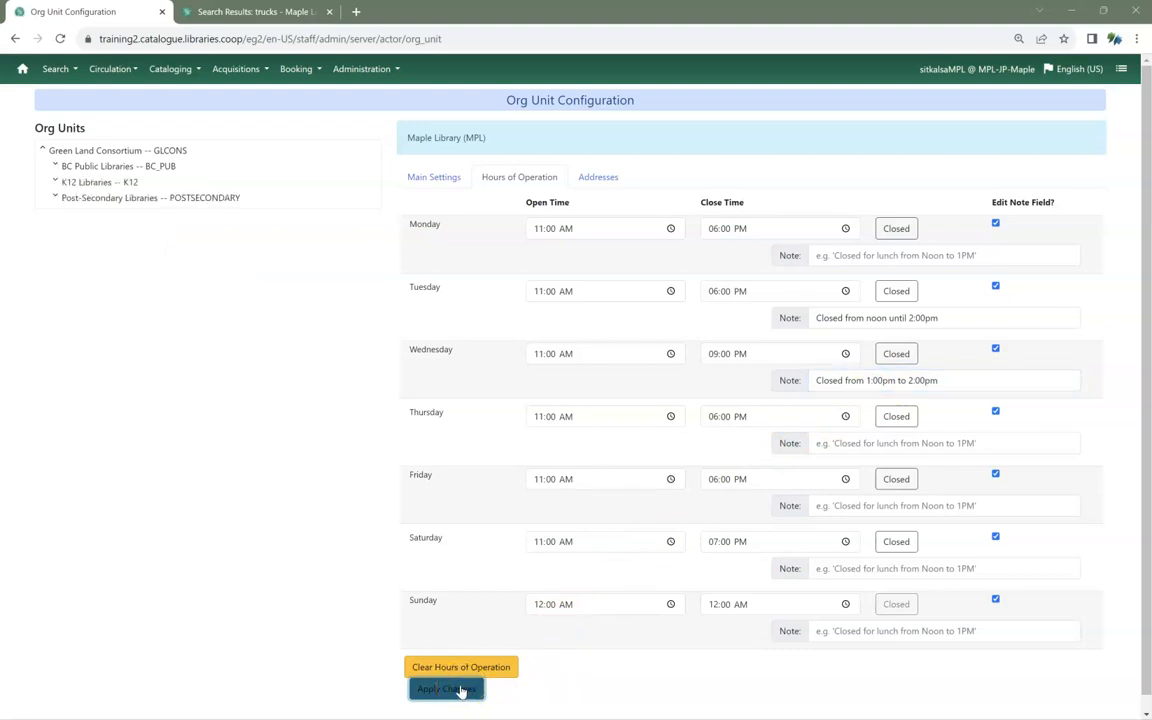
{"action": "left_click", "coordinate": [256, 12]}
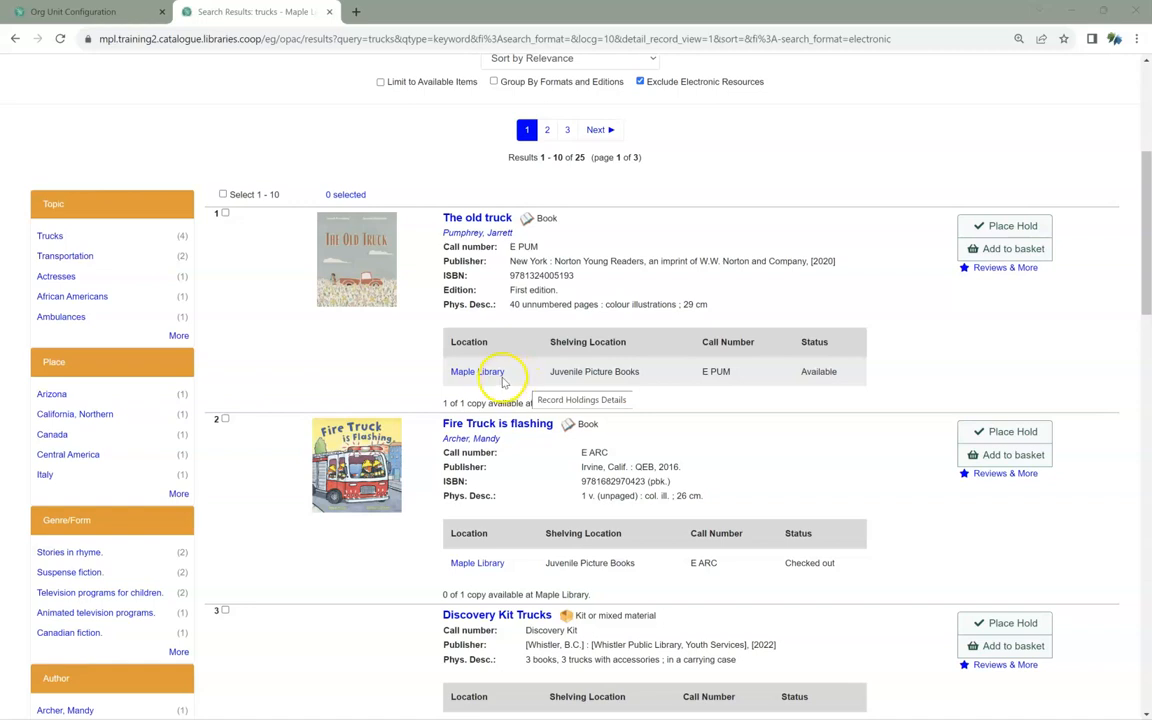
{"action": "left_click", "coordinate": [476, 370]}
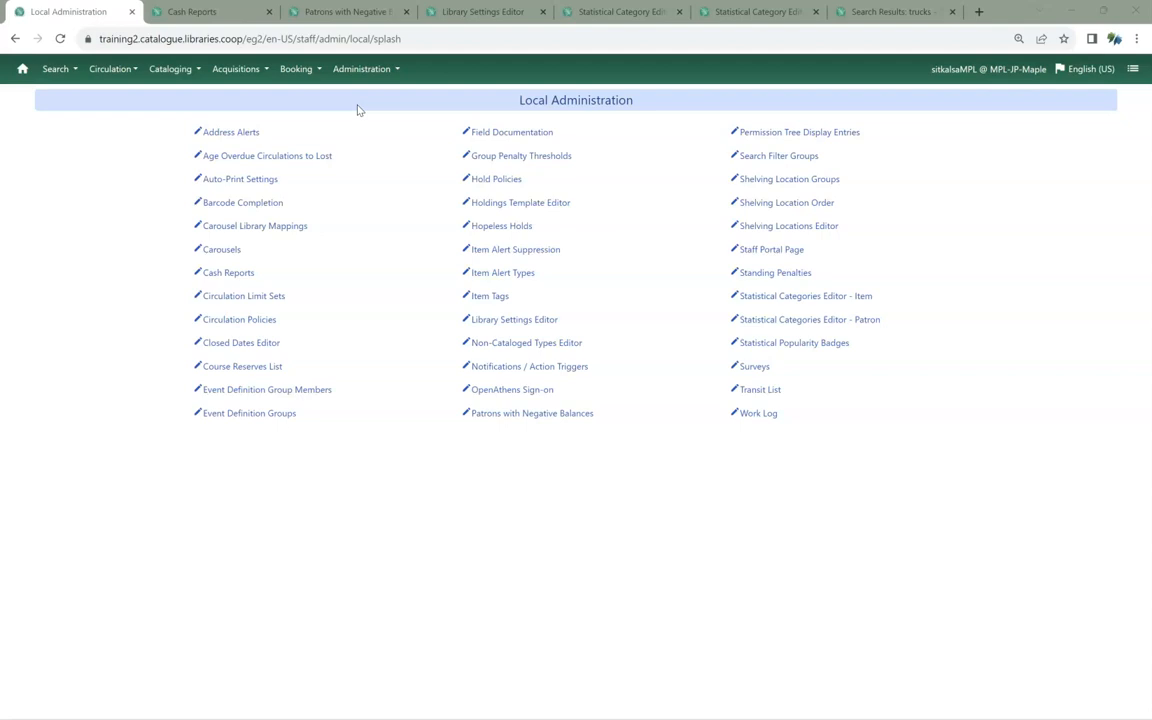
- Review Cash Reports, Negative Balances and both Statistical Category pages, ending on Library Settings Editor
{"action": "left_click", "coordinate": [200, 12]}
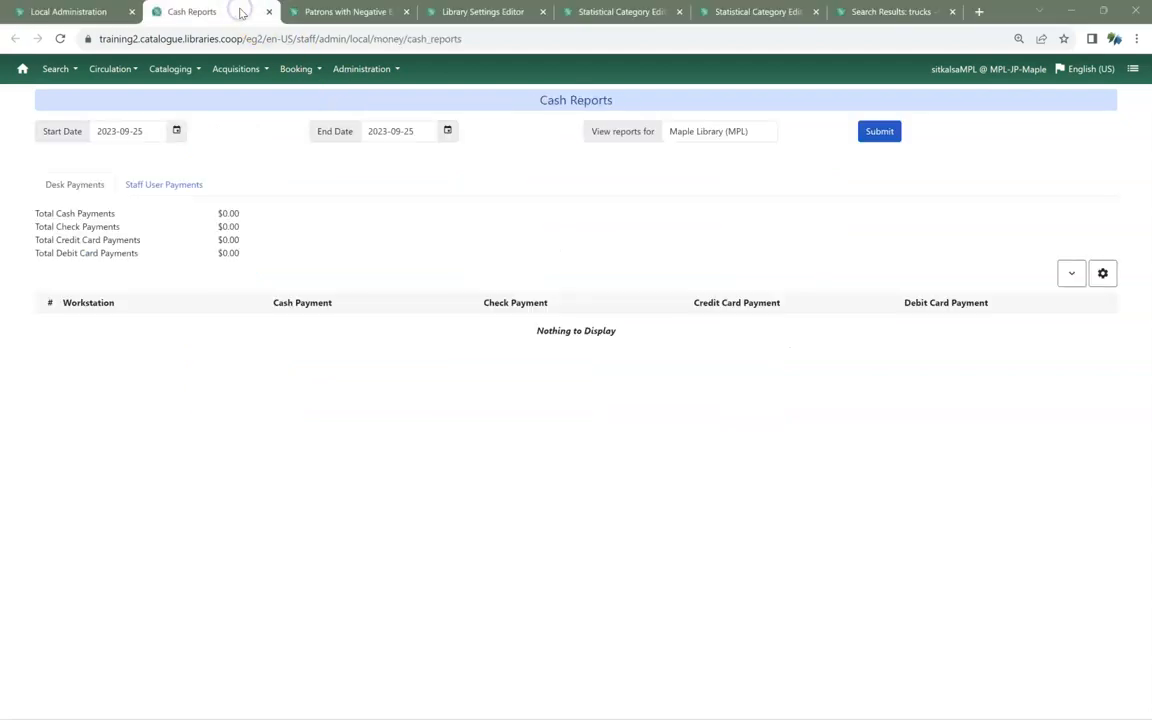
{"action": "left_click", "coordinate": [340, 12]}
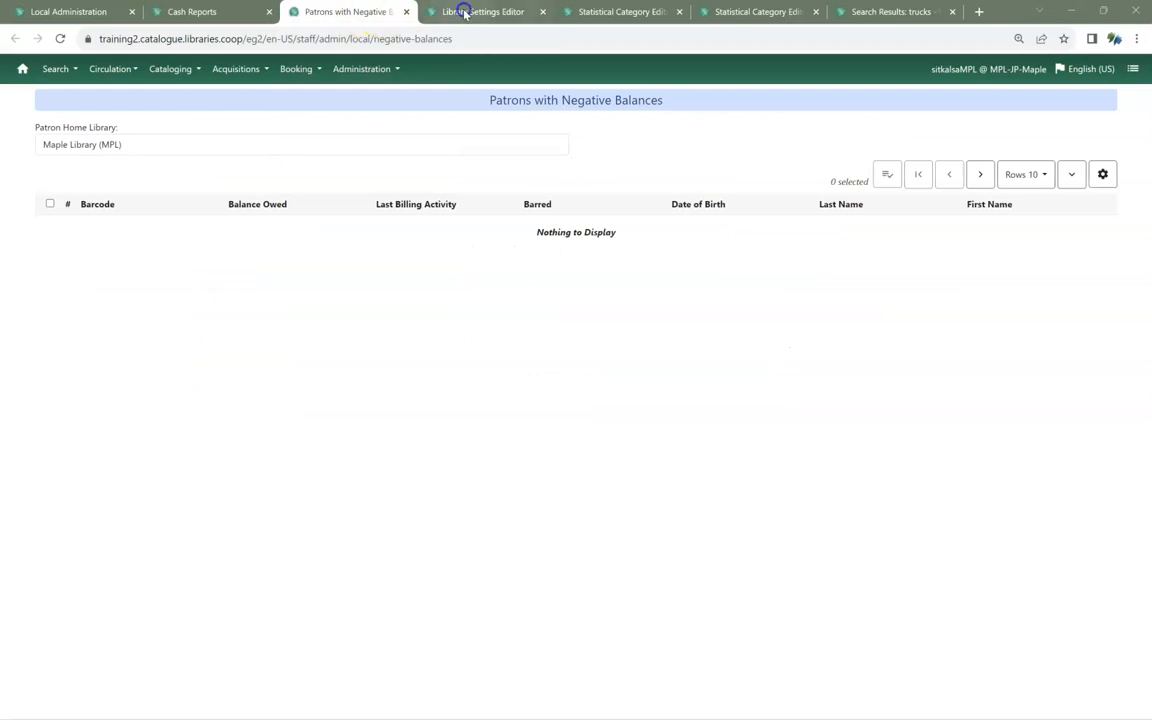
{"action": "left_click", "coordinate": [472, 12]}
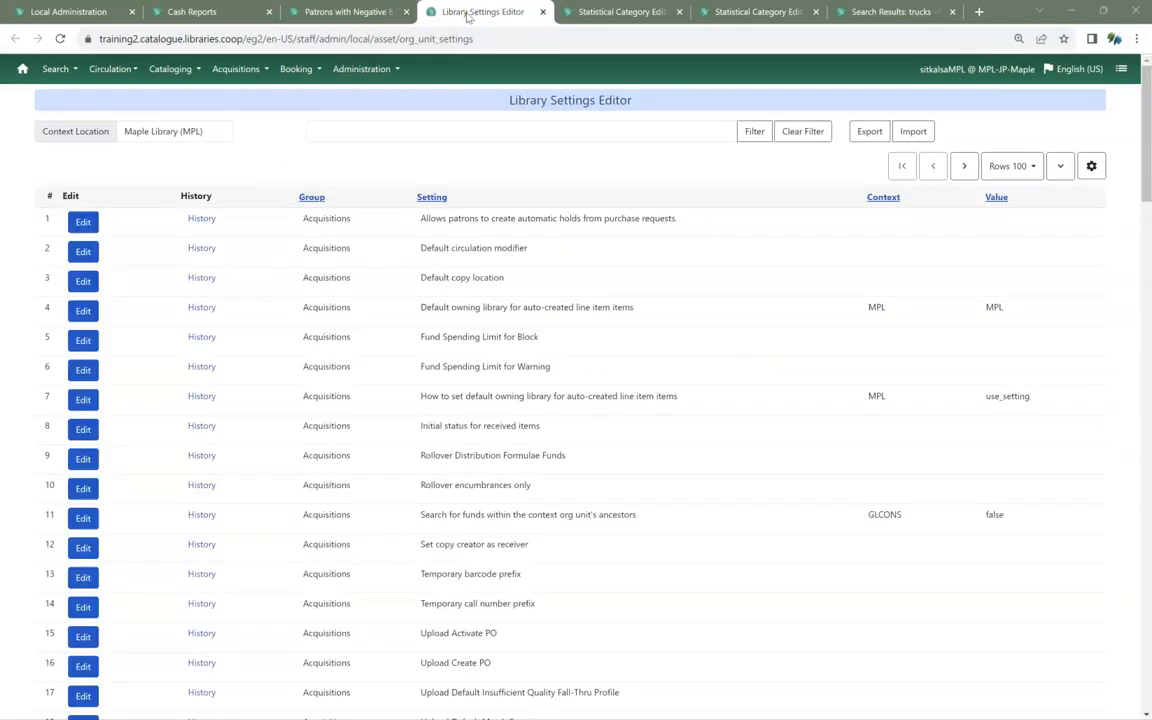
{"action": "left_click", "coordinate": [610, 12]}
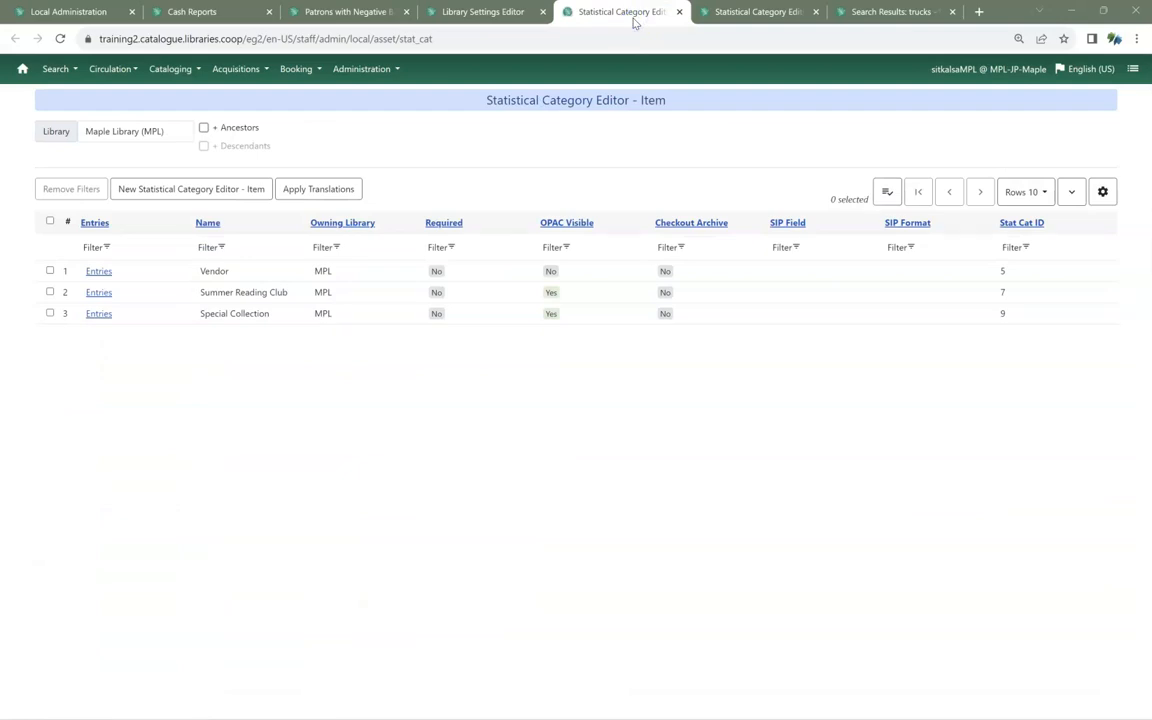
{"action": "left_click", "coordinate": [748, 12]}
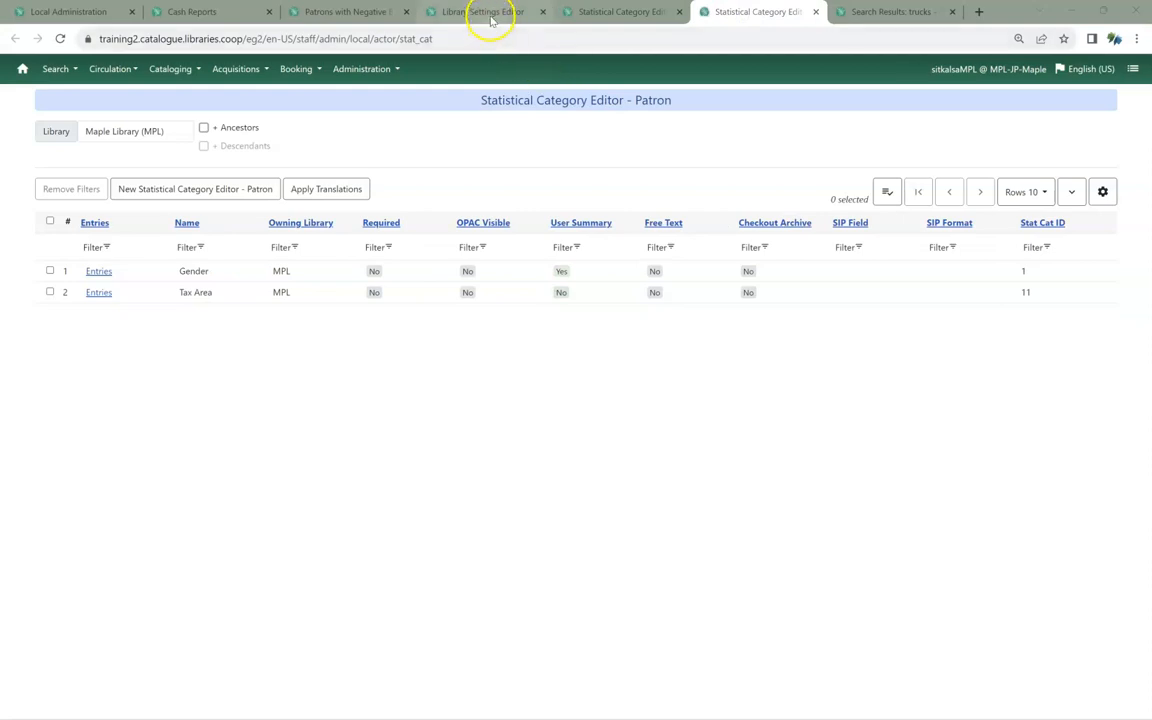
{"action": "left_click", "coordinate": [474, 14]}
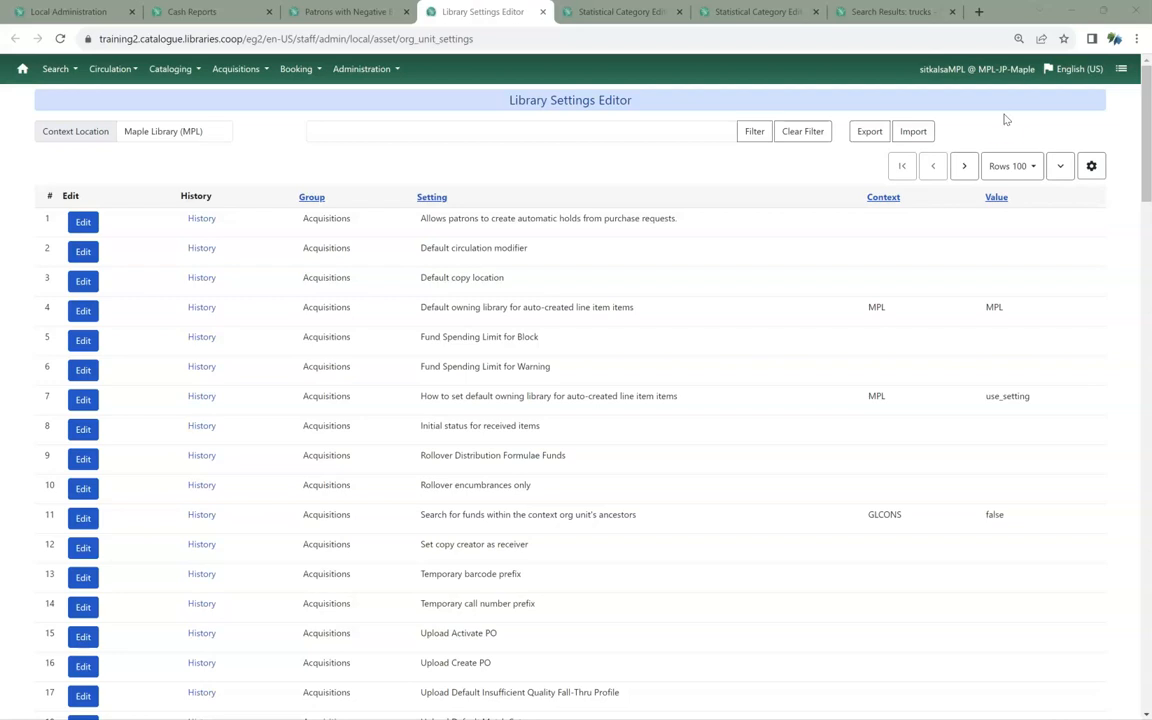
- Filter the library settings by 'renew', then return to Local Administration
{"action": "left_click", "coordinate": [520, 132]}
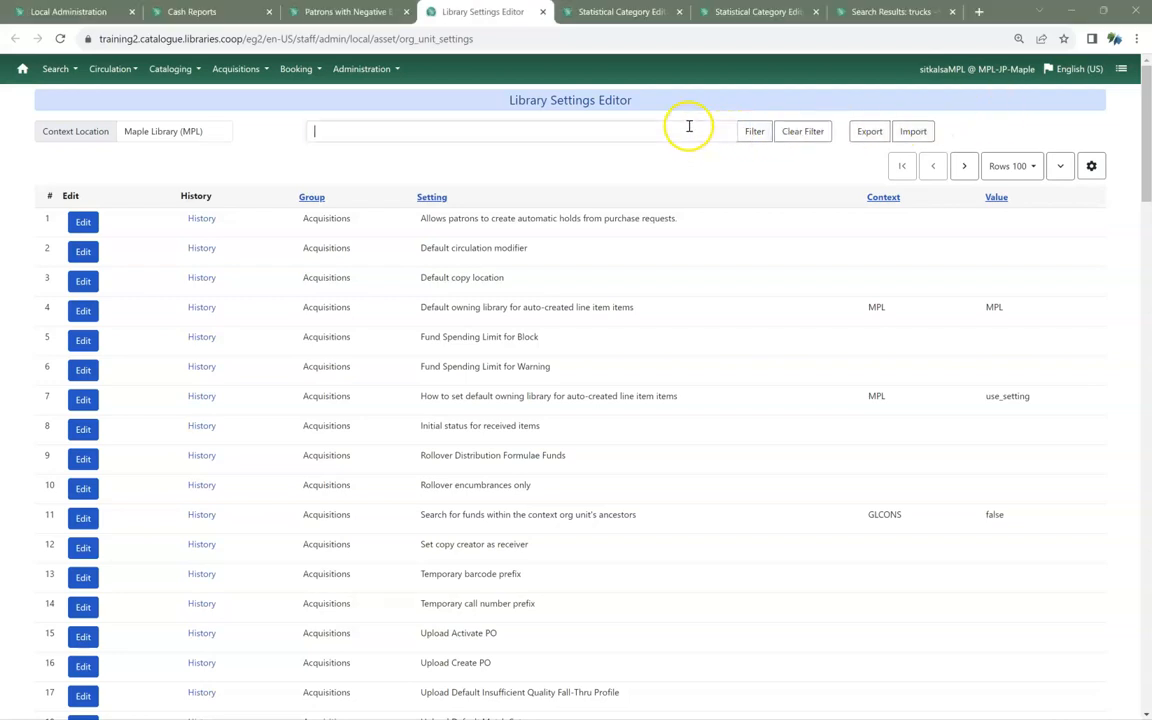
{"action": "type", "text": "renew"}
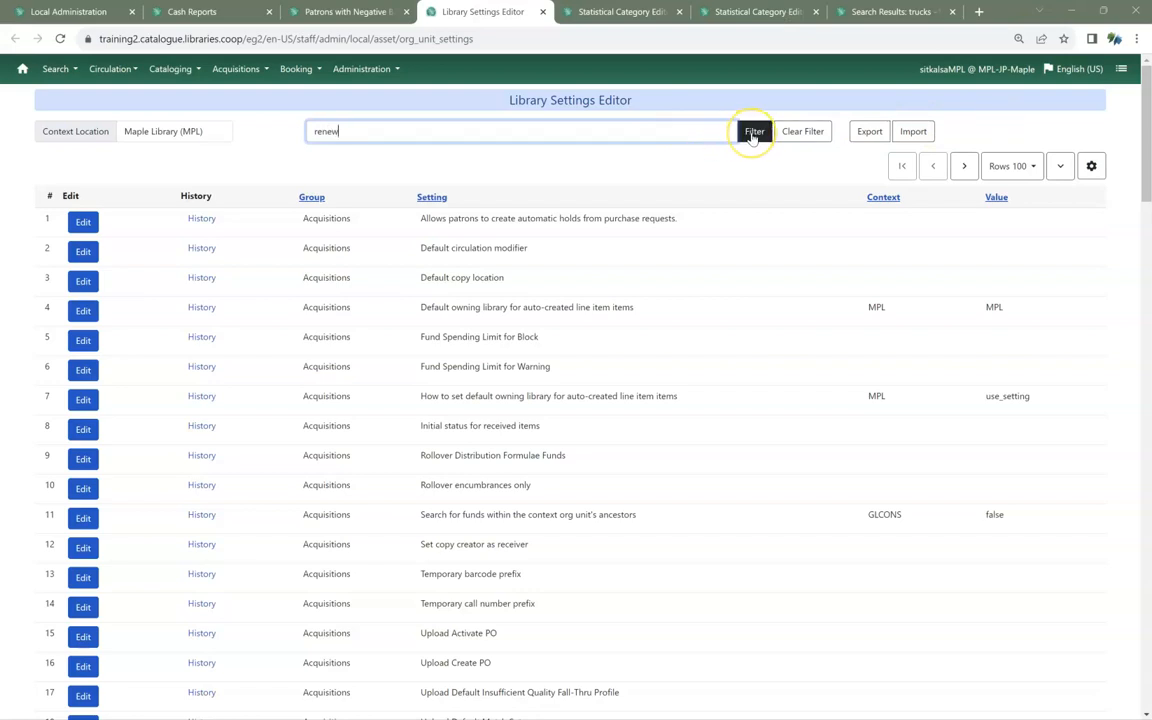
{"action": "left_click", "coordinate": [752, 132]}
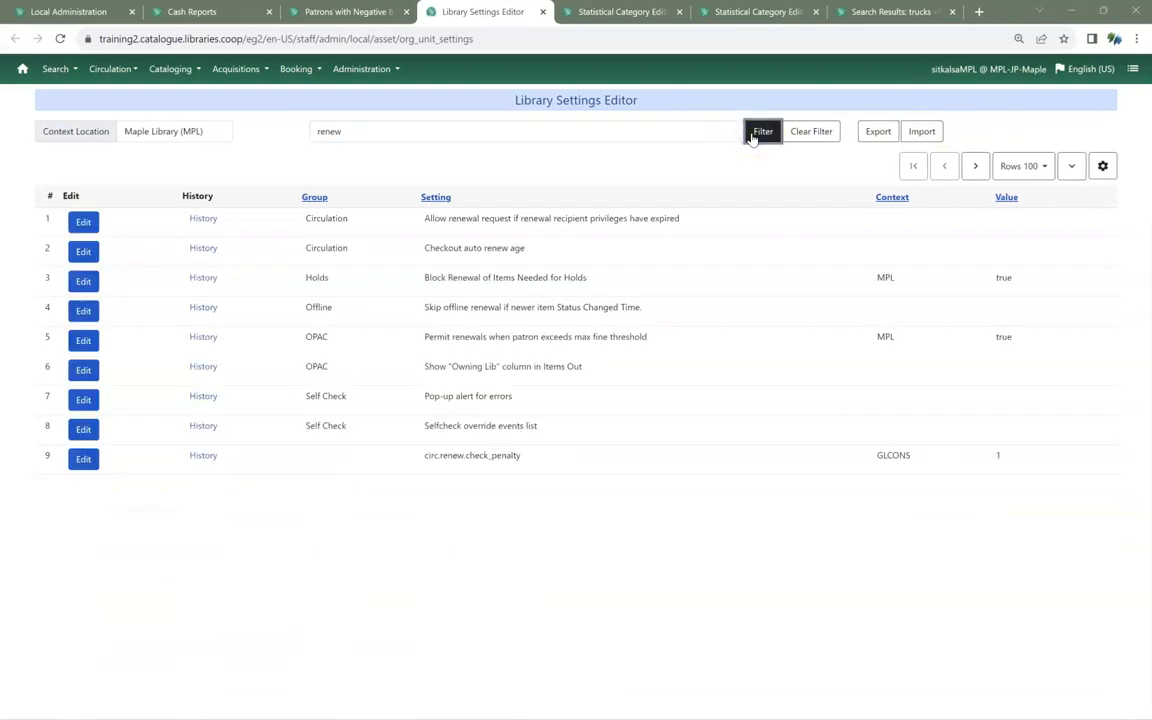
{"action": "left_click", "coordinate": [536, 336]}
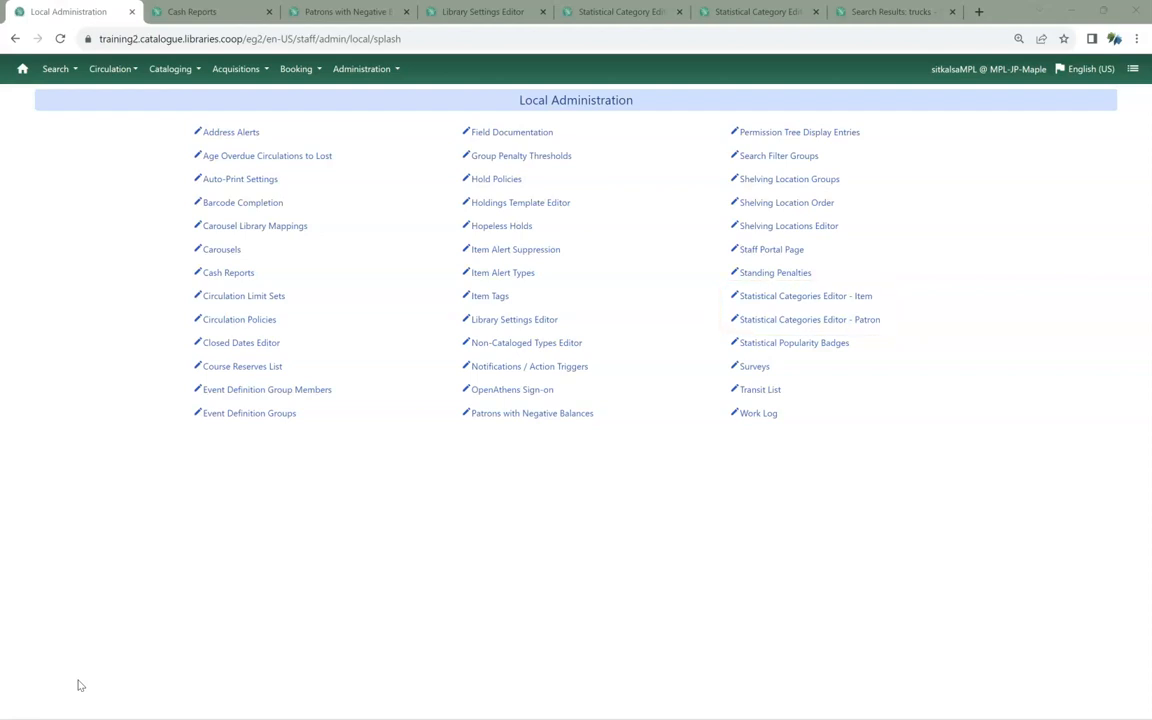
{"action": "mouse_move", "coordinate": [104, 680]}
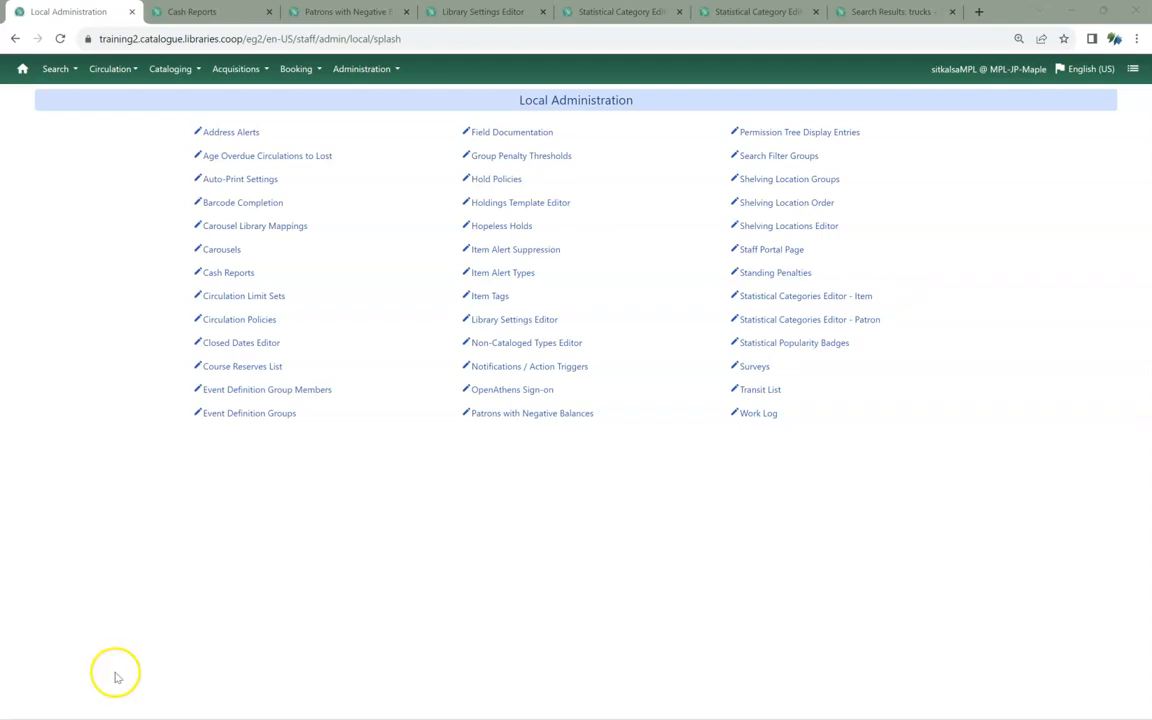
- Close the leftover statistical category admin tabs
{"action": "left_click", "coordinate": [616, 12]}
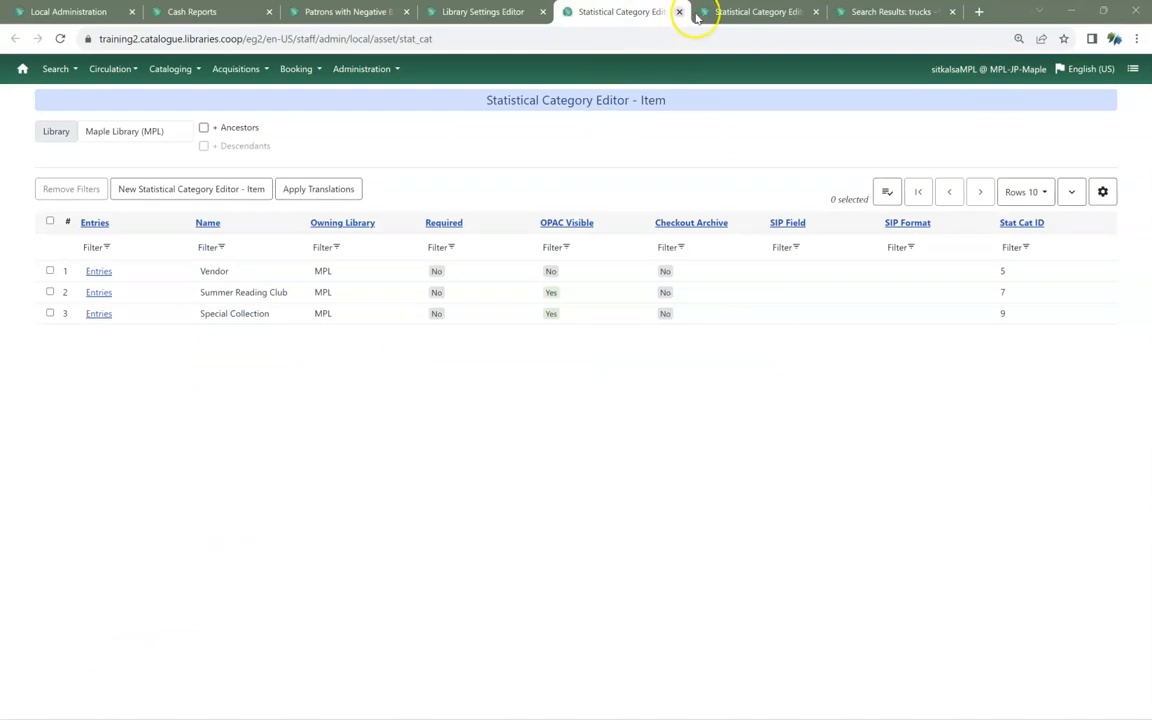
{"action": "left_click", "coordinate": [752, 12]}
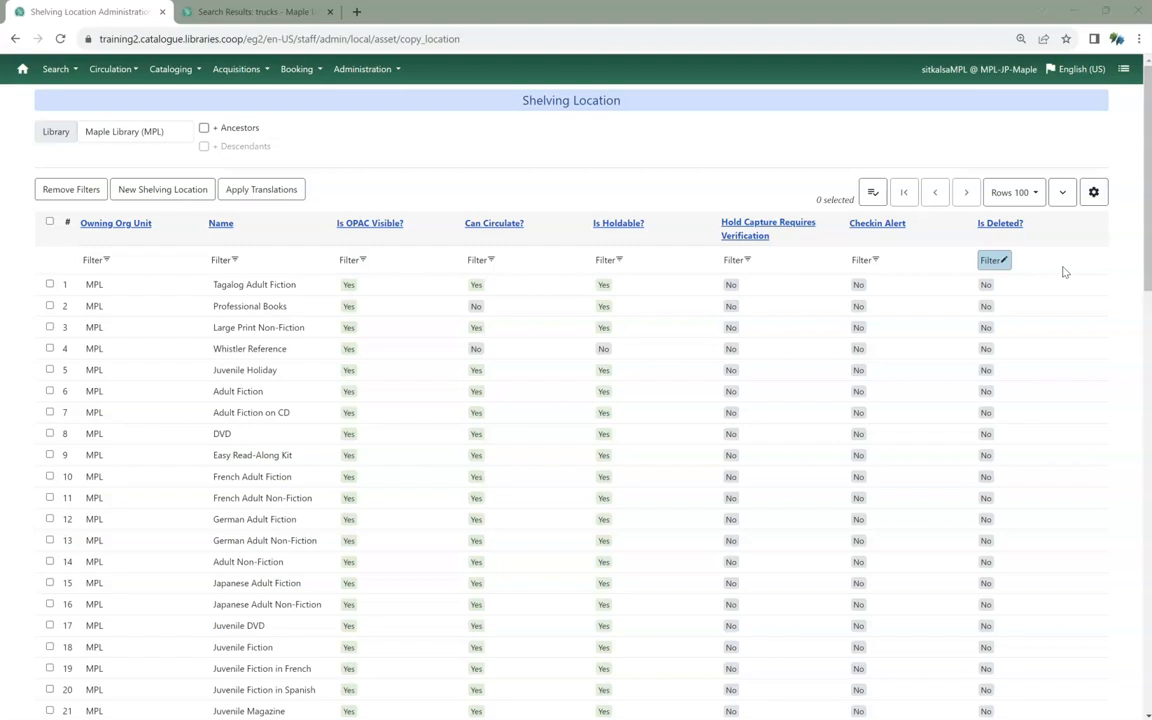
- Check the deleted-status filter, select Adult Fiction and confirm Delete Selected
{"action": "left_click", "coordinate": [994, 260]}
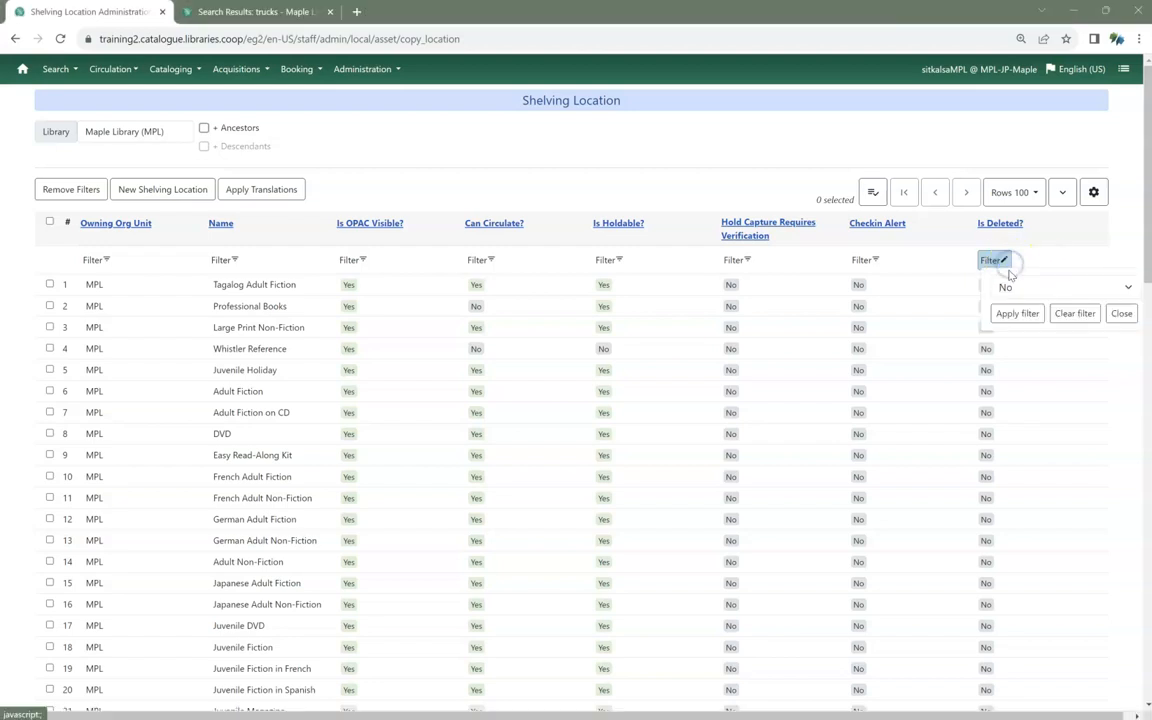
{"action": "left_click", "coordinate": [1120, 312]}
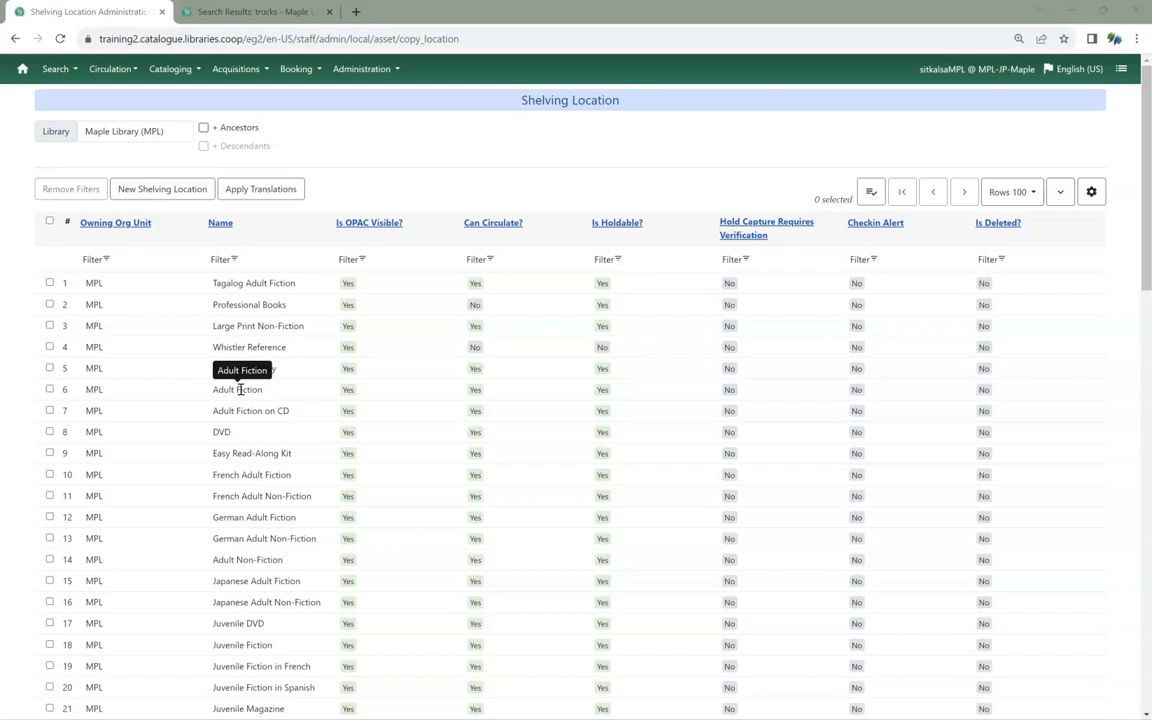
{"action": "left_click", "coordinate": [52, 388]}
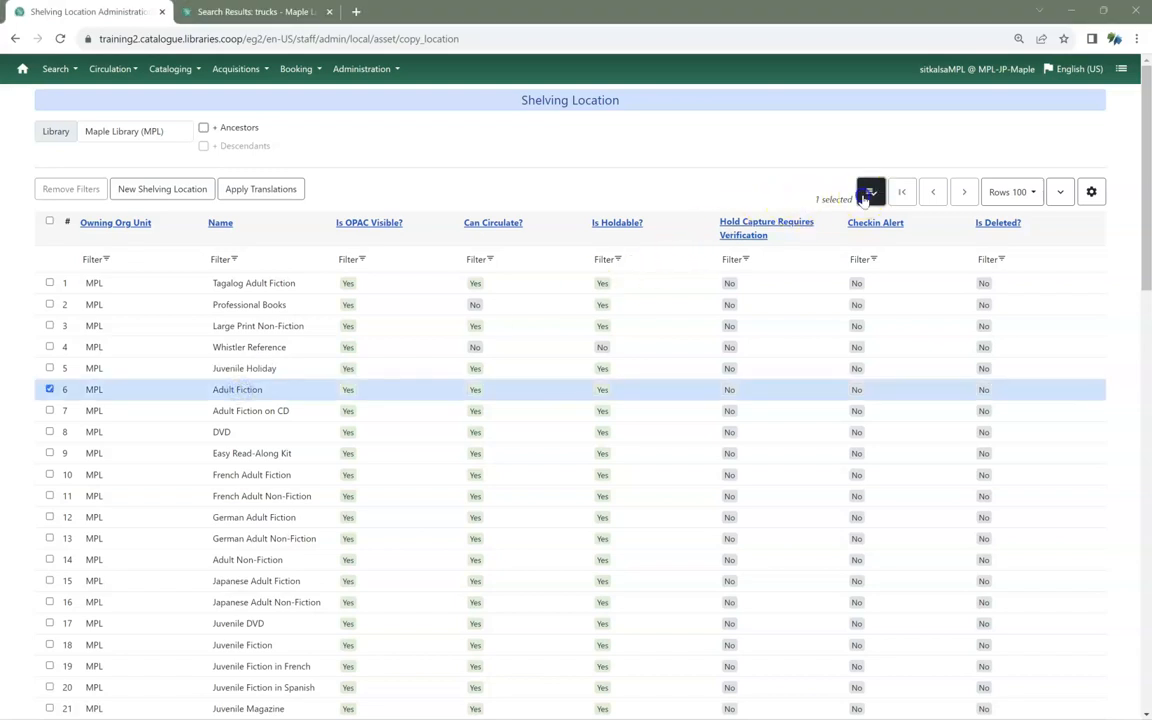
{"action": "left_click", "coordinate": [868, 192]}
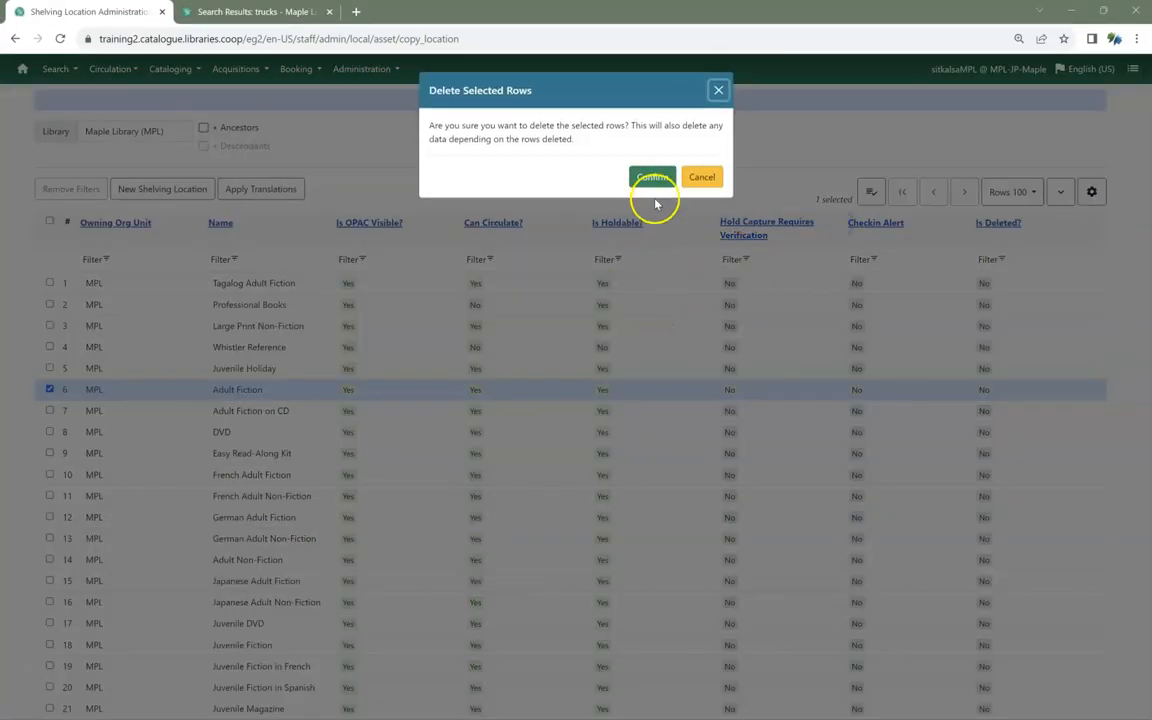
{"action": "left_click", "coordinate": [652, 176]}
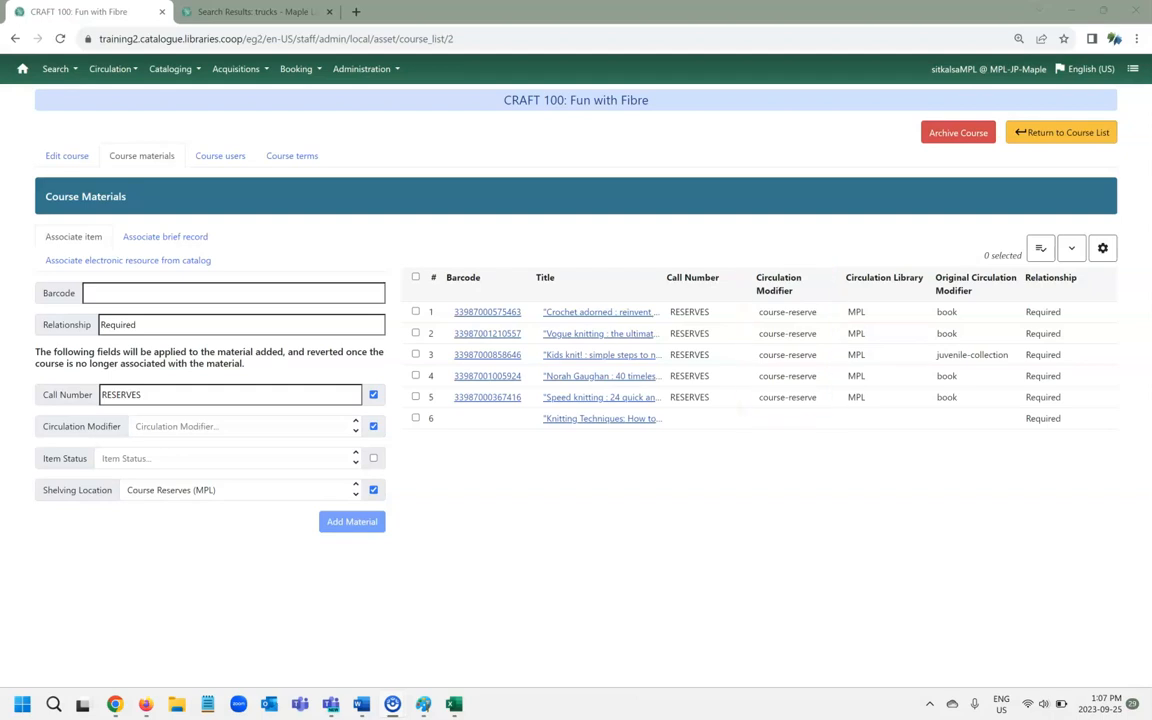
- View the CRAFT 100 course users and its Role choices: Instructor, Student, Teaching assistant
{"action": "left_click", "coordinate": [220, 156]}
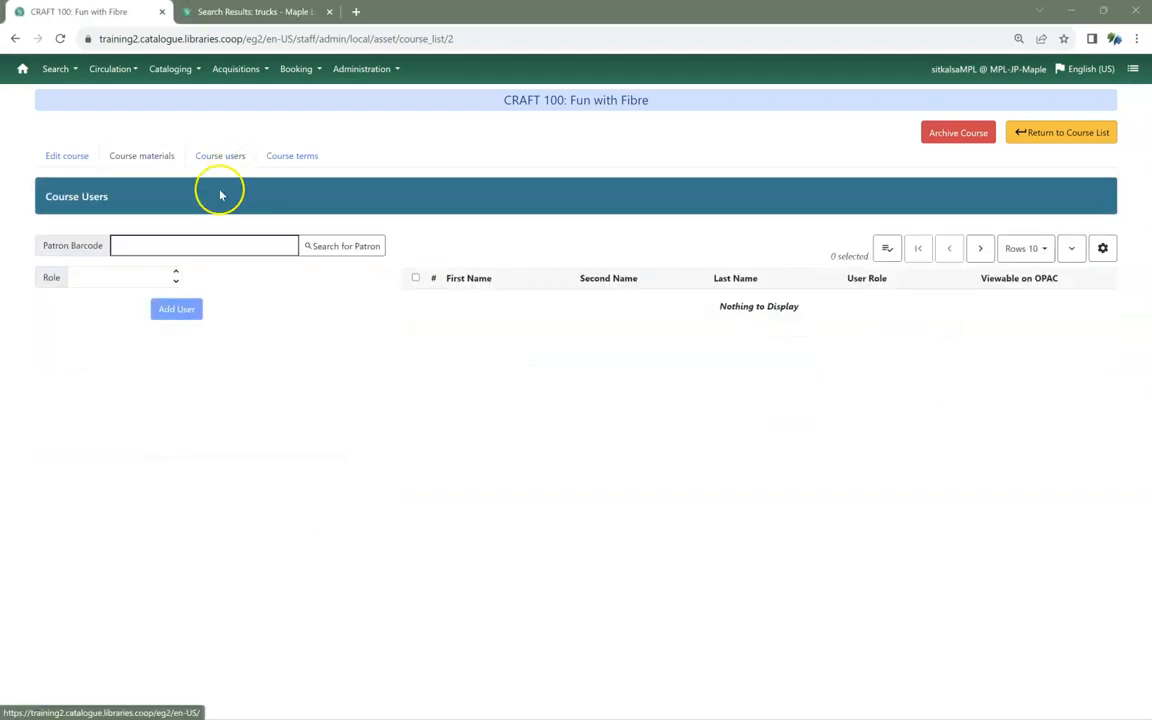
{"action": "left_click", "coordinate": [120, 276]}
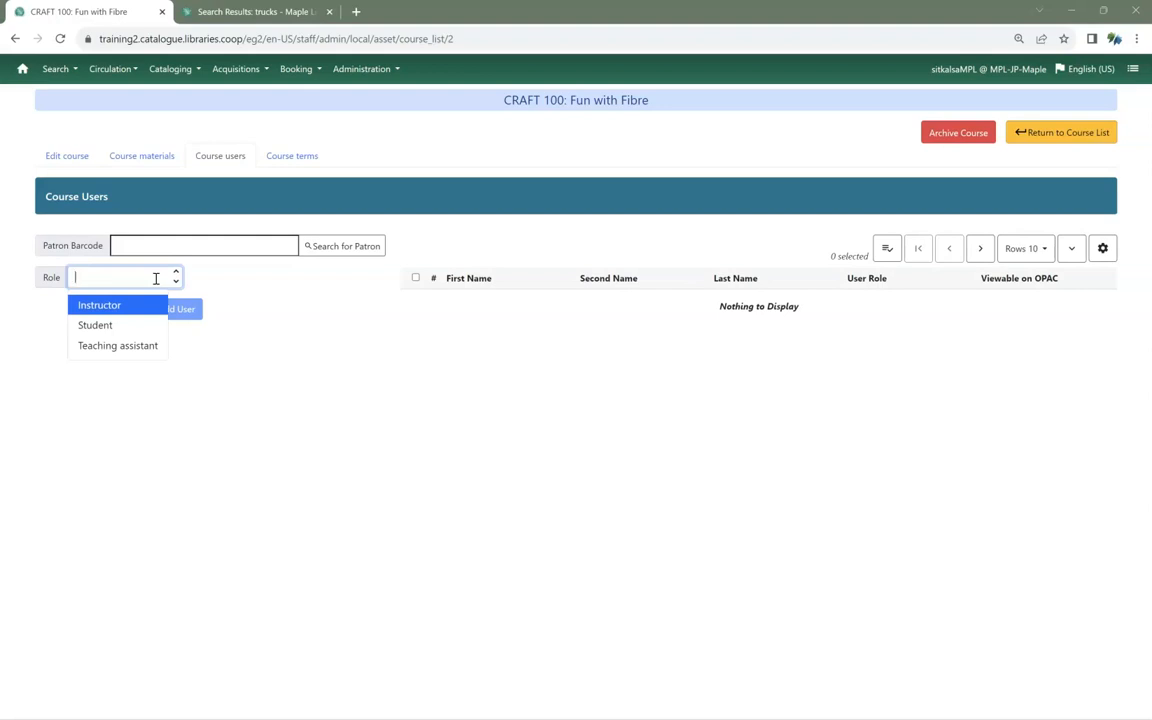
{"action": "left_click", "coordinate": [1060, 132]}
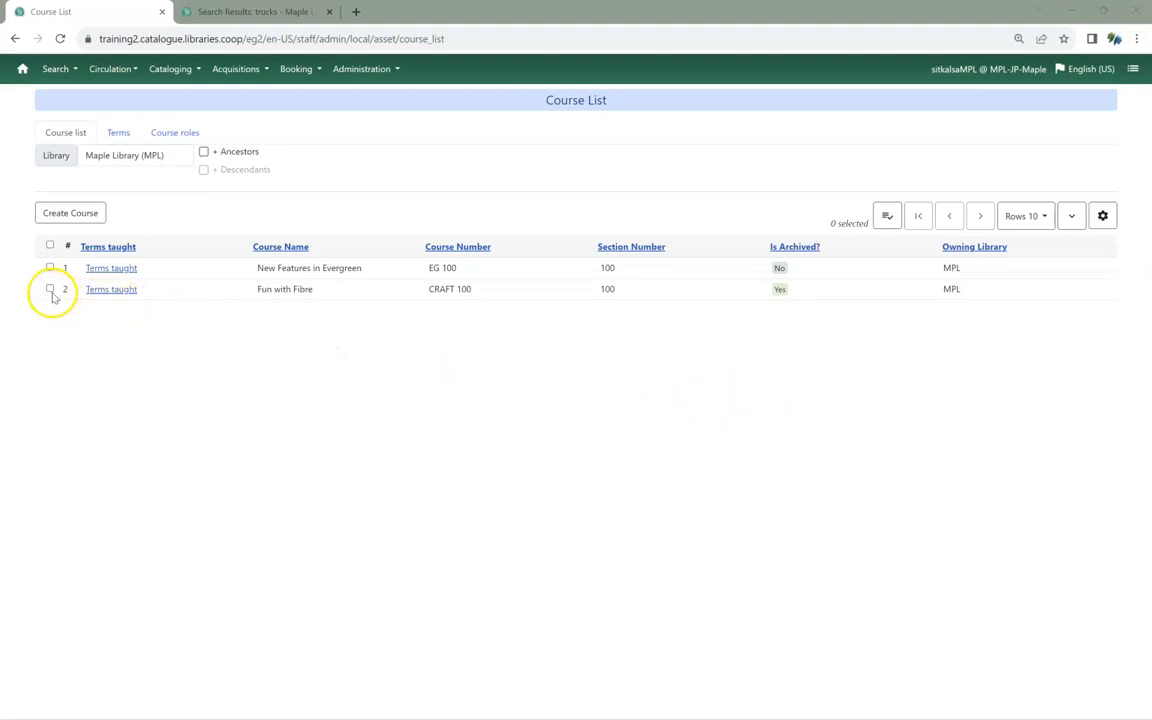
- Select CRAFT 100, Edit Selected, Unarchive Course, and show its Course materials
{"action": "left_click", "coordinate": [50, 288]}
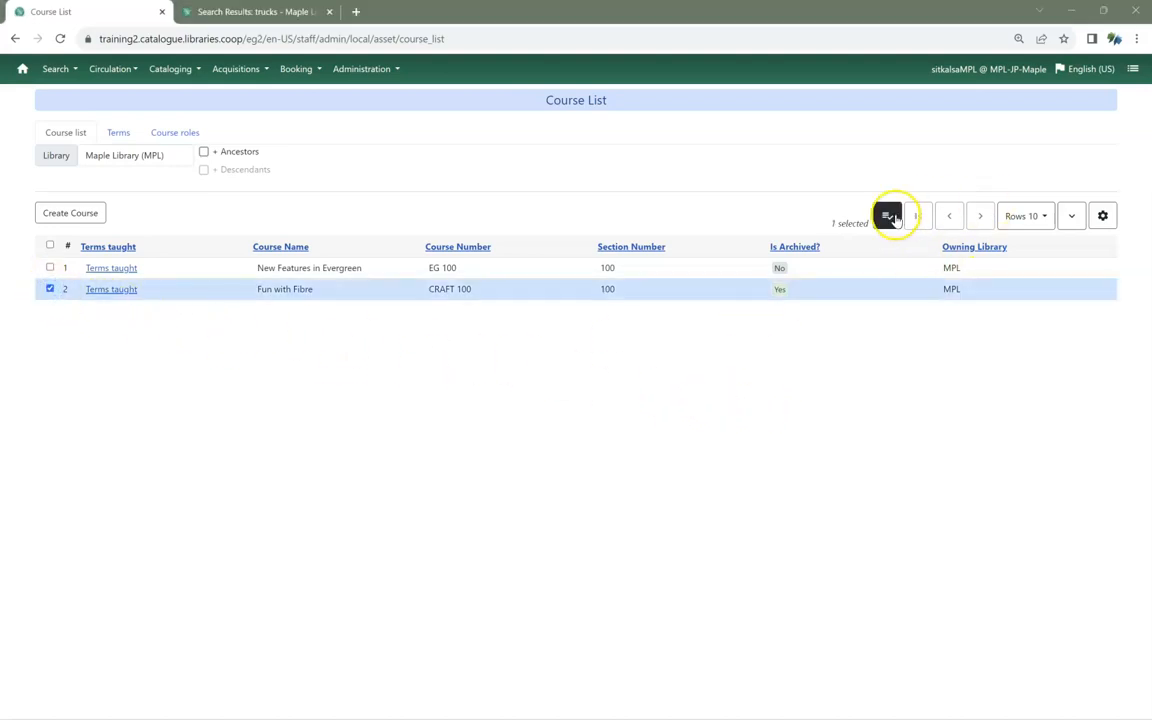
{"action": "left_click", "coordinate": [888, 216]}
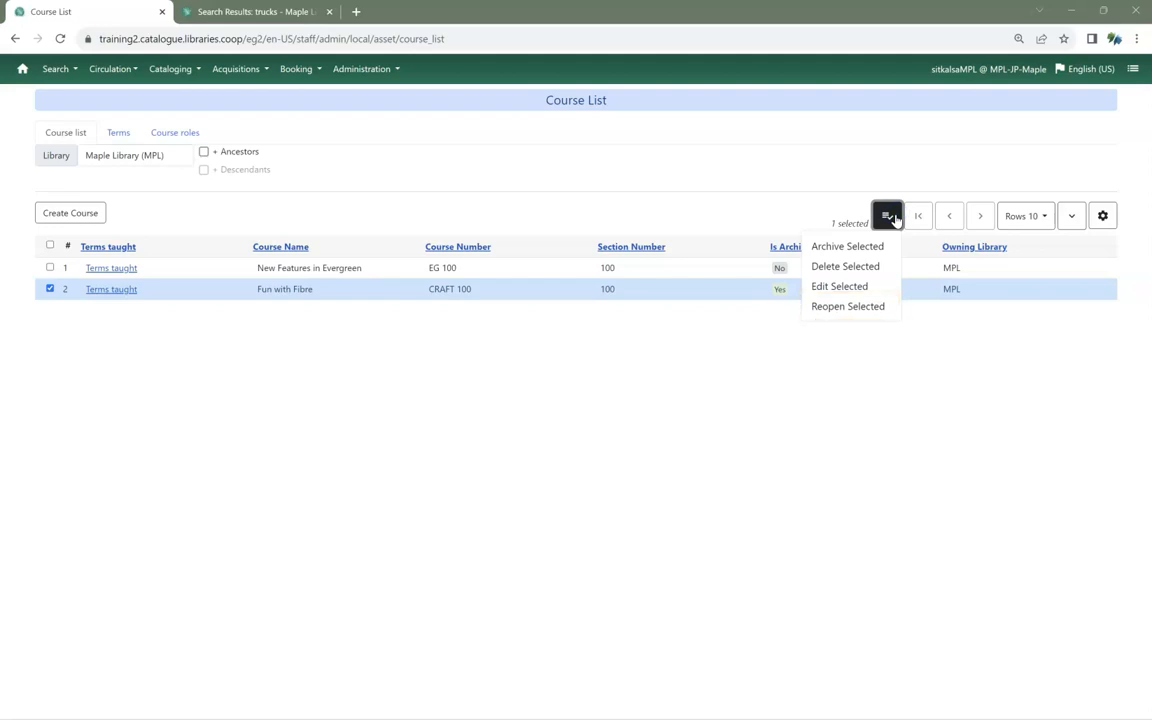
{"action": "left_click", "coordinate": [840, 286]}
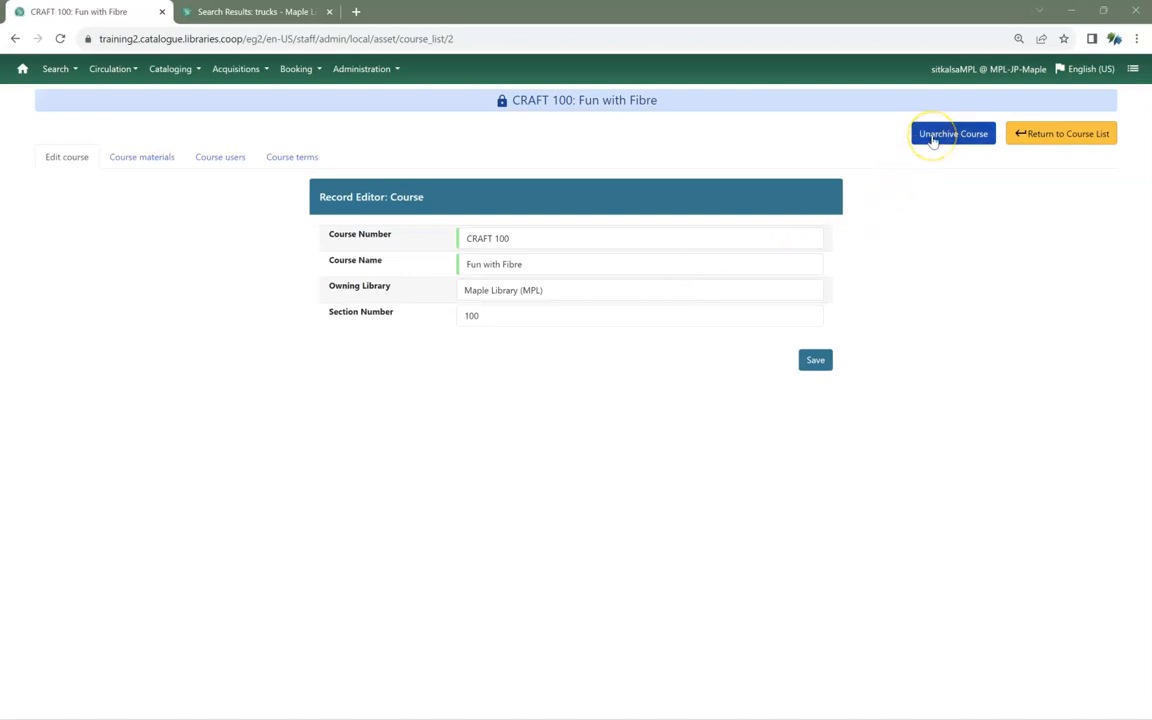
{"action": "left_click", "coordinate": [956, 132]}
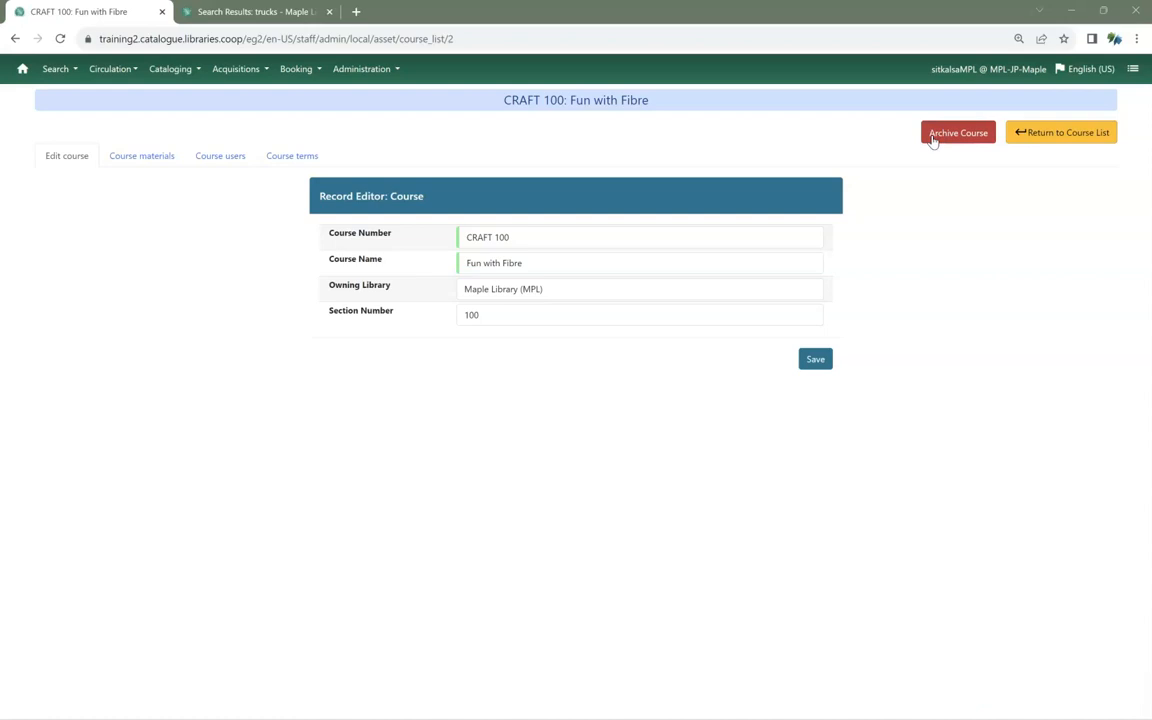
{"action": "left_click", "coordinate": [140, 156]}
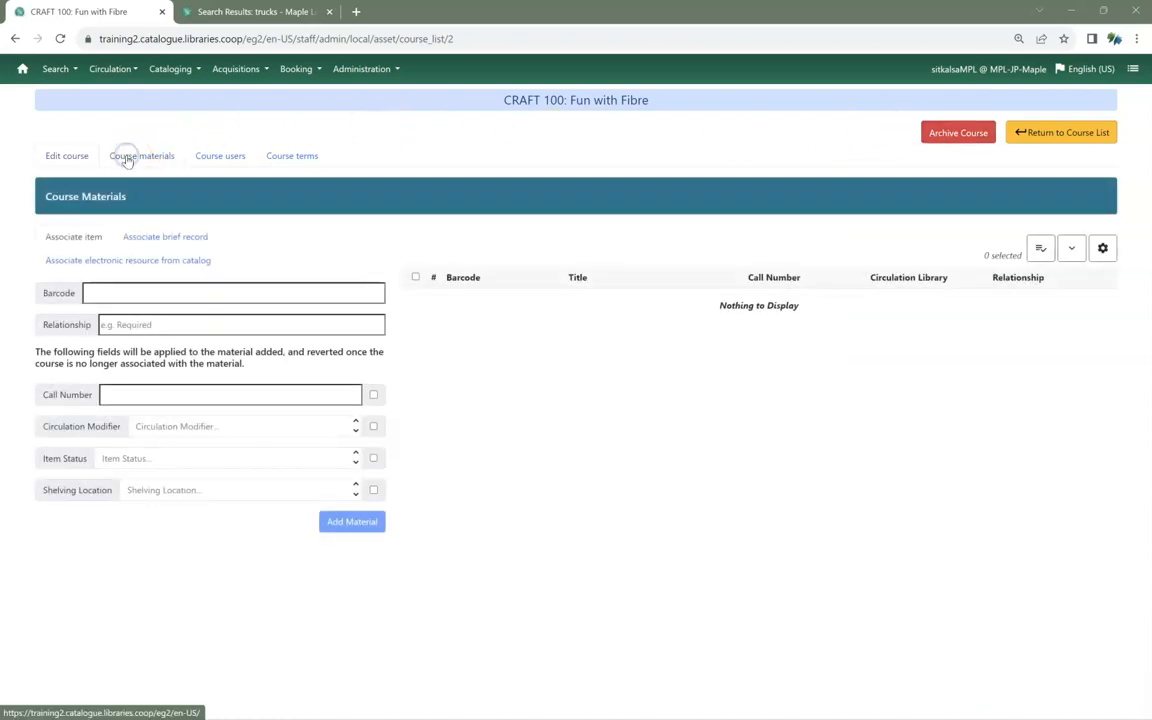